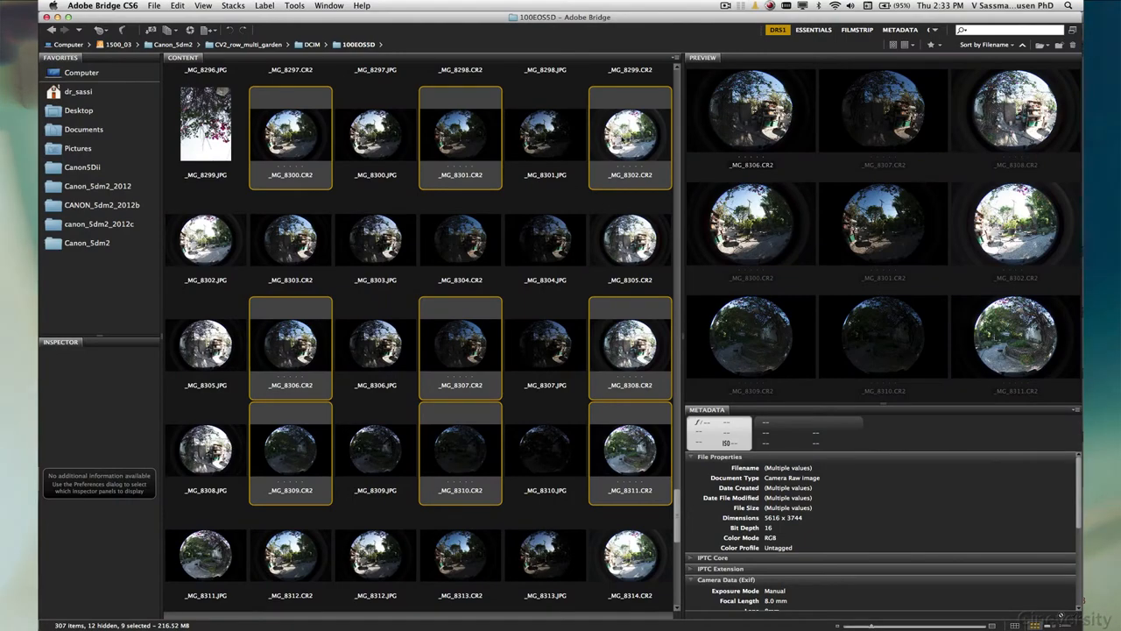
mouse_move(554, 157)
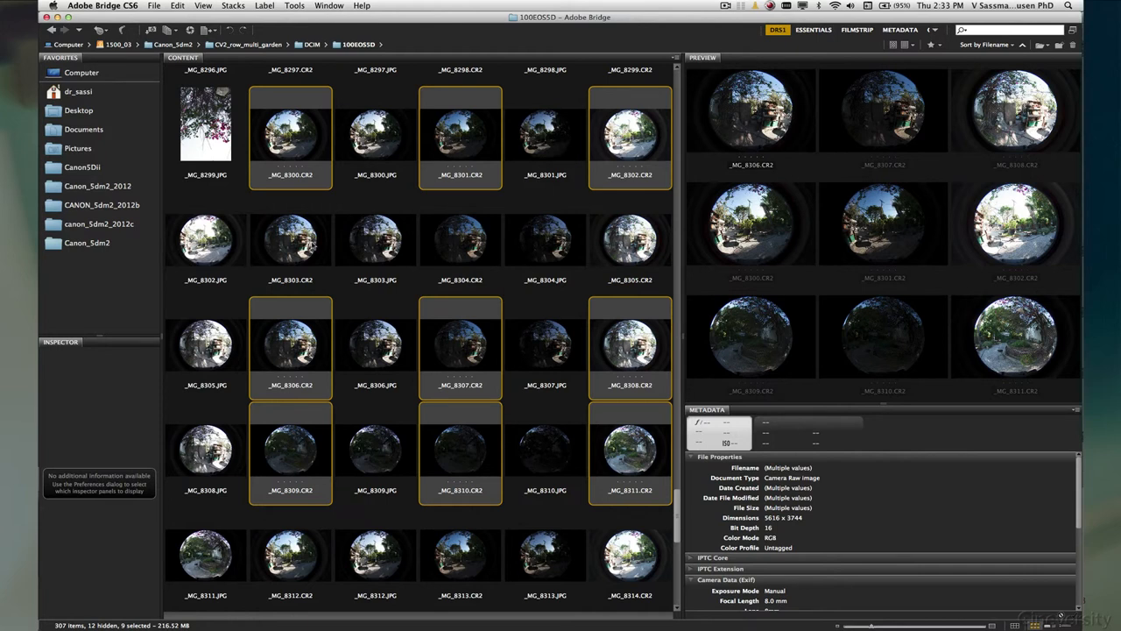
mouse_move(459, 375)
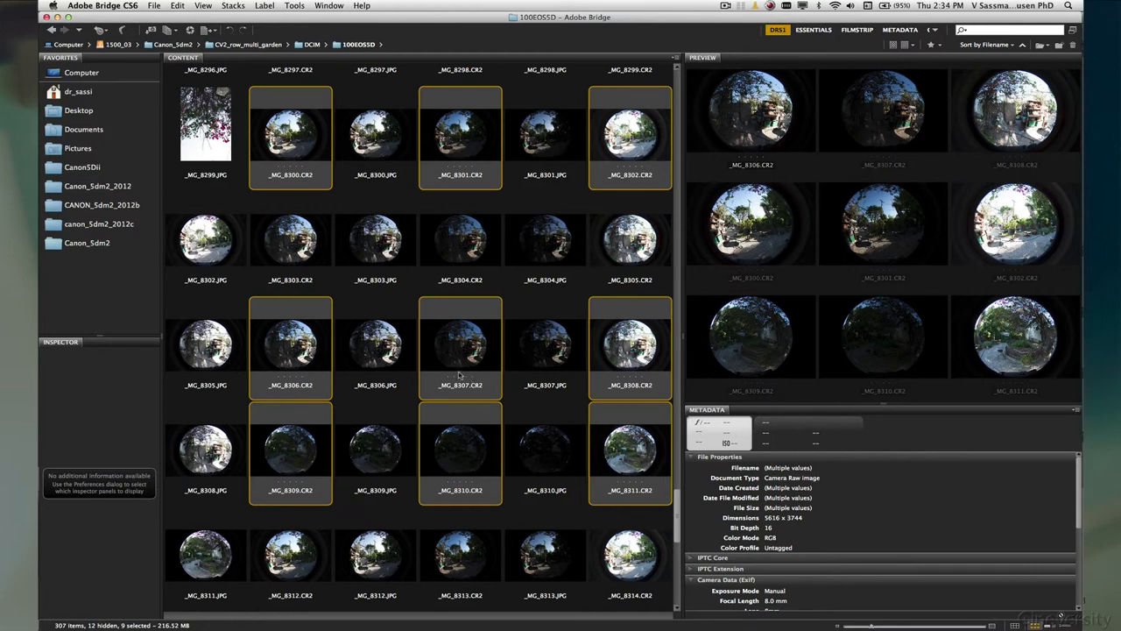
mouse_move(627, 389)
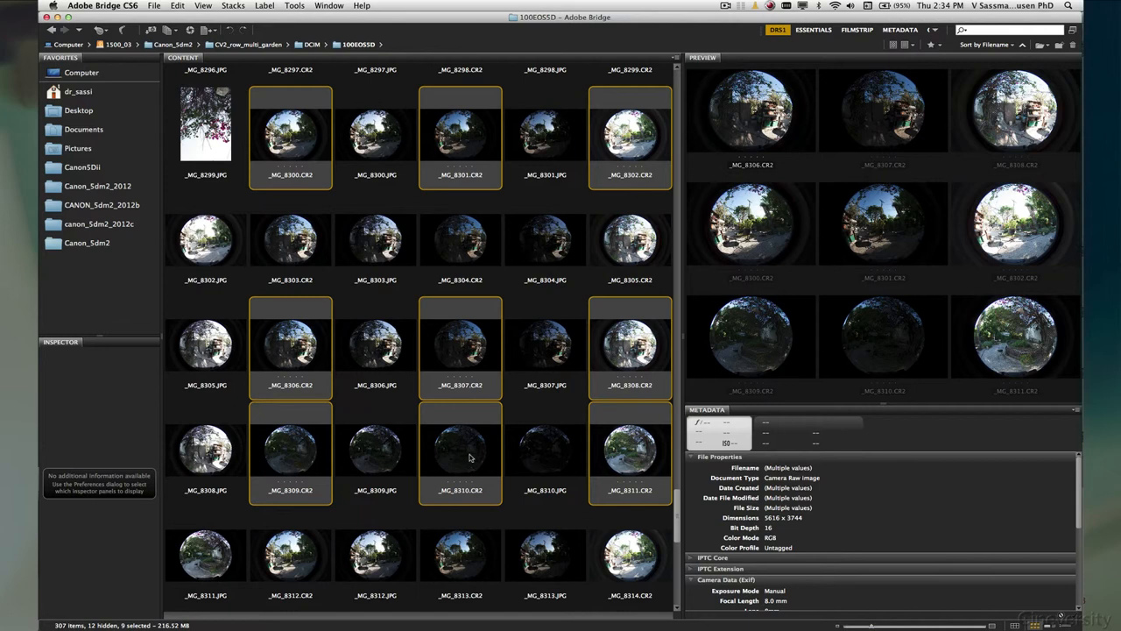
mouse_move(507, 450)
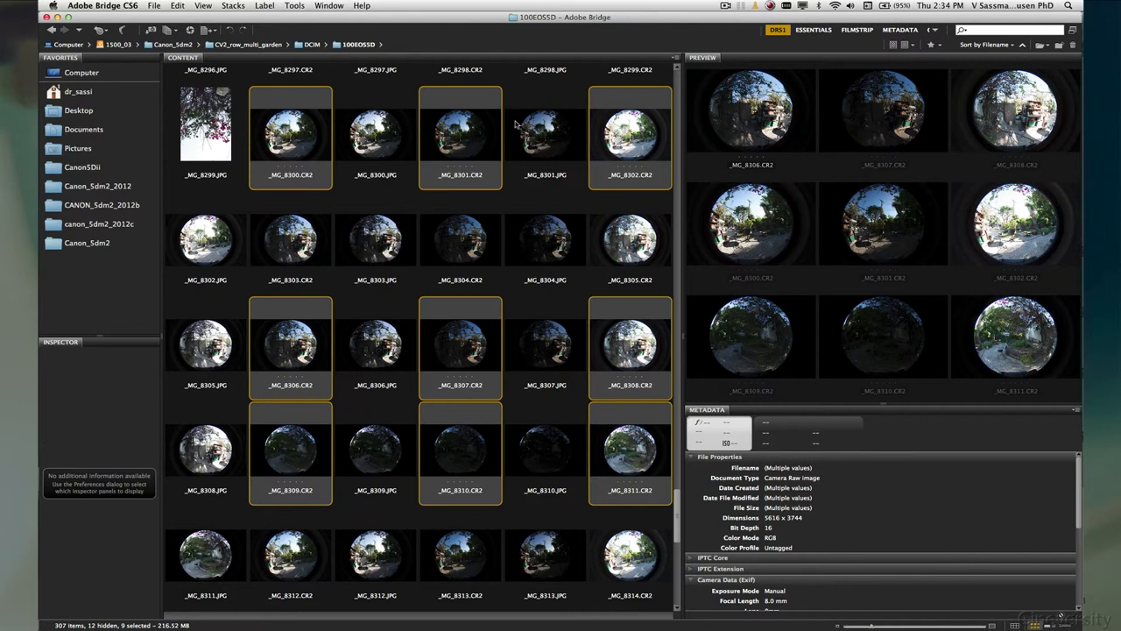
mouse_move(610, 429)
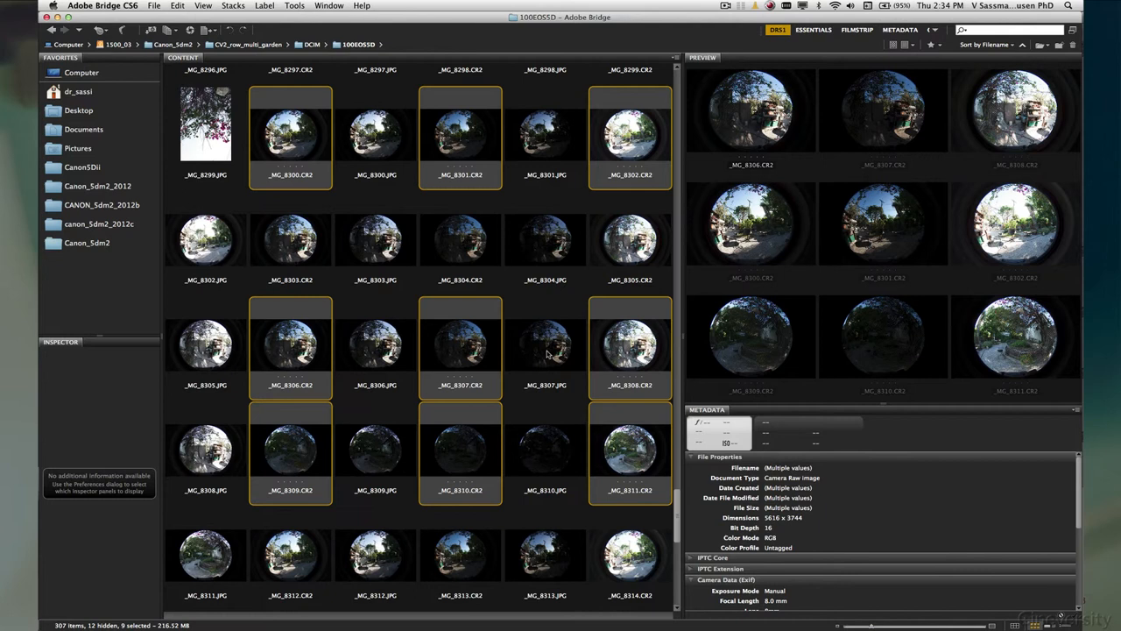
mouse_move(465, 412)
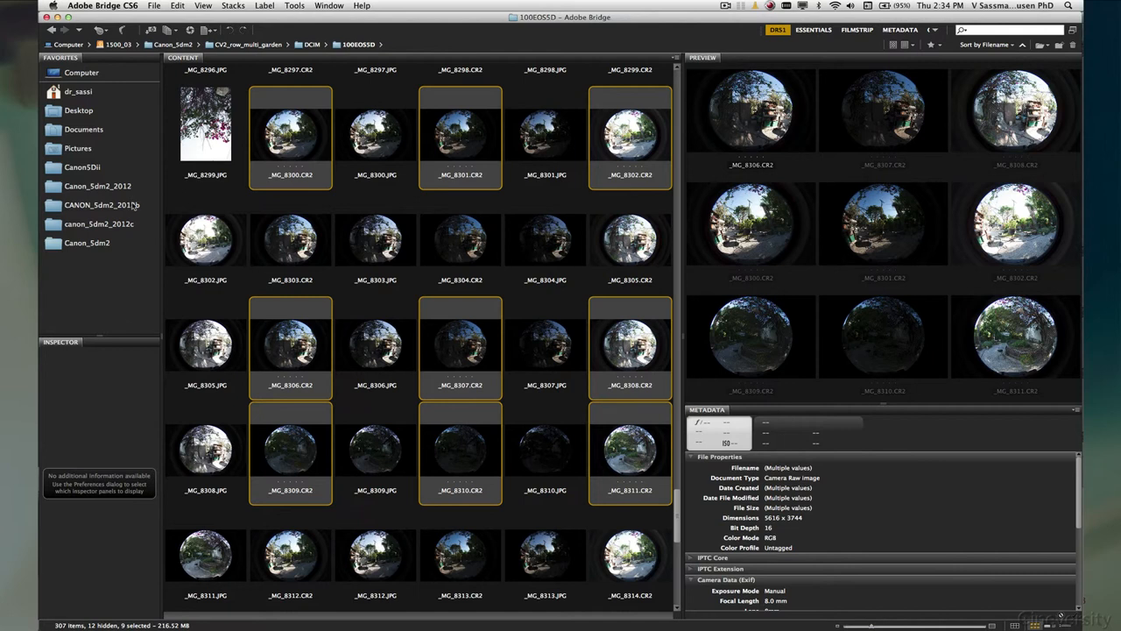
mouse_move(133, 207)
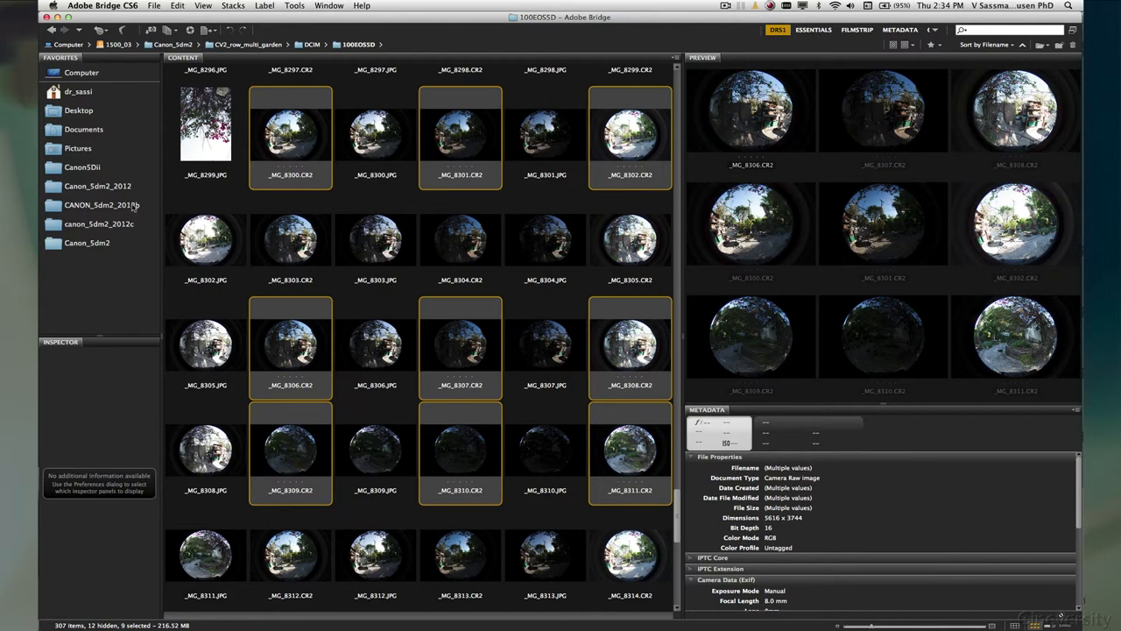
mouse_move(136, 207)
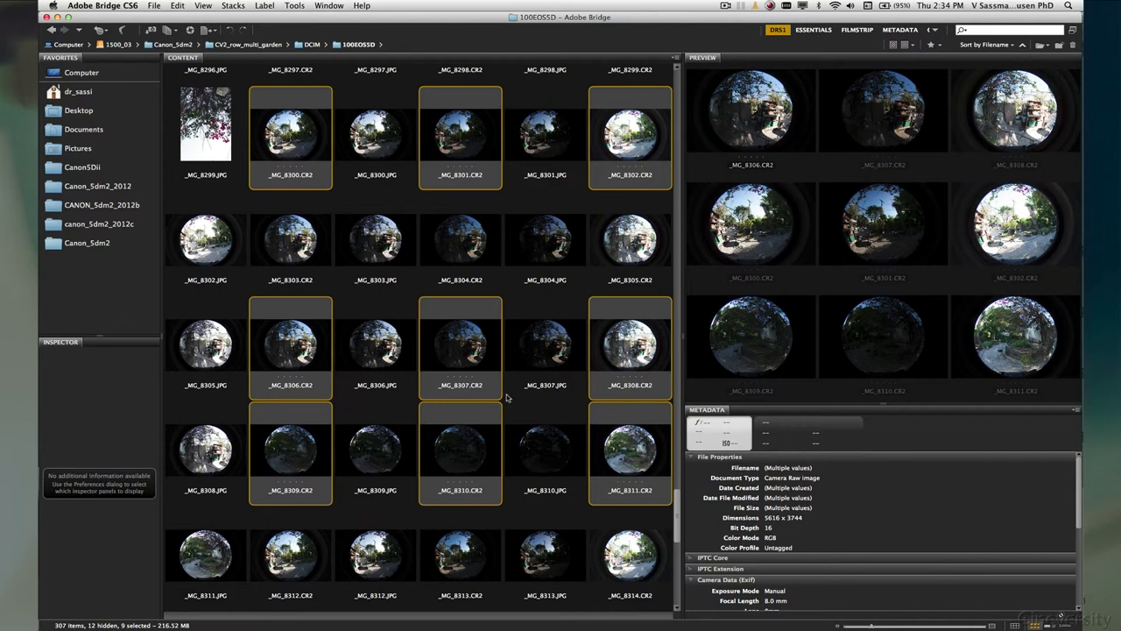
mouse_move(506, 396)
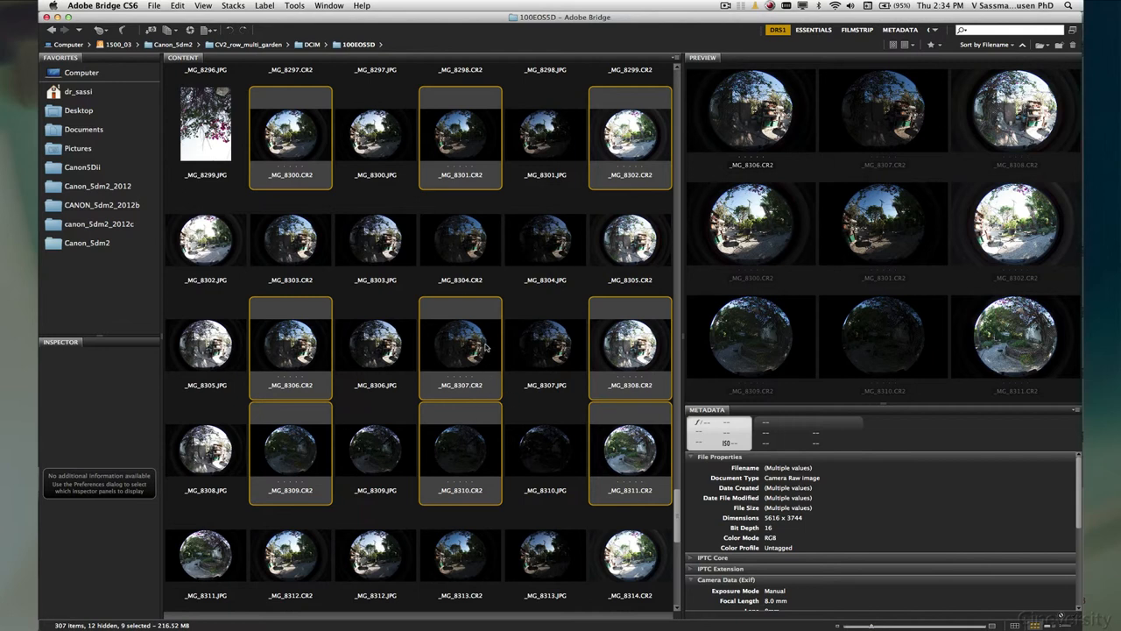
mouse_move(480, 375)
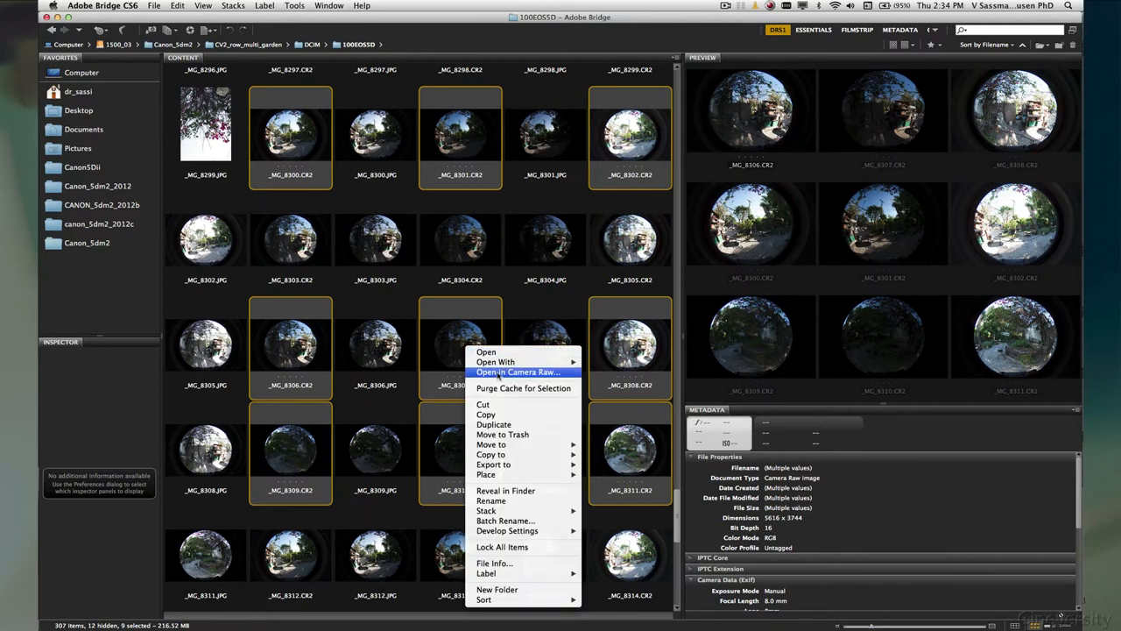
Step: Open the chosen raw shots in Camera Raw and select all of them for joint editing
click(519, 371)
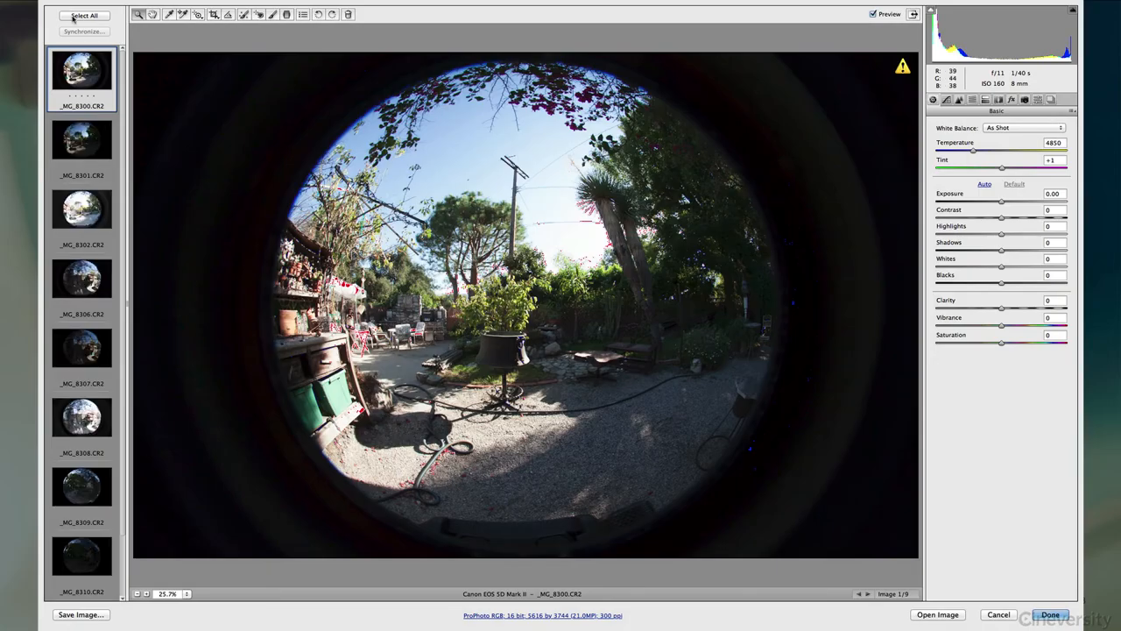
click(84, 14)
text(6500)
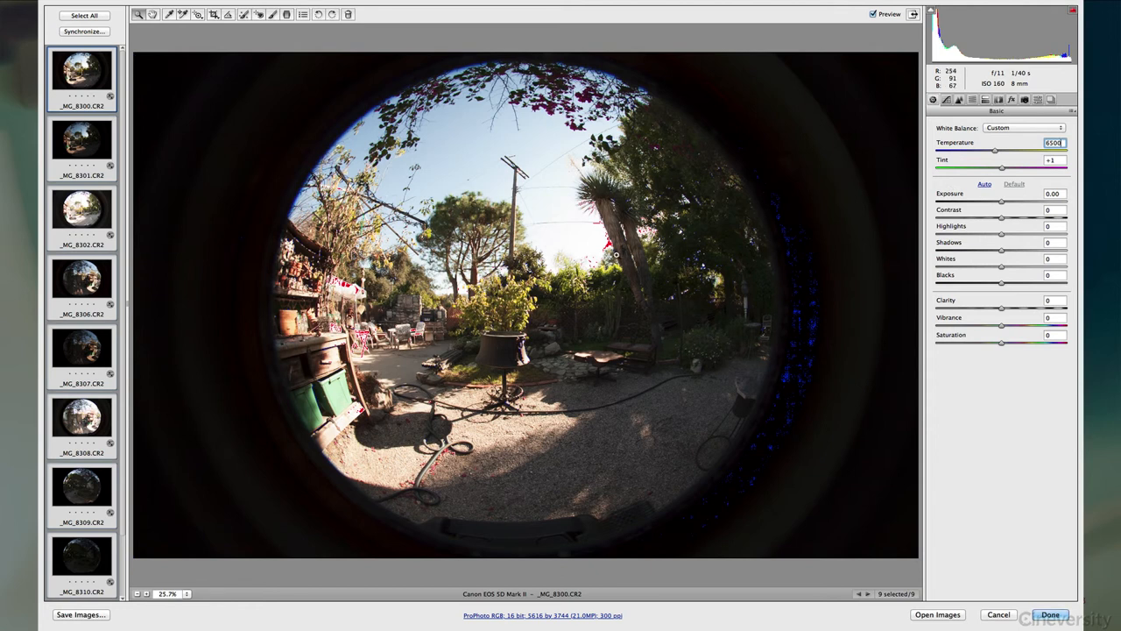
mouse_move(519, 469)
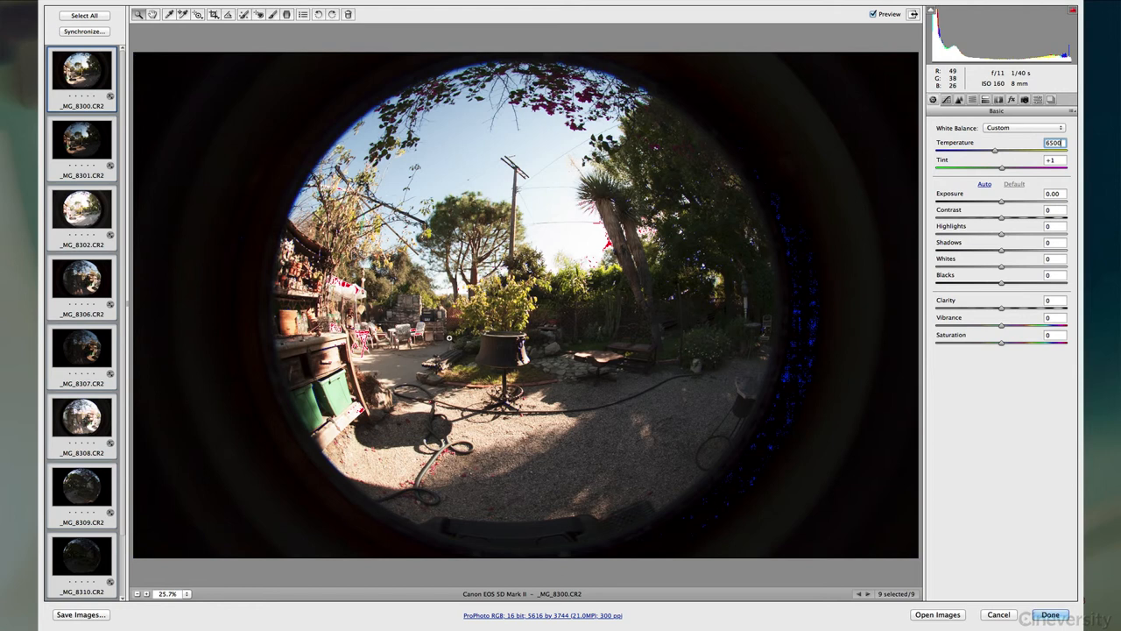
mouse_move(448, 347)
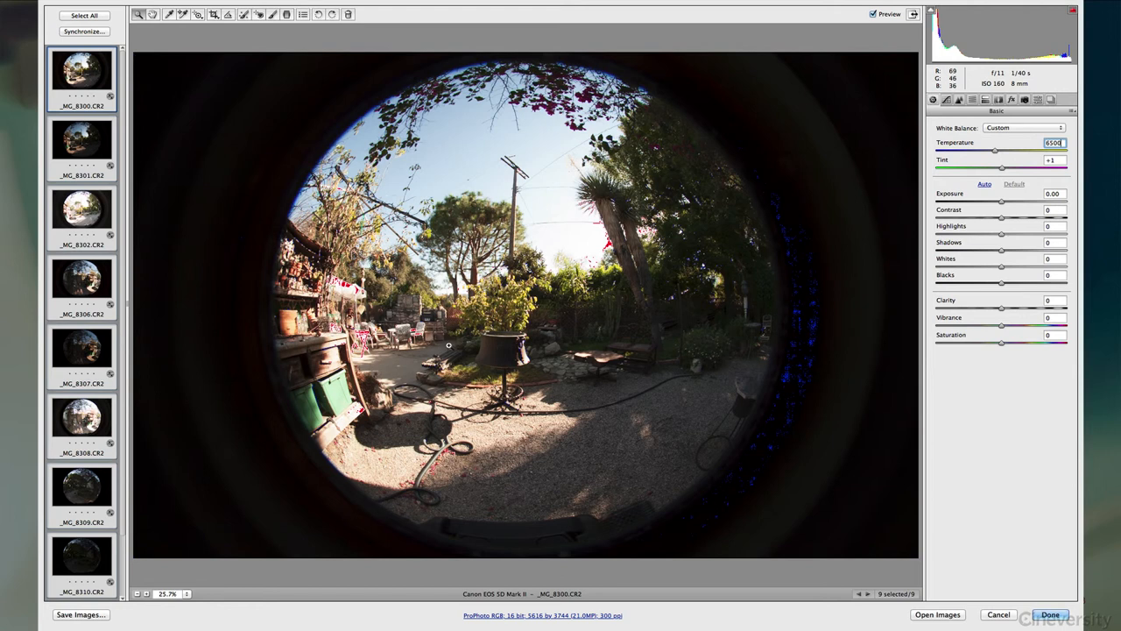
mouse_move(568, 252)
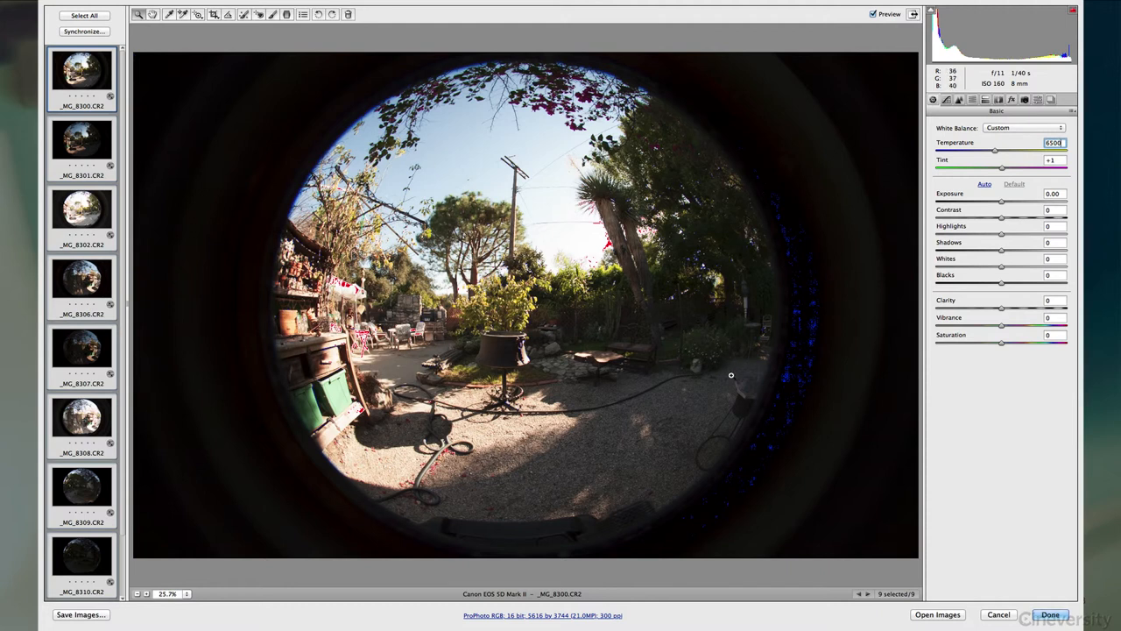
mouse_move(112, 155)
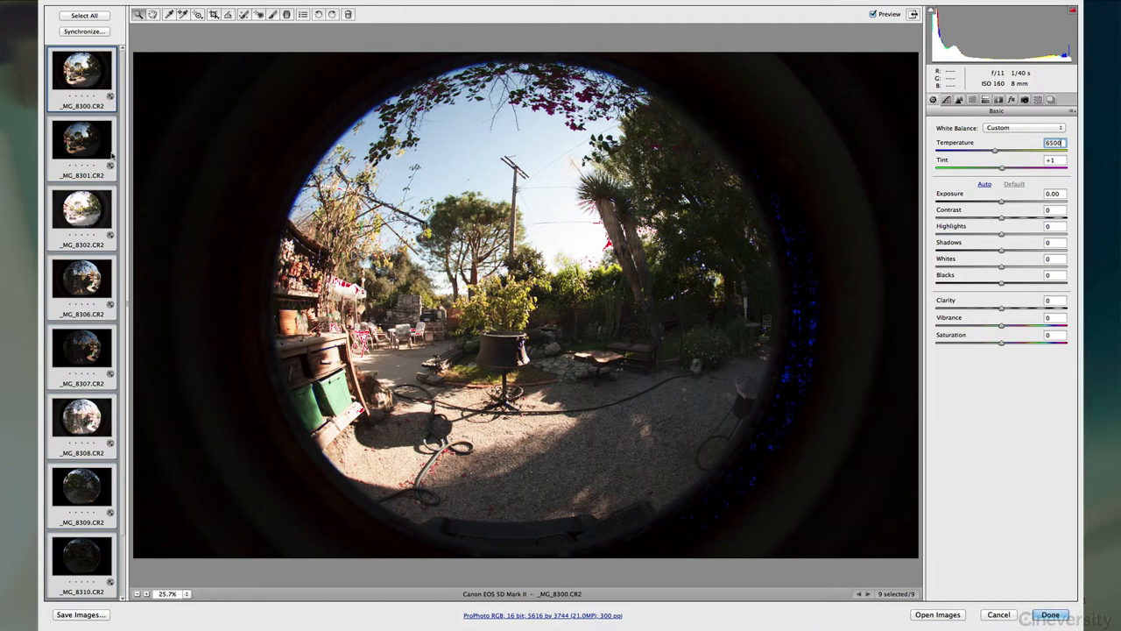
Step: View a single fisheye shot on its own at 100% magnification
click(81, 140)
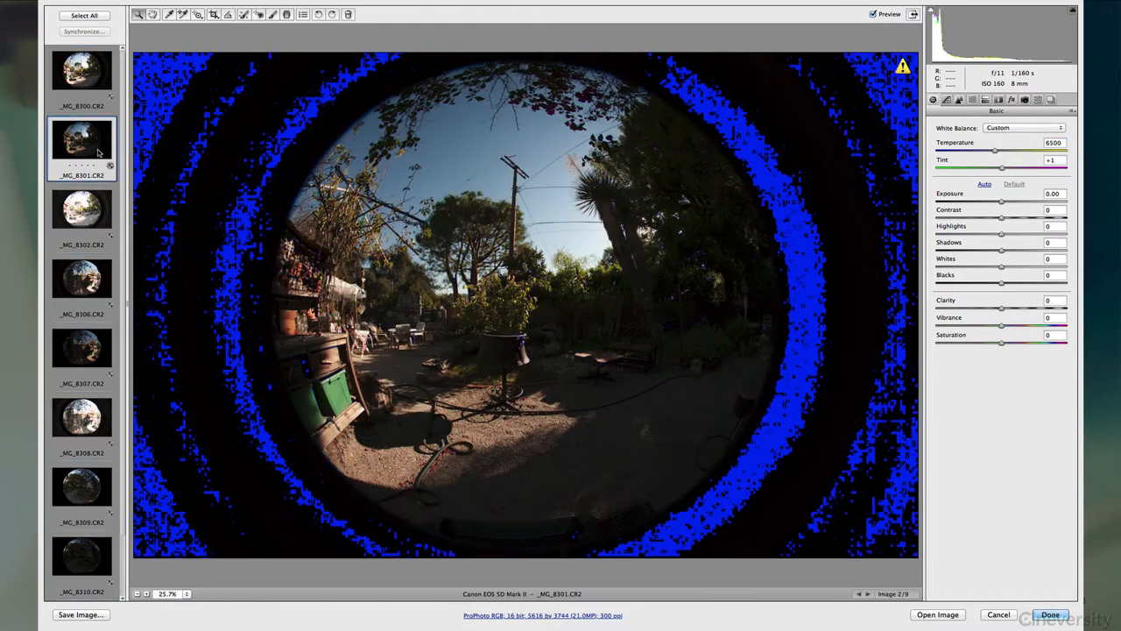
click(81, 347)
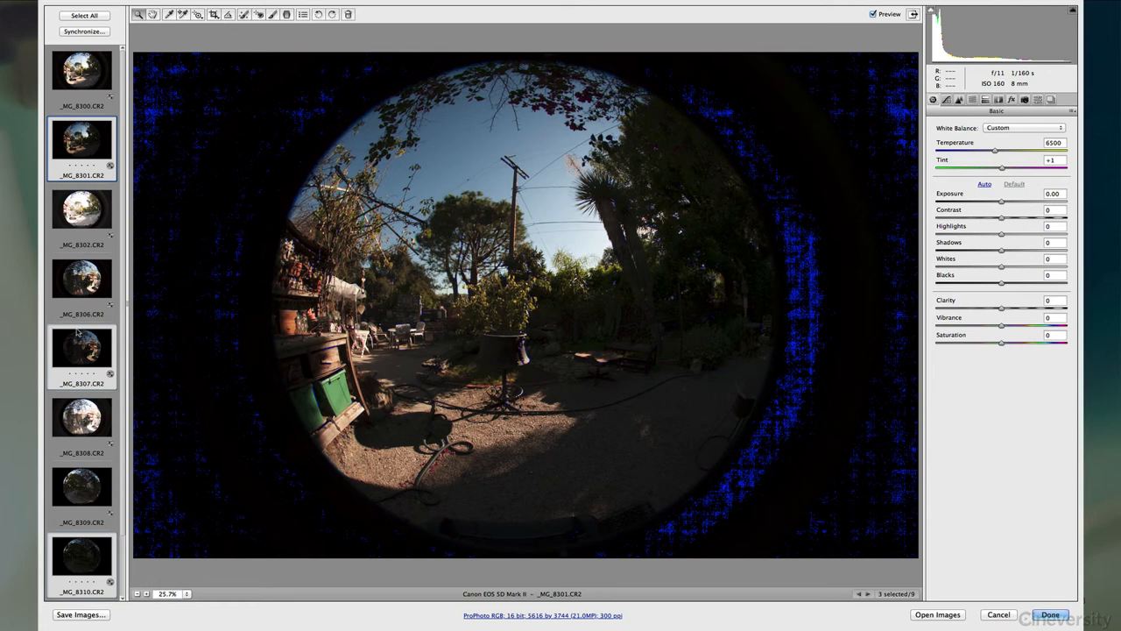
mouse_move(208, 603)
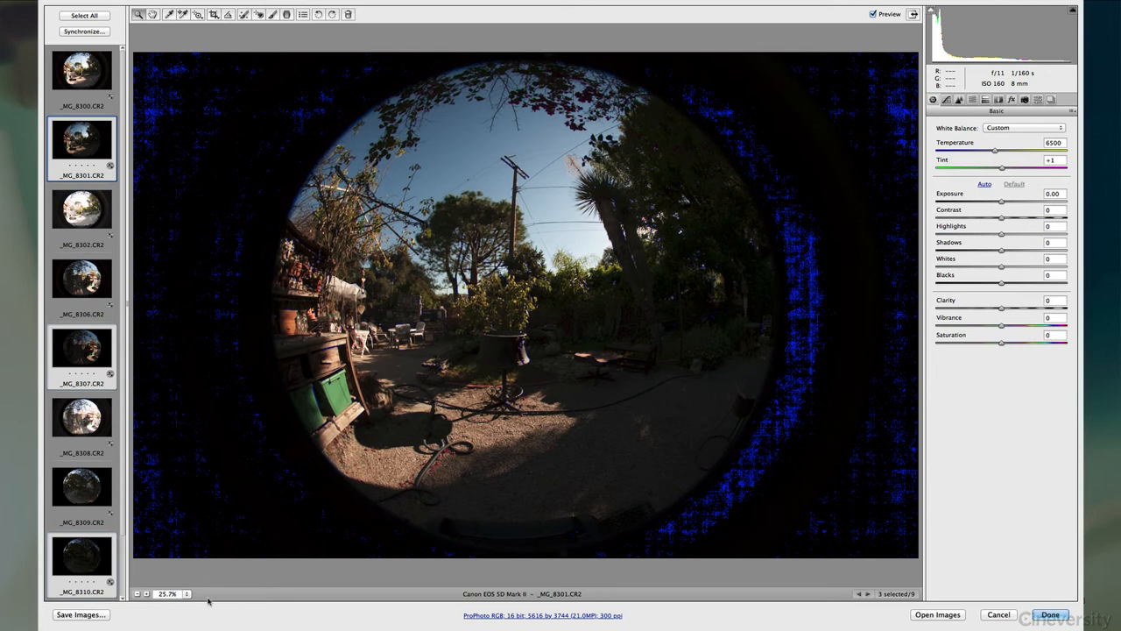
click(168, 592)
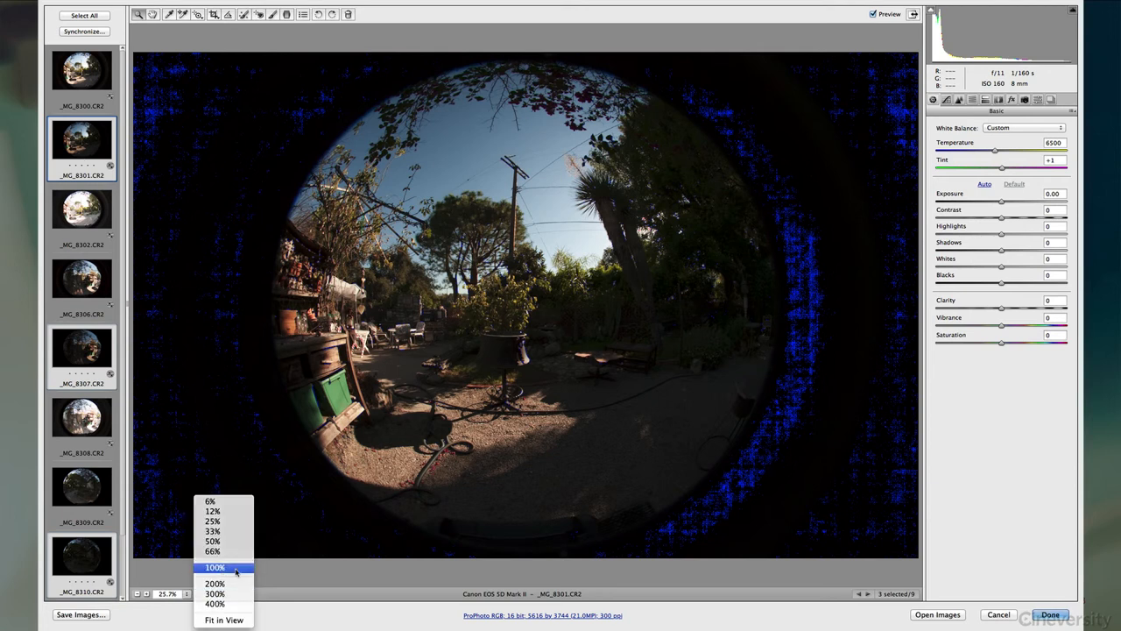
click(214, 567)
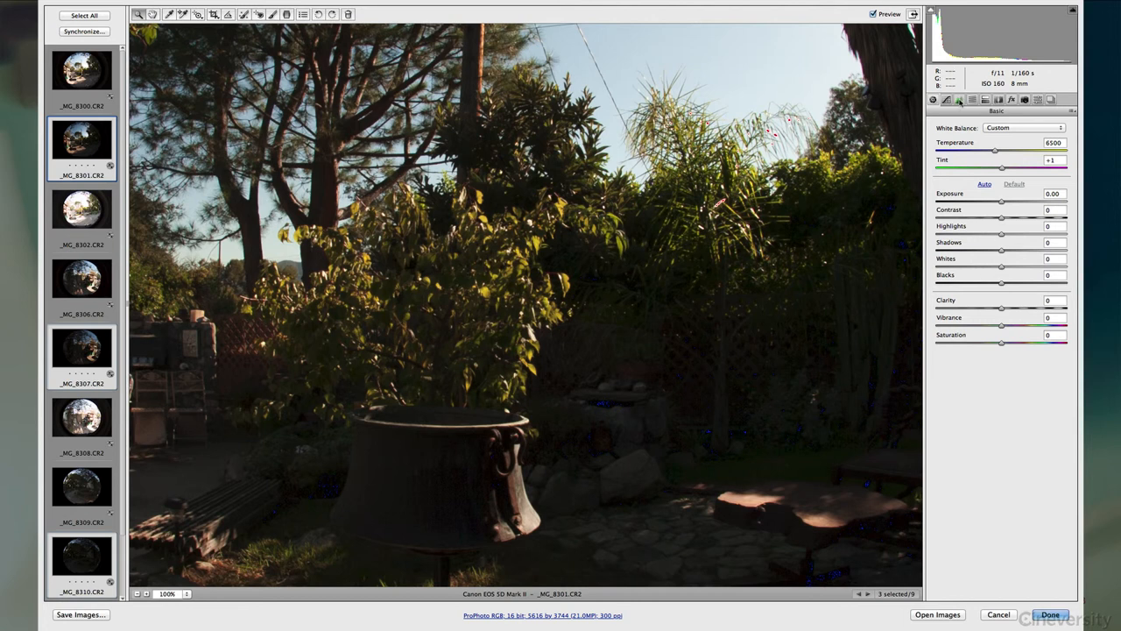
Step: In the Detail settings, lower the sharpening amount and the luminance noise reduction
click(960, 98)
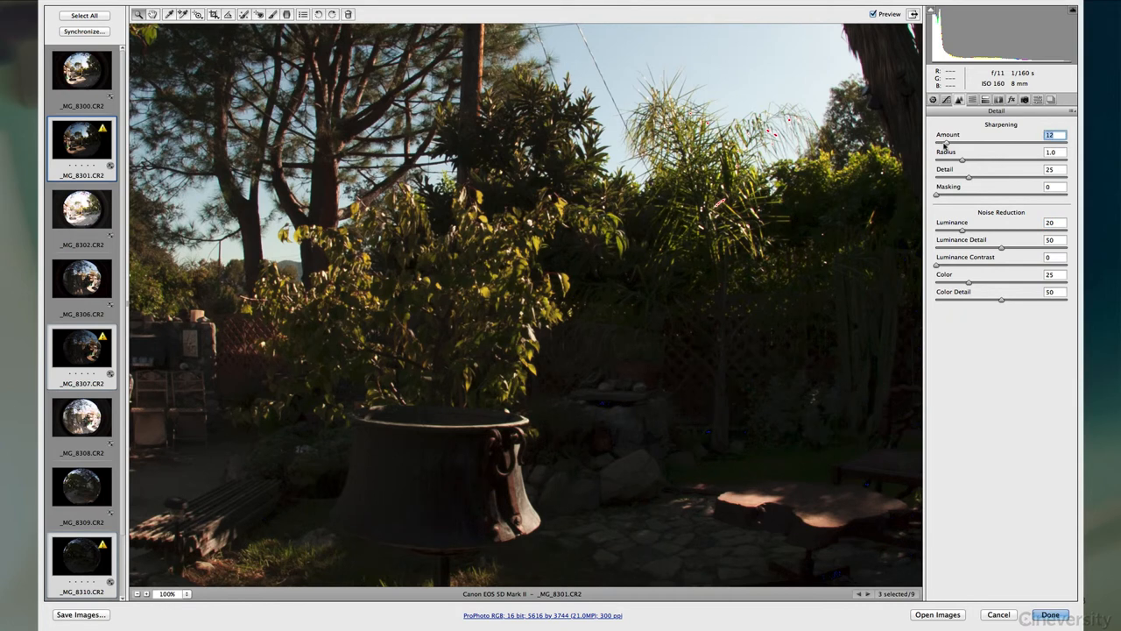
drag(947, 144, 943, 144)
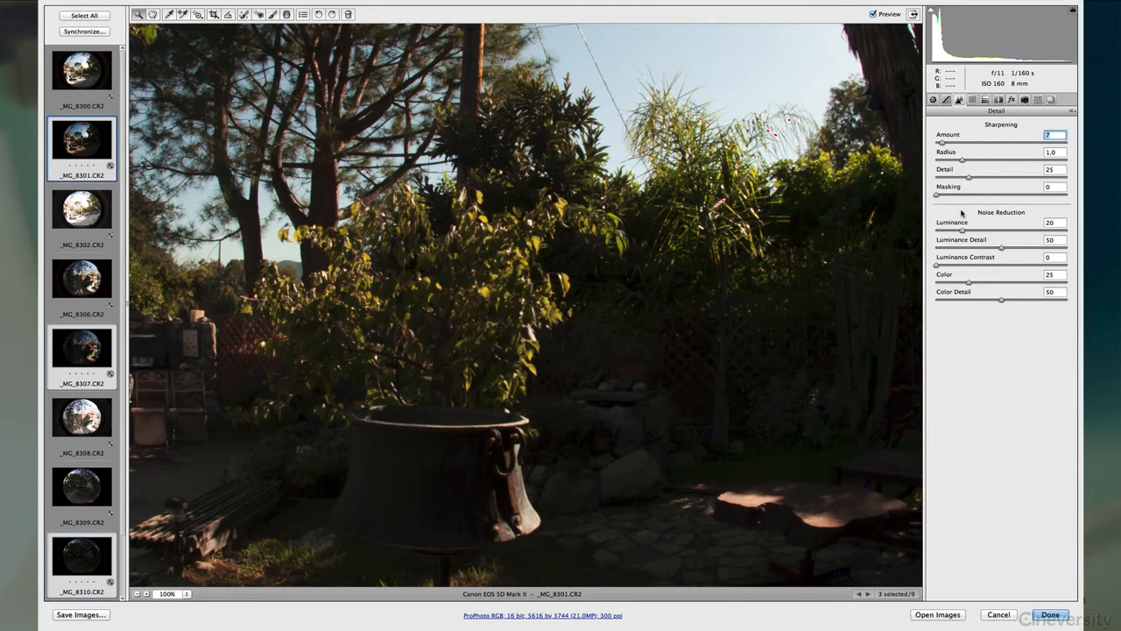
mouse_move(729, 343)
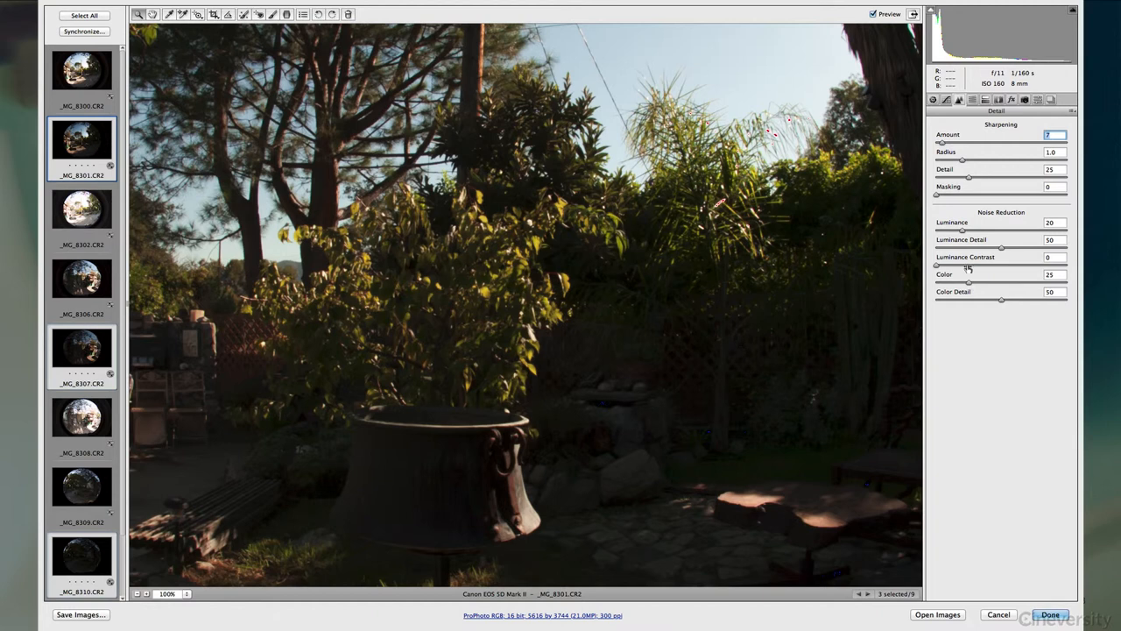
mouse_move(804, 324)
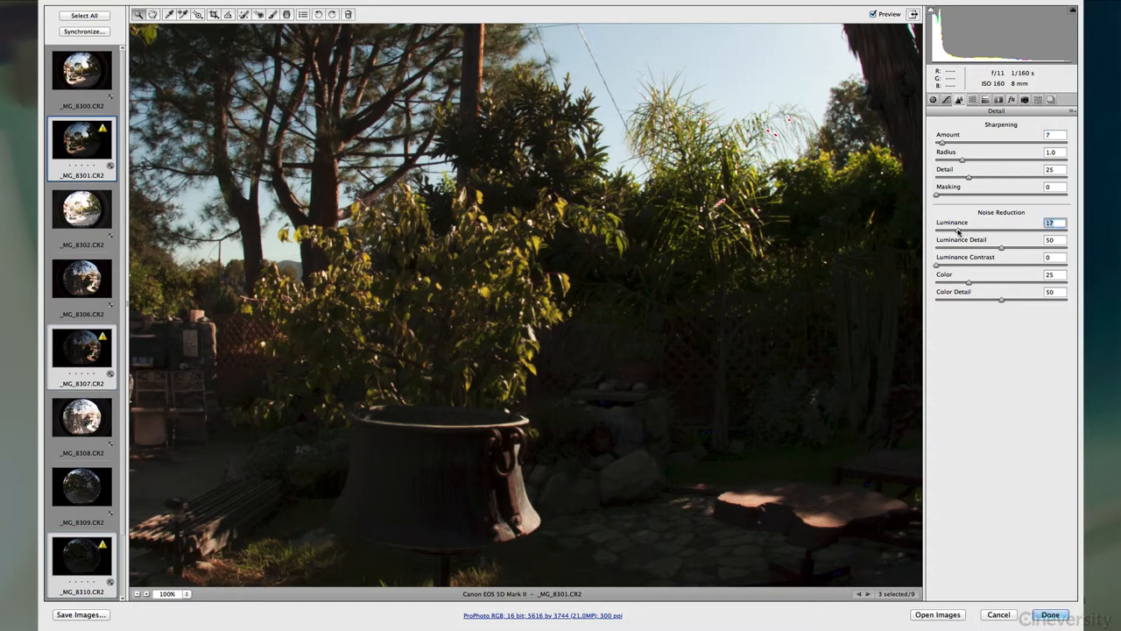
mouse_move(696, 293)
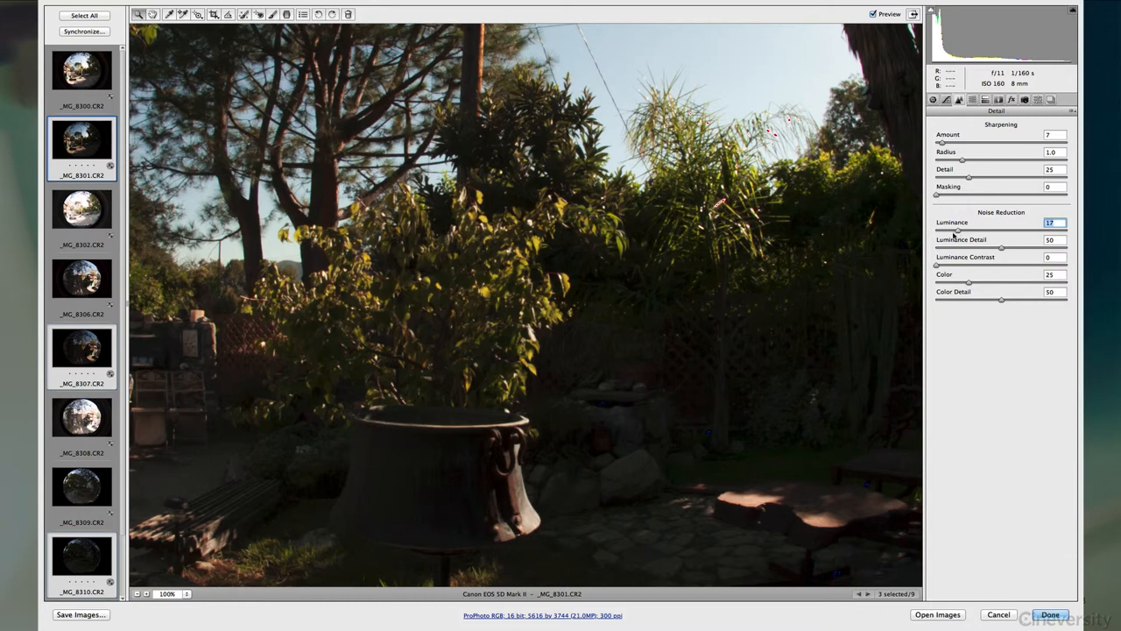
drag(971, 232, 949, 231)
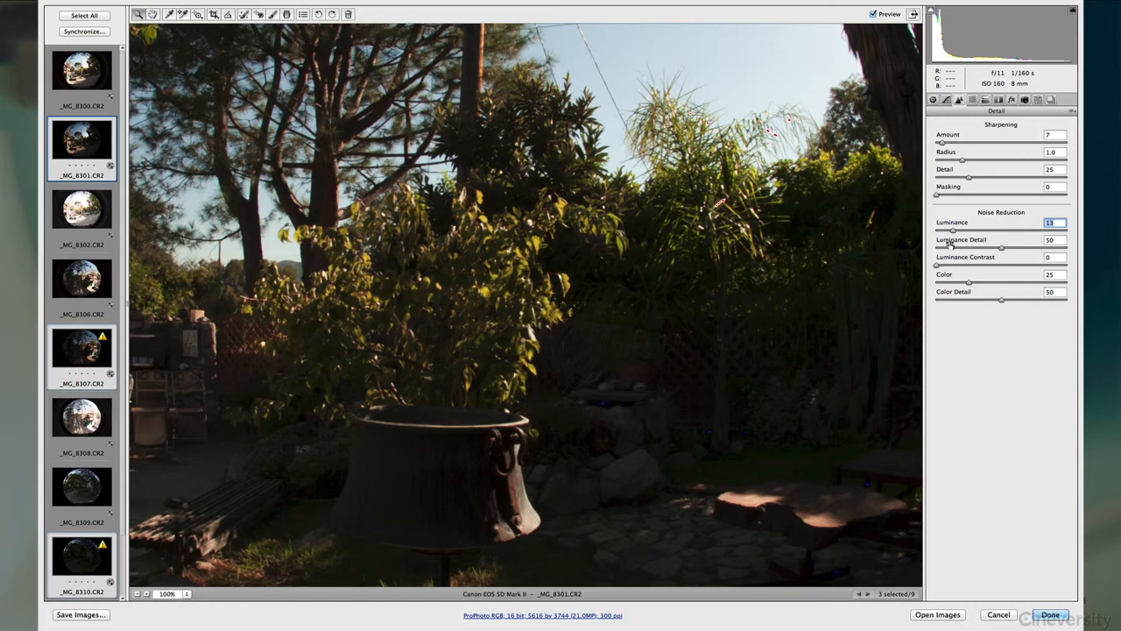
mouse_move(925, 261)
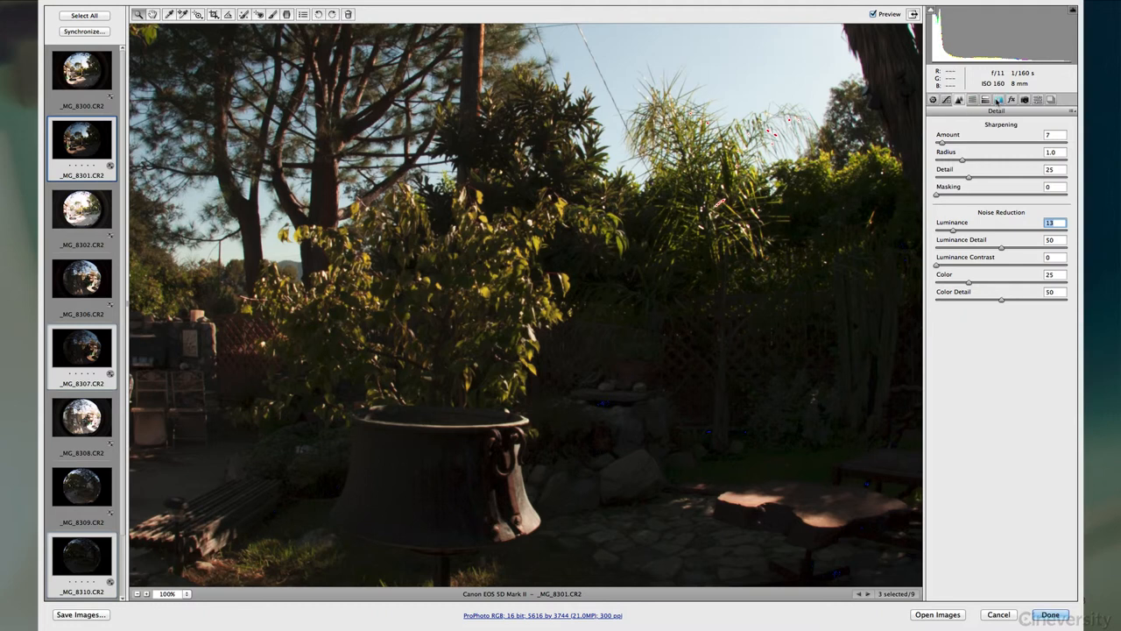
Step: In Lens Corrections > Color, toggle chromatic aberration removal on and off to compare
click(998, 98)
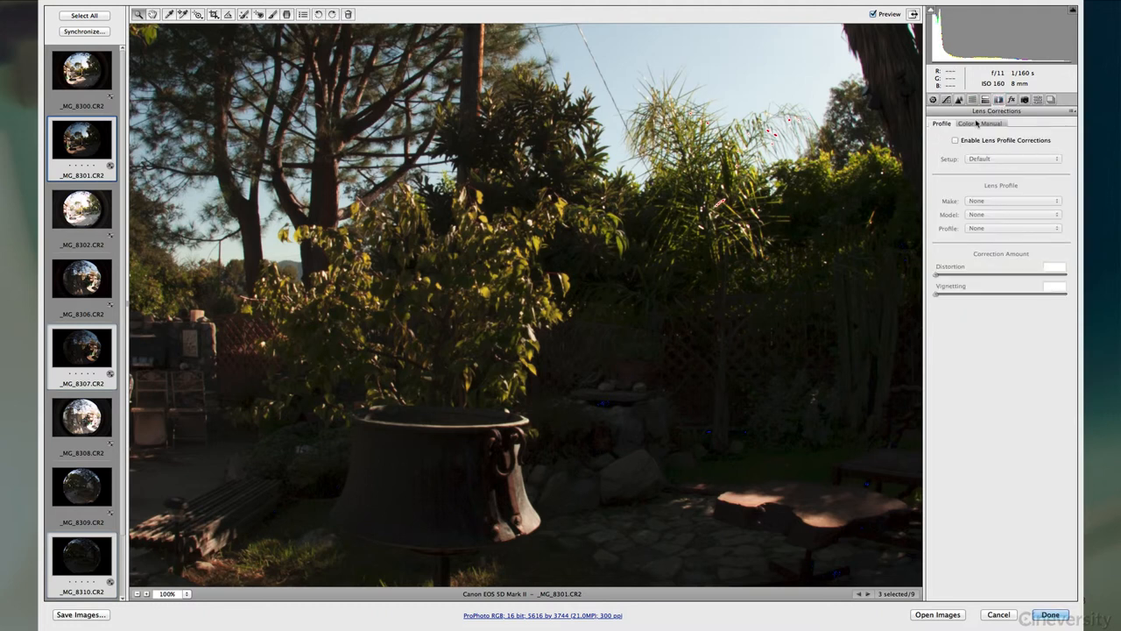
click(966, 122)
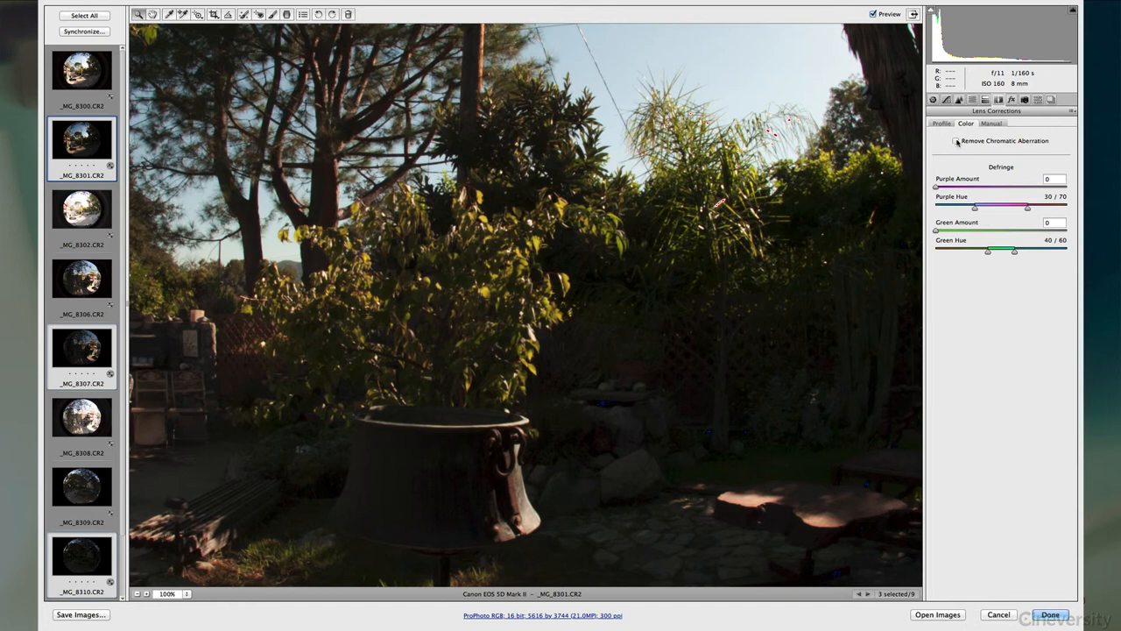
click(956, 140)
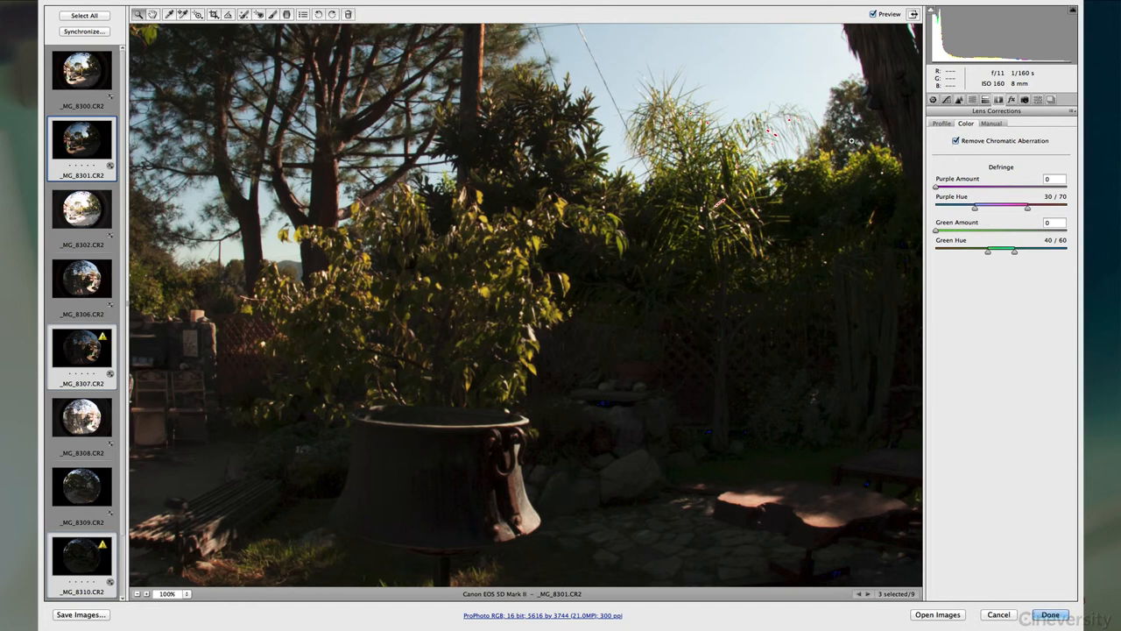
mouse_move(852, 93)
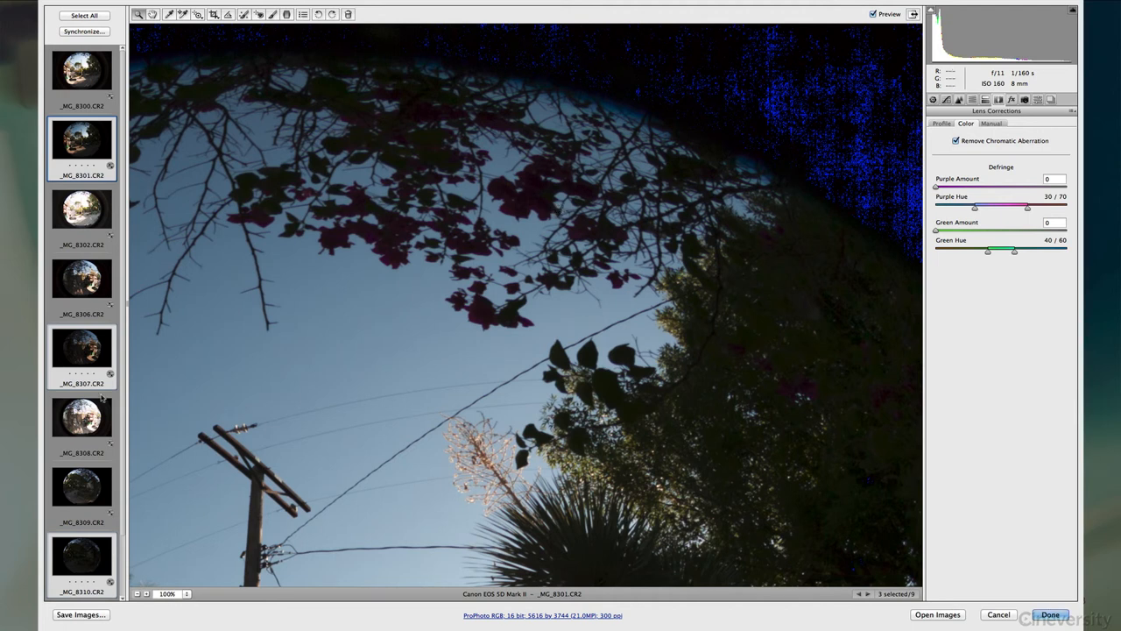
click(956, 140)
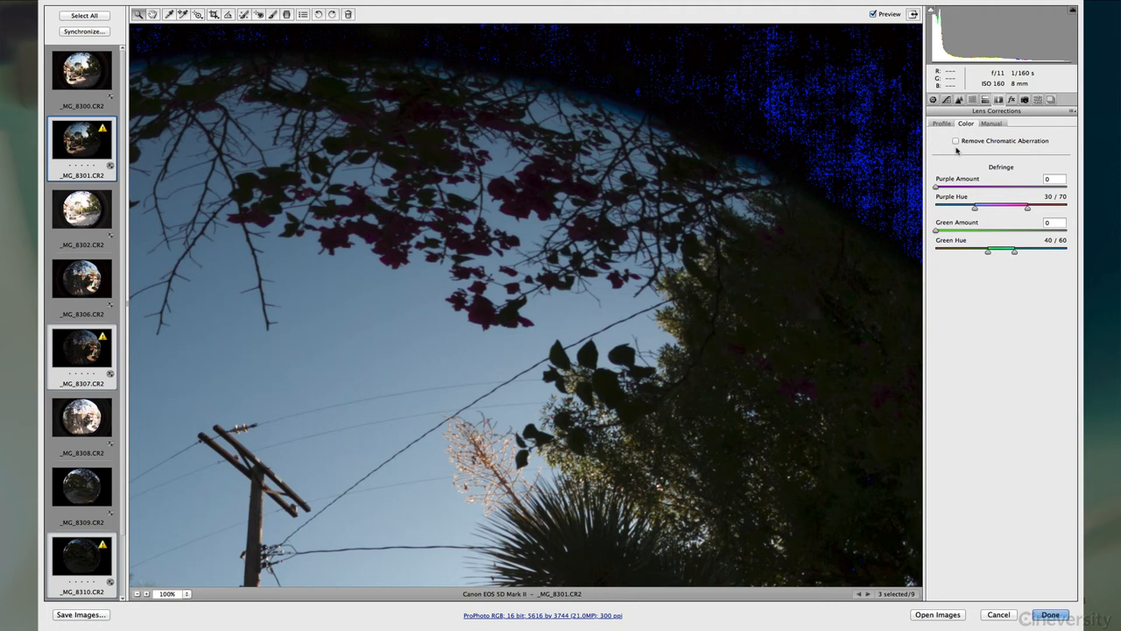
Step: Select all bracketed images and enable chromatic aberration removal across them
click(84, 14)
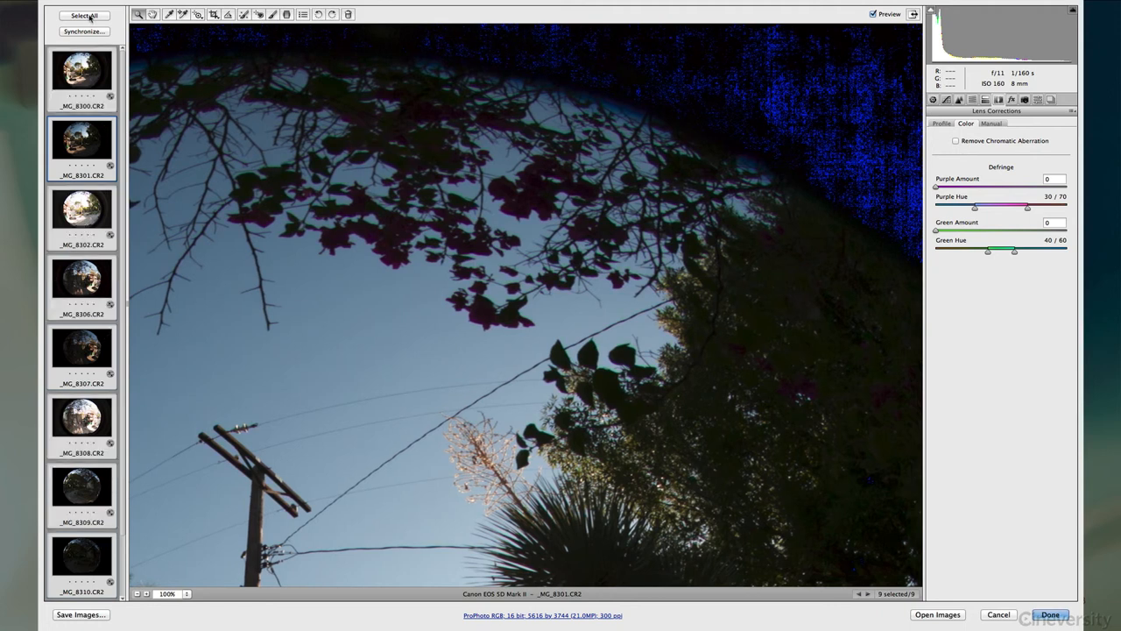
click(956, 140)
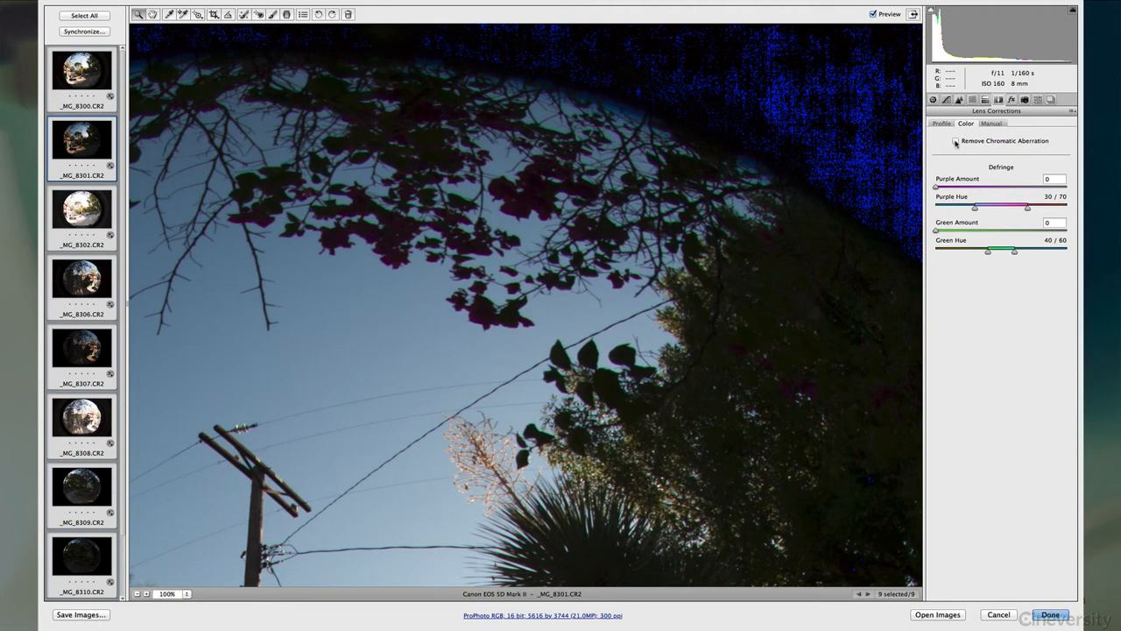
click(957, 140)
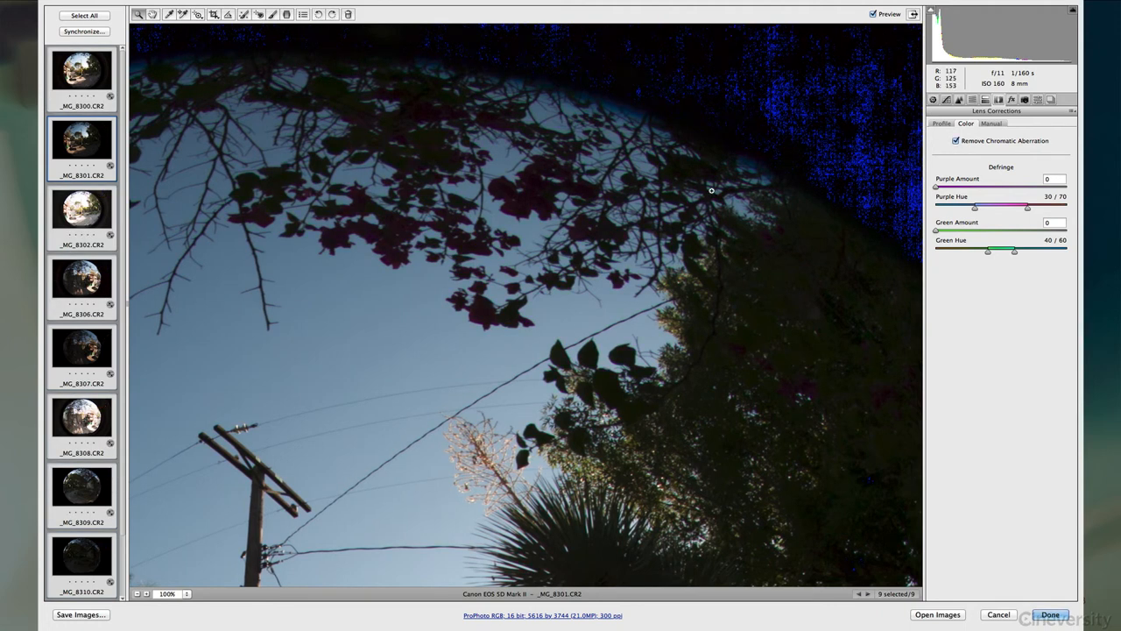
click(956, 141)
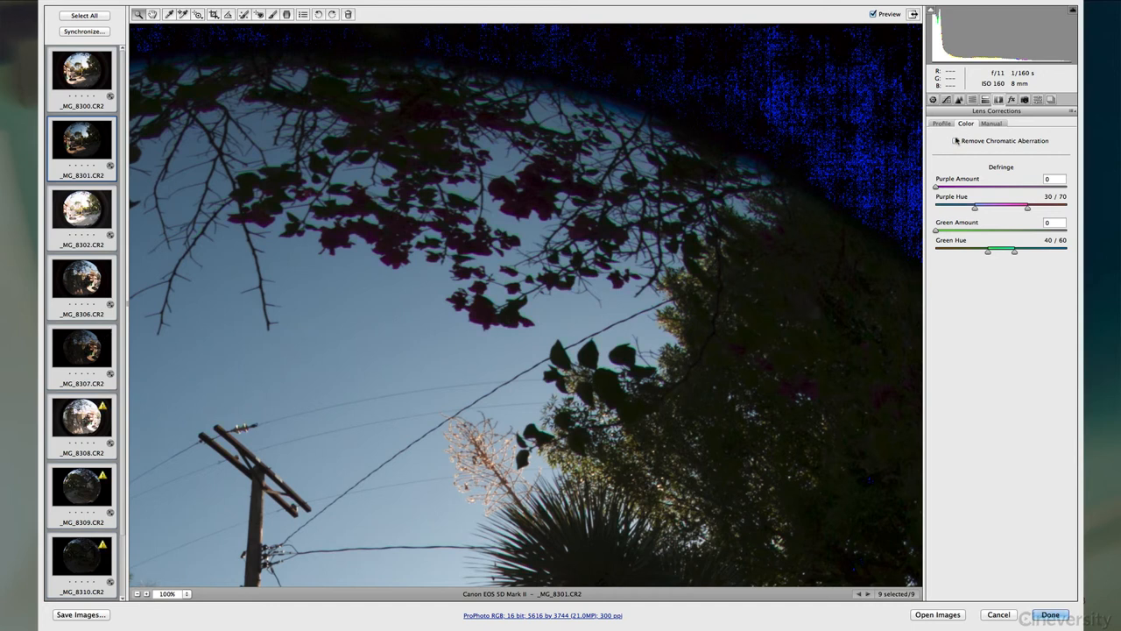
click(956, 140)
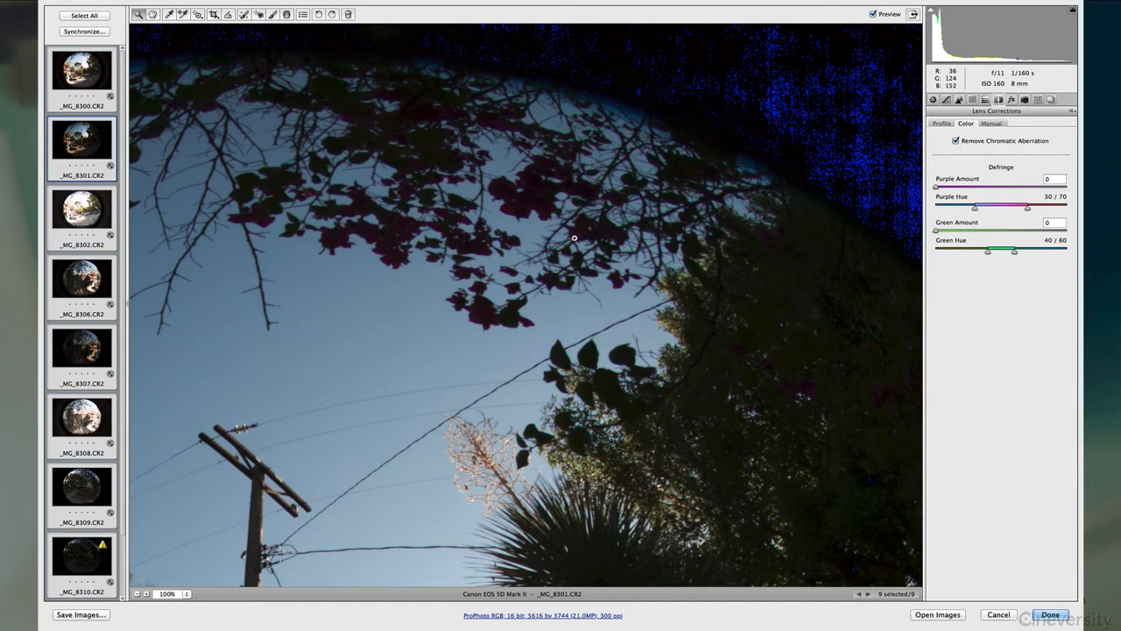
mouse_move(1028, 278)
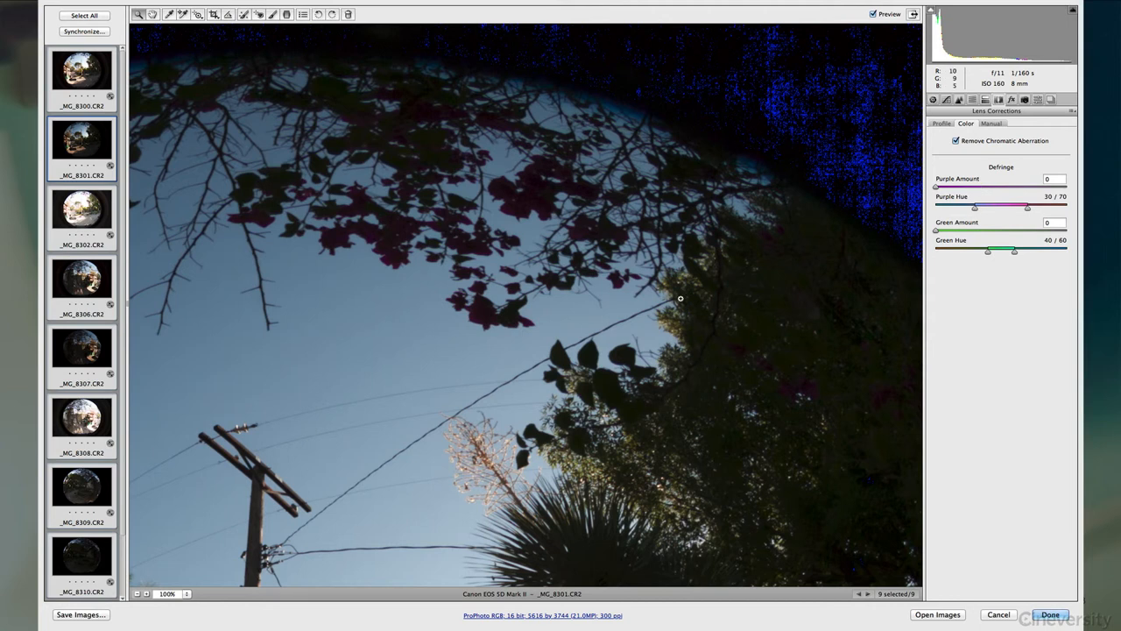
mouse_move(482, 326)
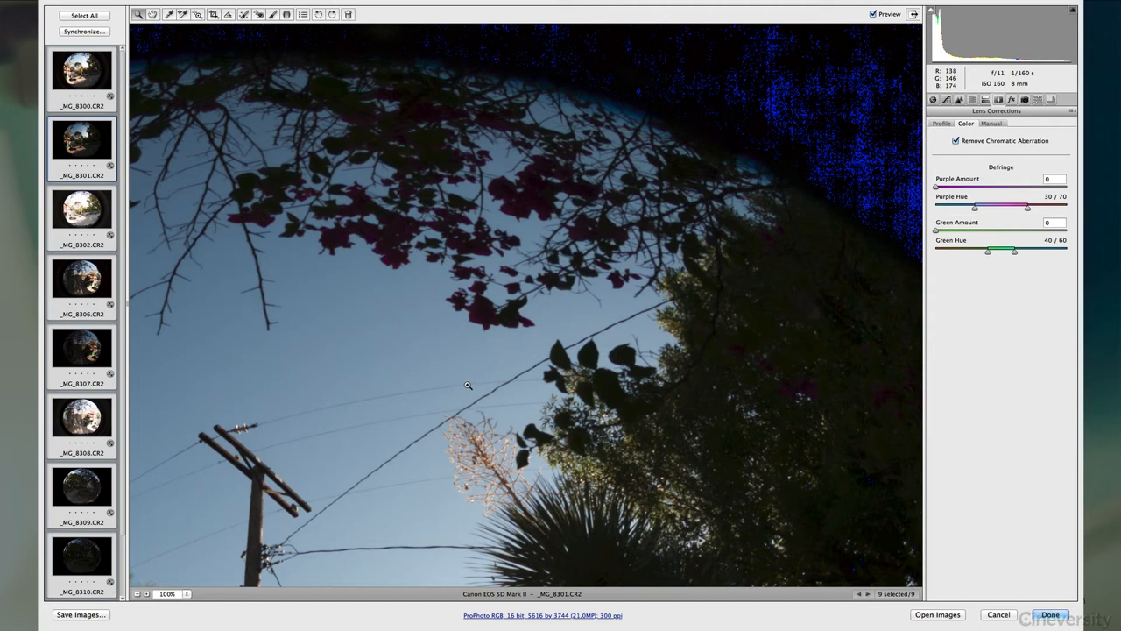
mouse_move(949, 171)
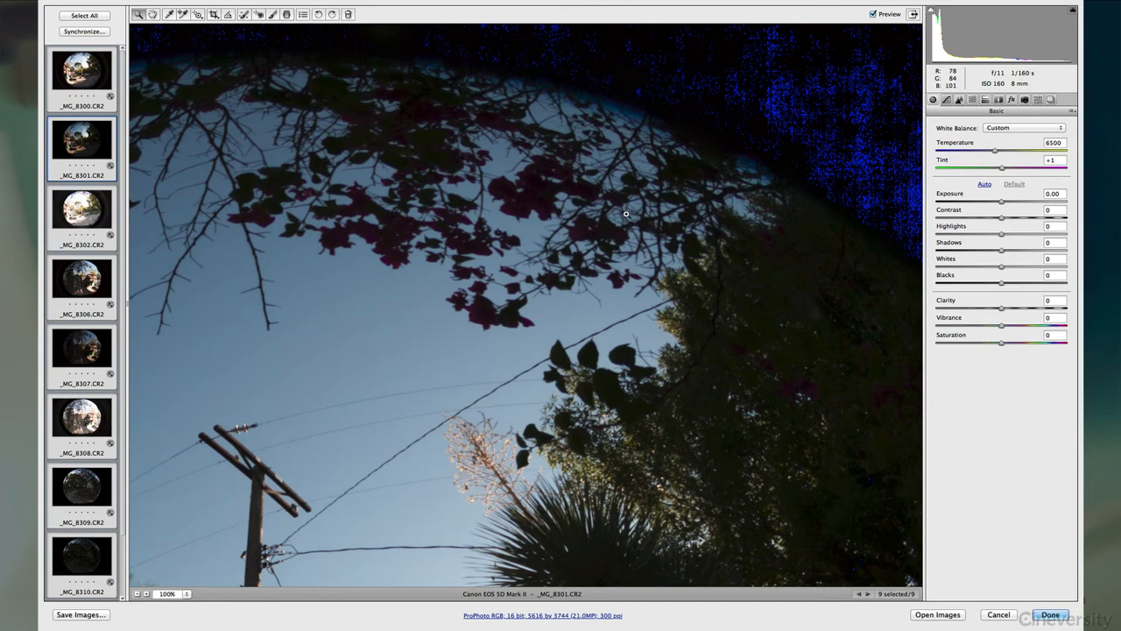
mouse_move(564, 236)
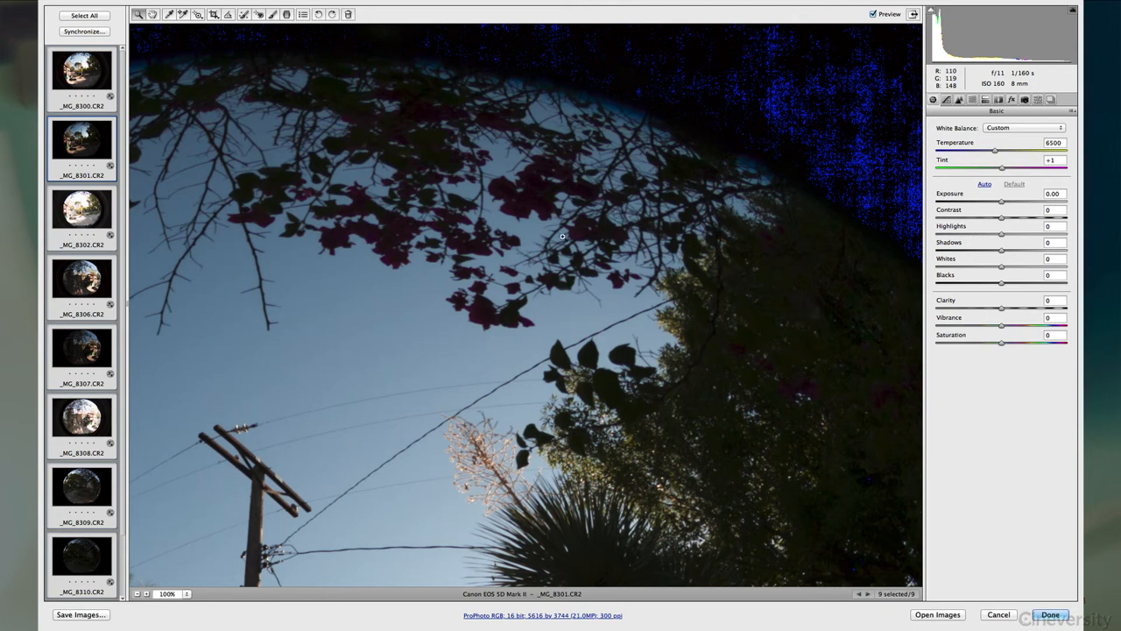
mouse_move(573, 261)
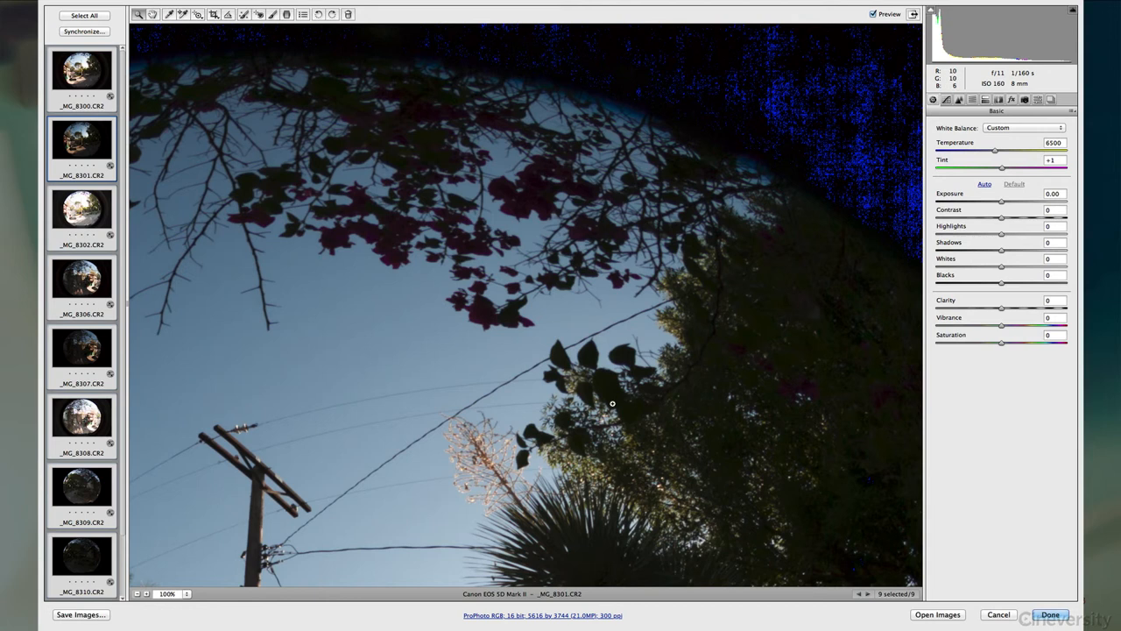
mouse_move(802, 371)
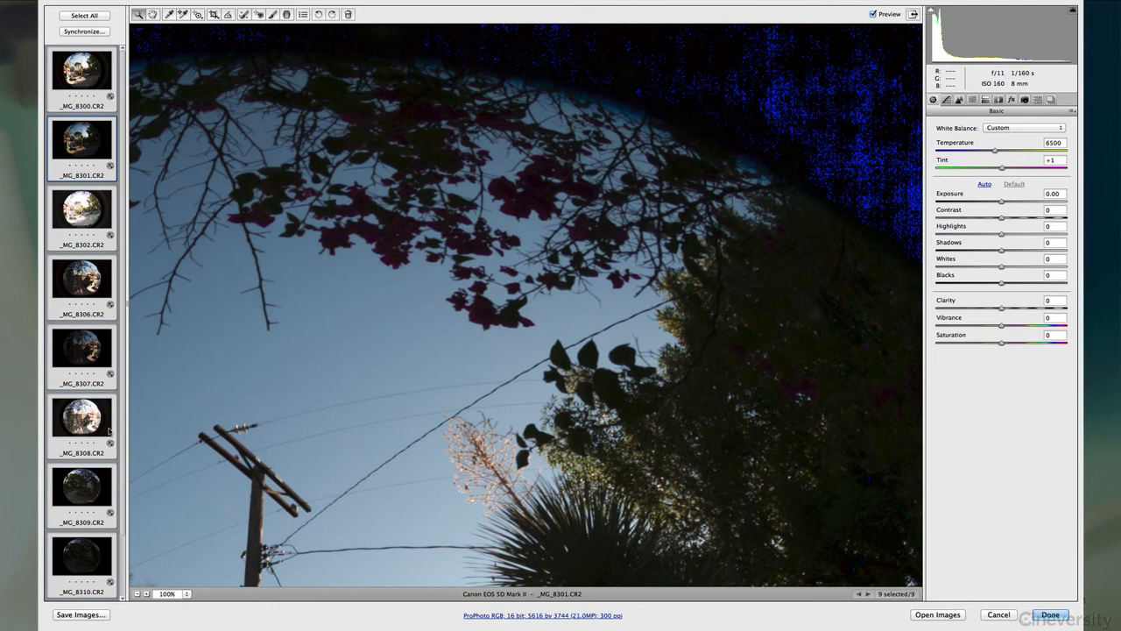
Step: Save all images as ZIP-compressed TIFFs with the file name text grdn_03
click(80, 614)
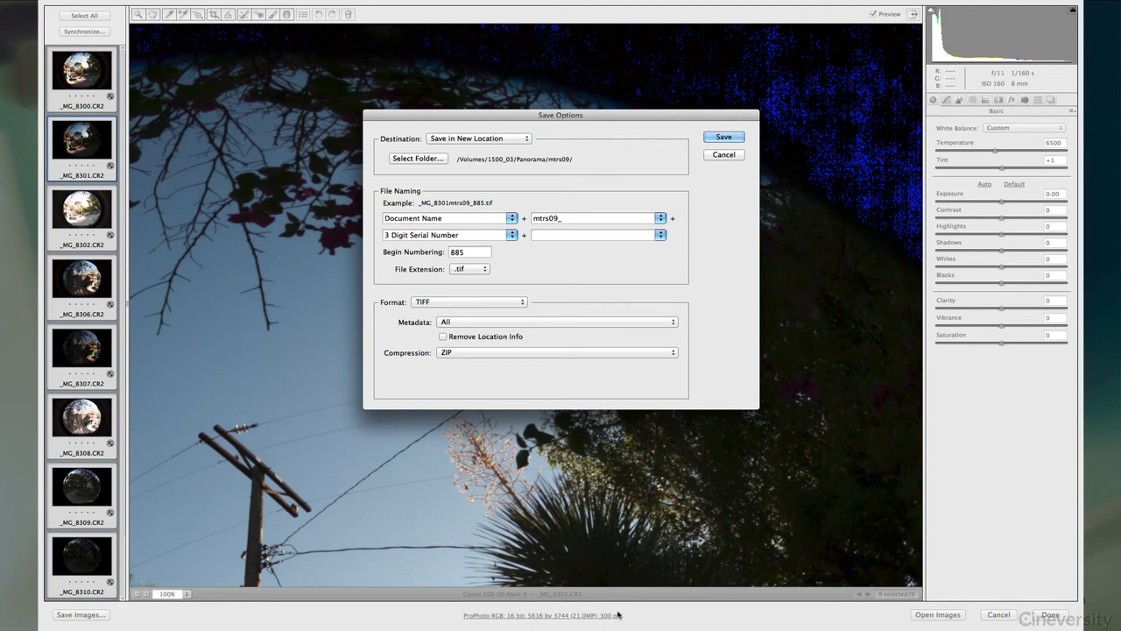
click(595, 217)
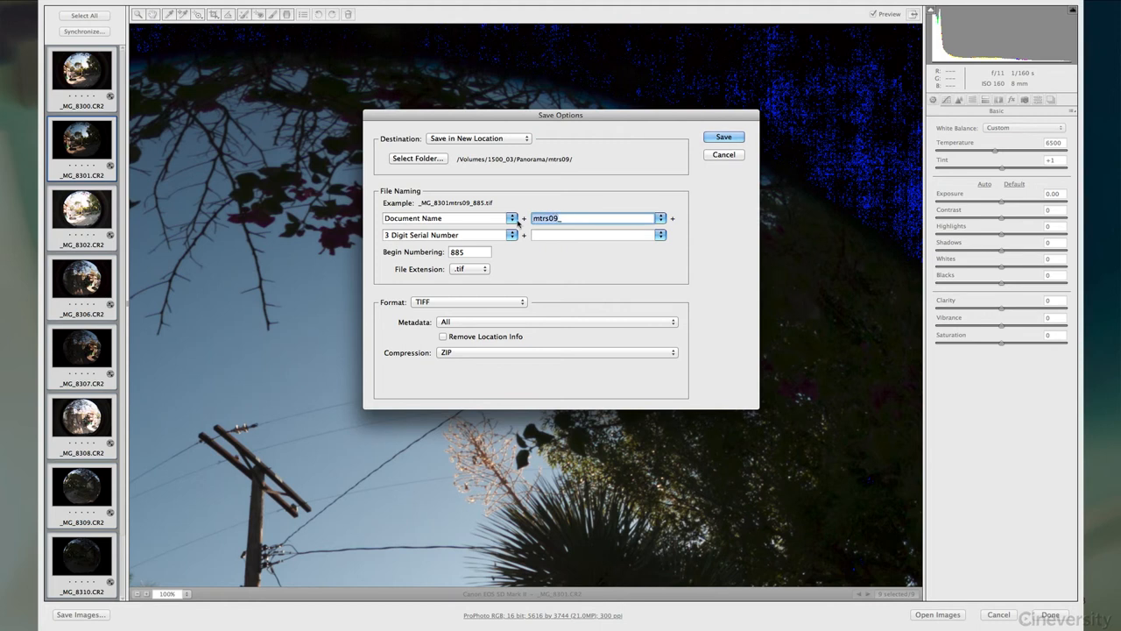
text(grdn_)
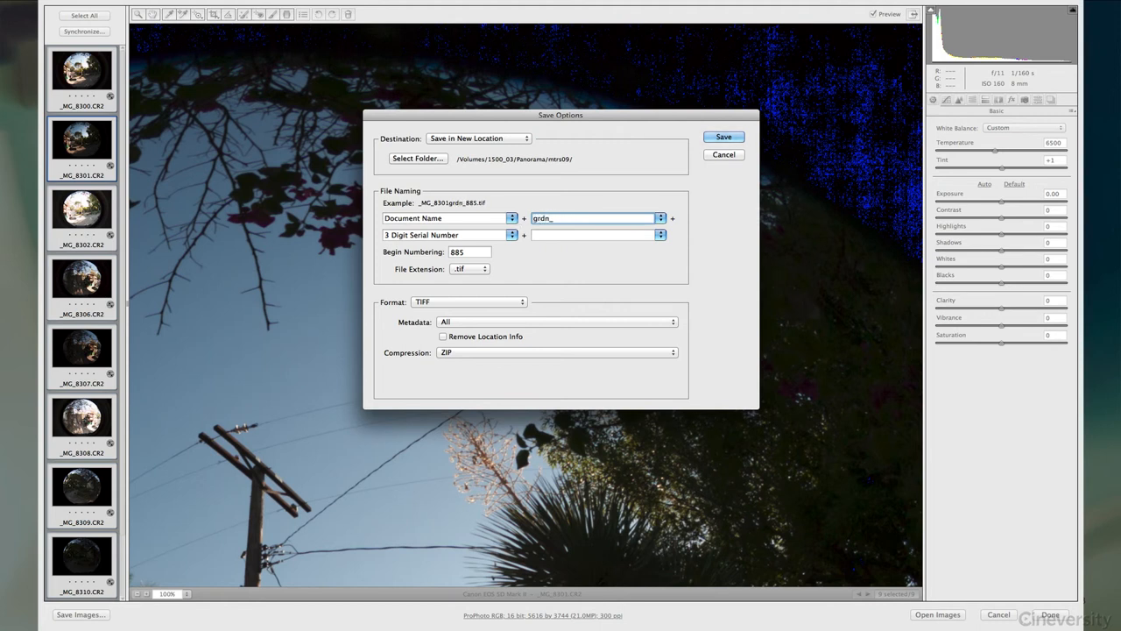
text(03)
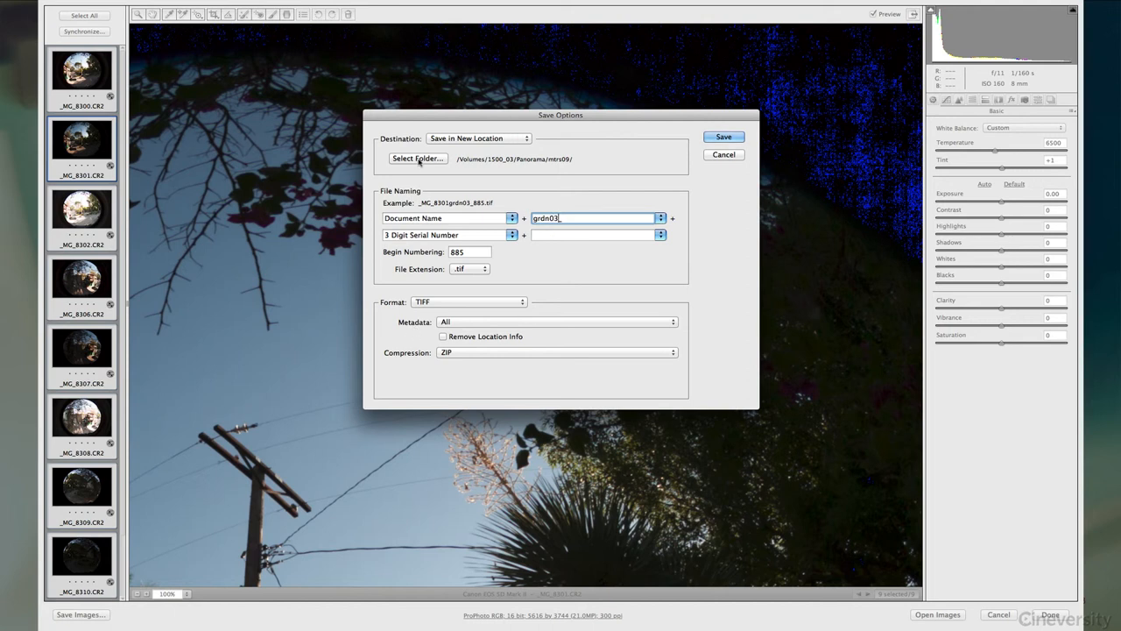
mouse_move(723, 136)
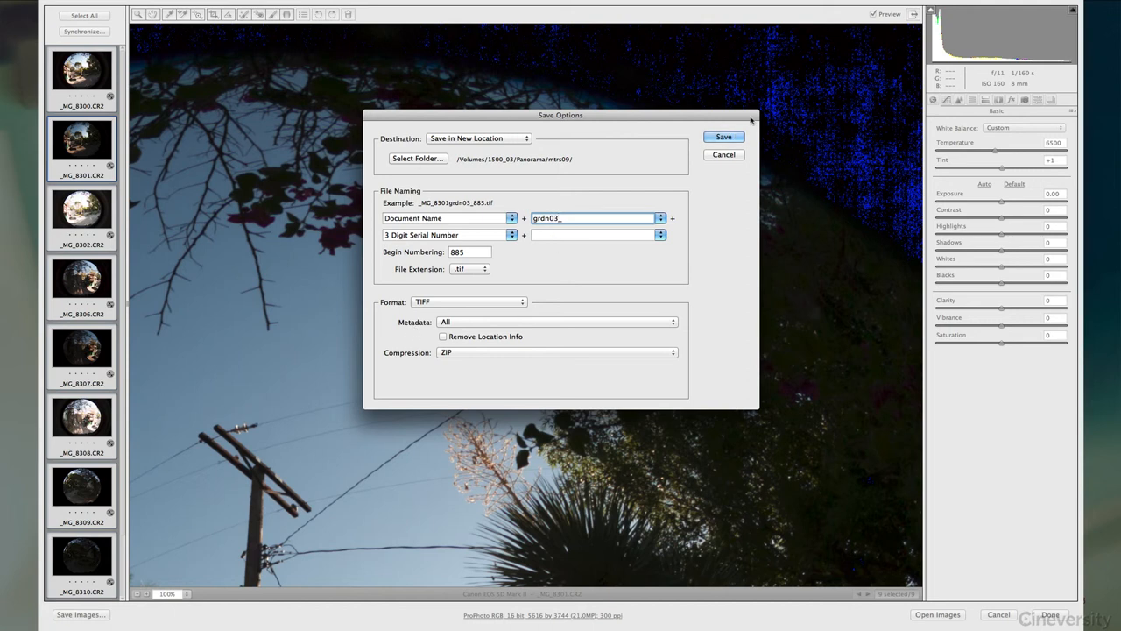
mouse_move(347, 462)
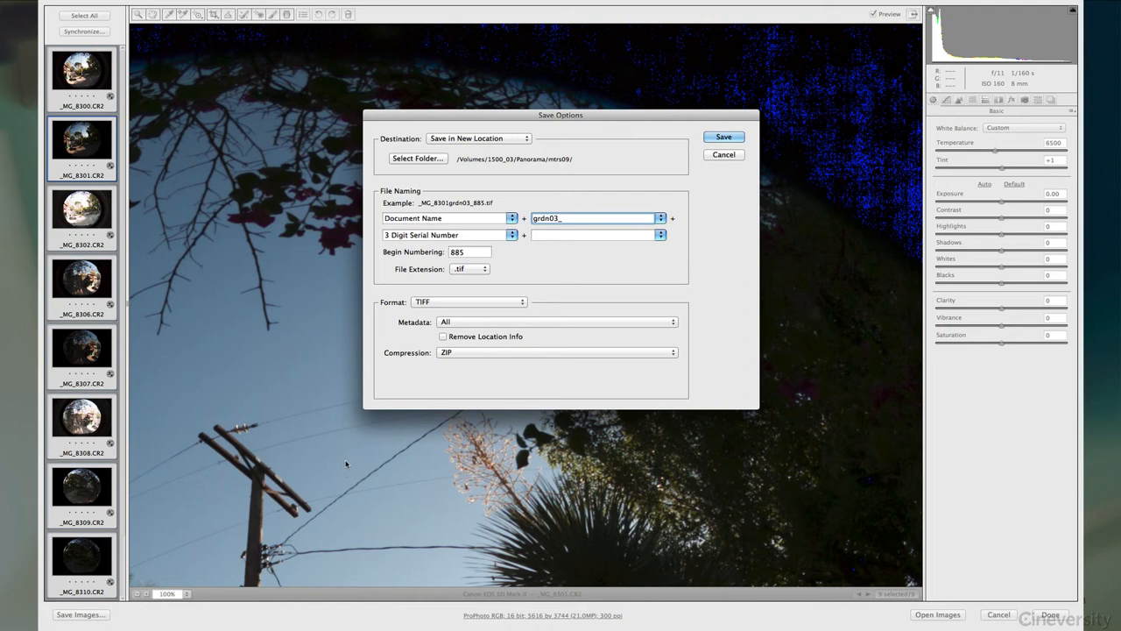
mouse_move(350, 459)
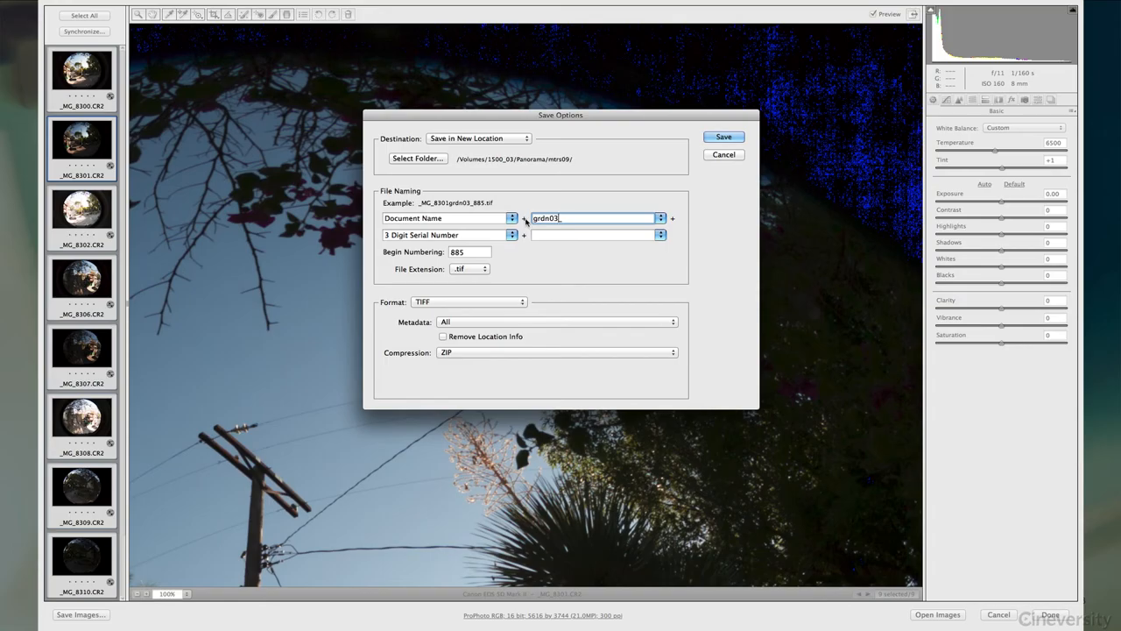
click(723, 136)
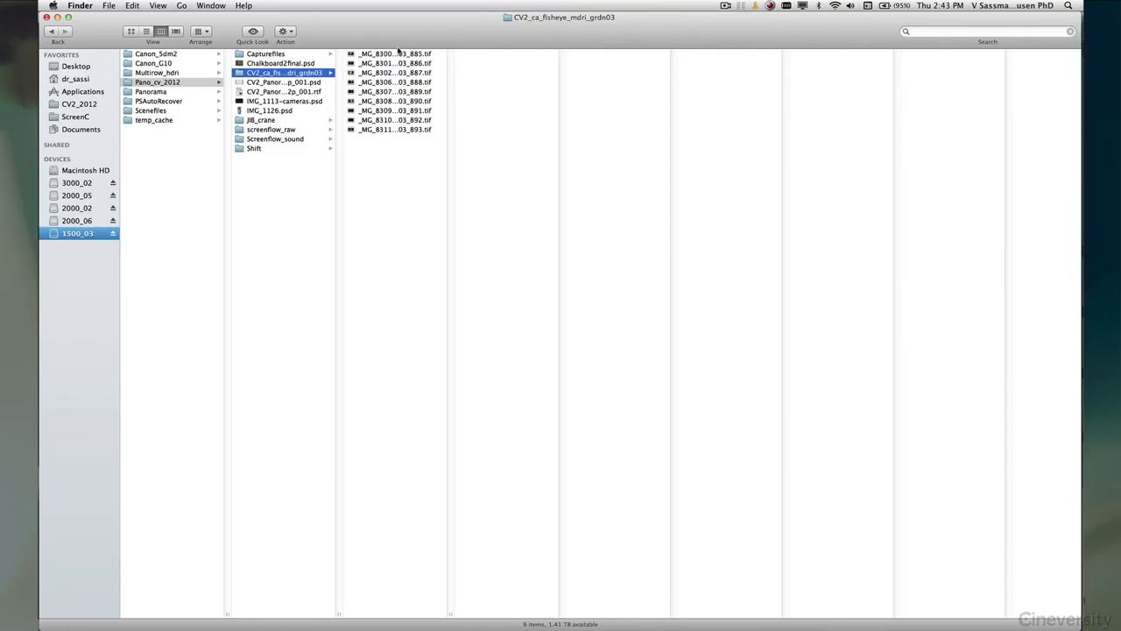
Step: Drag the nine saved TIF files from Finder into the PTGui Pro project, then hide Finder
click(394, 52)
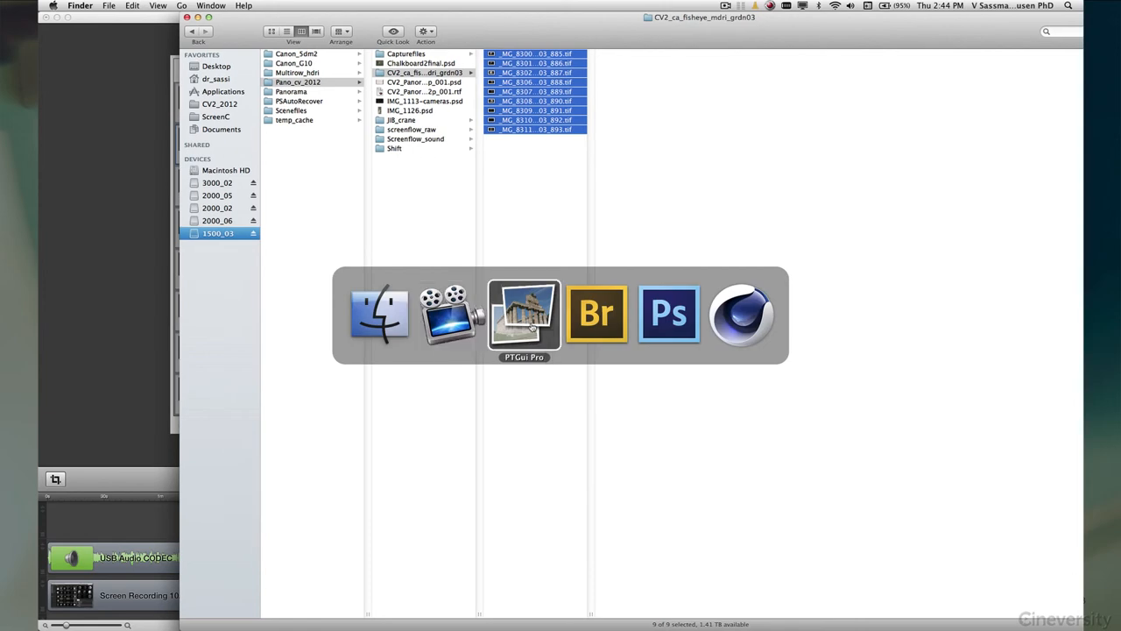
click(378, 314)
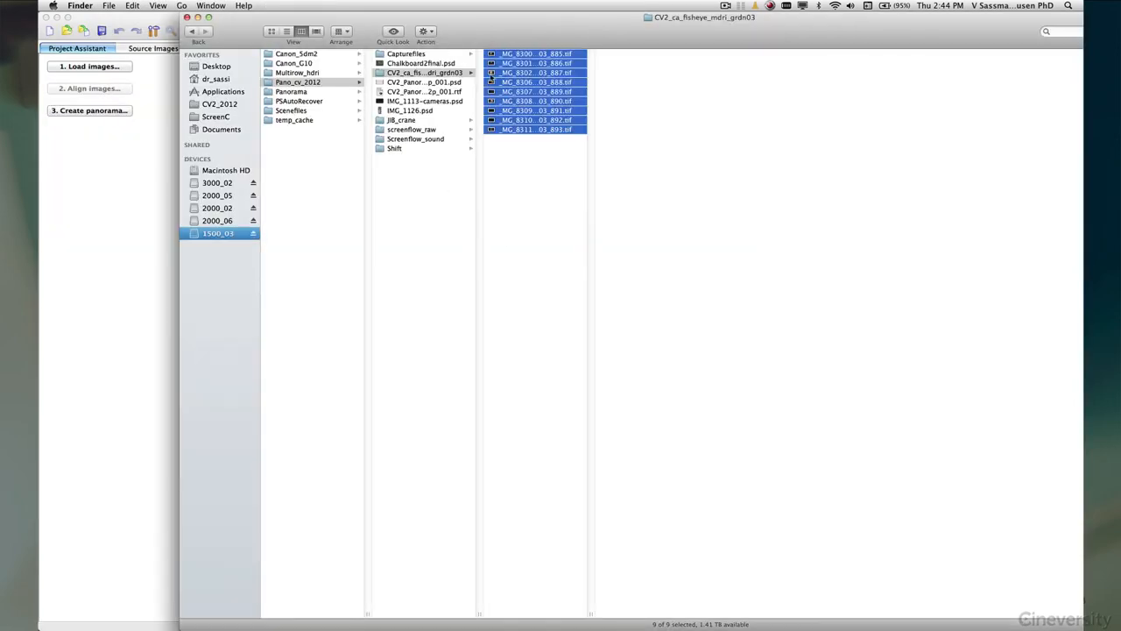
drag(535, 92, 137, 167)
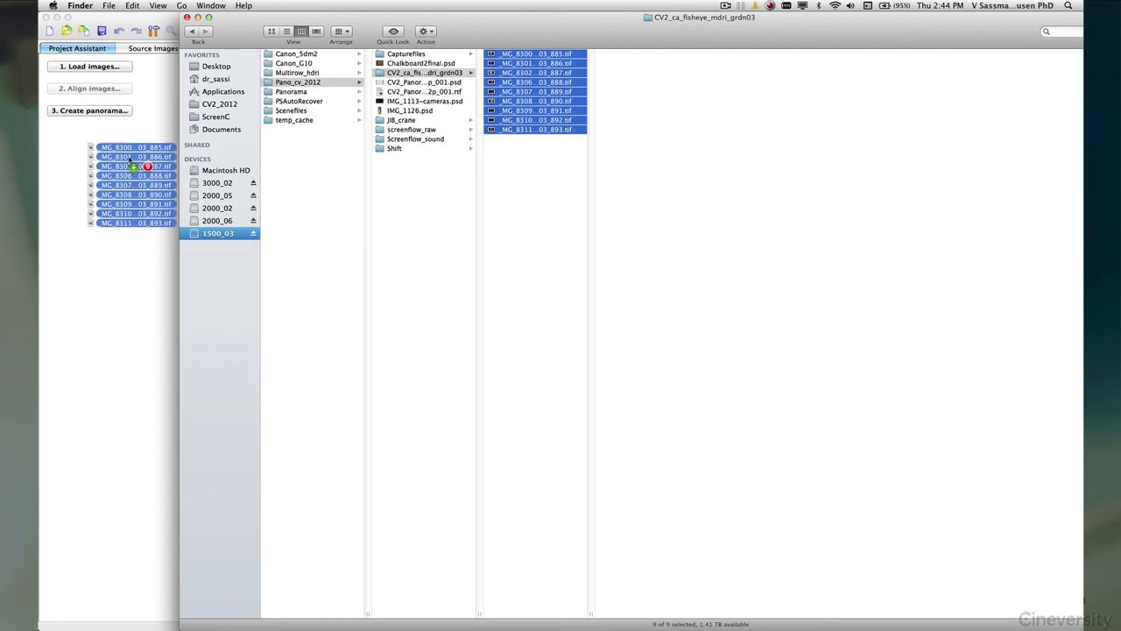
click(91, 66)
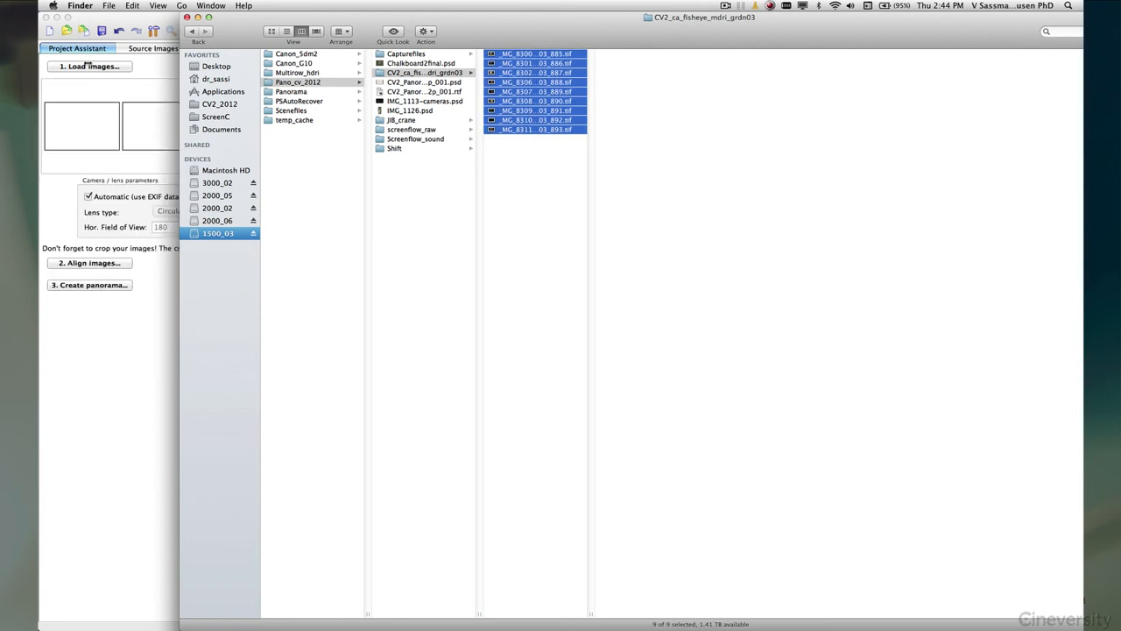
click(88, 66)
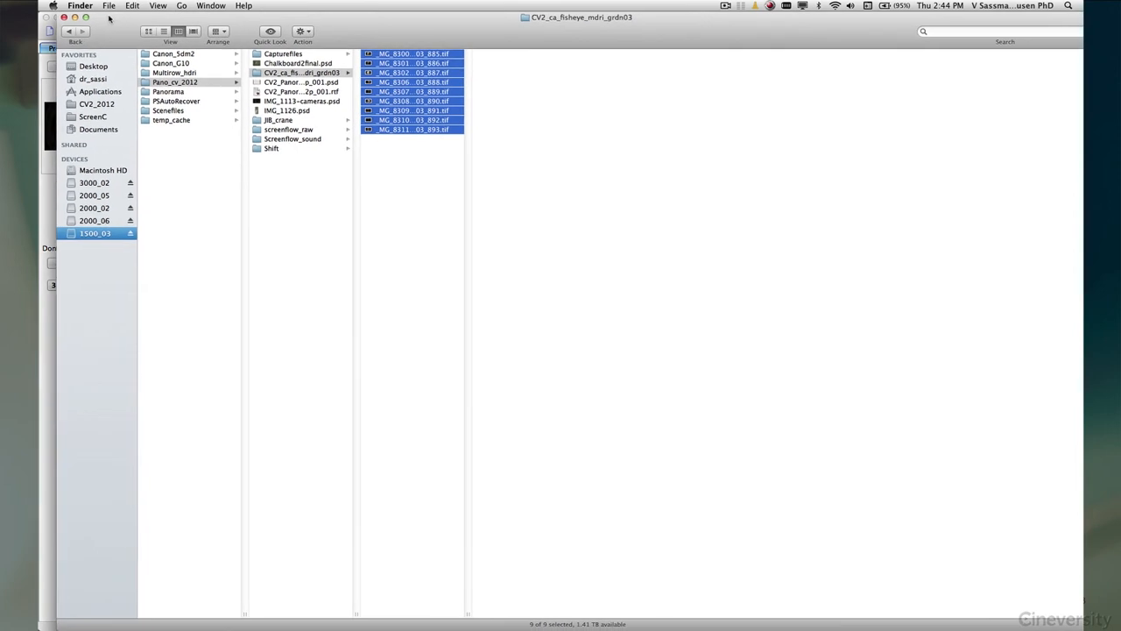
key(Cmd+Tab)
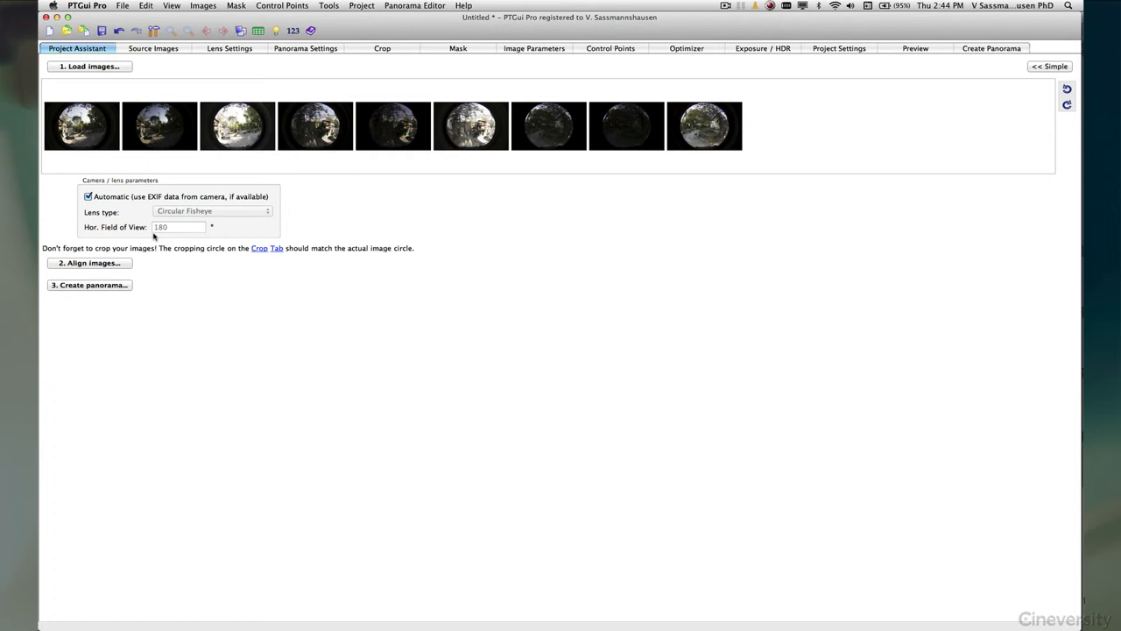
mouse_move(202, 241)
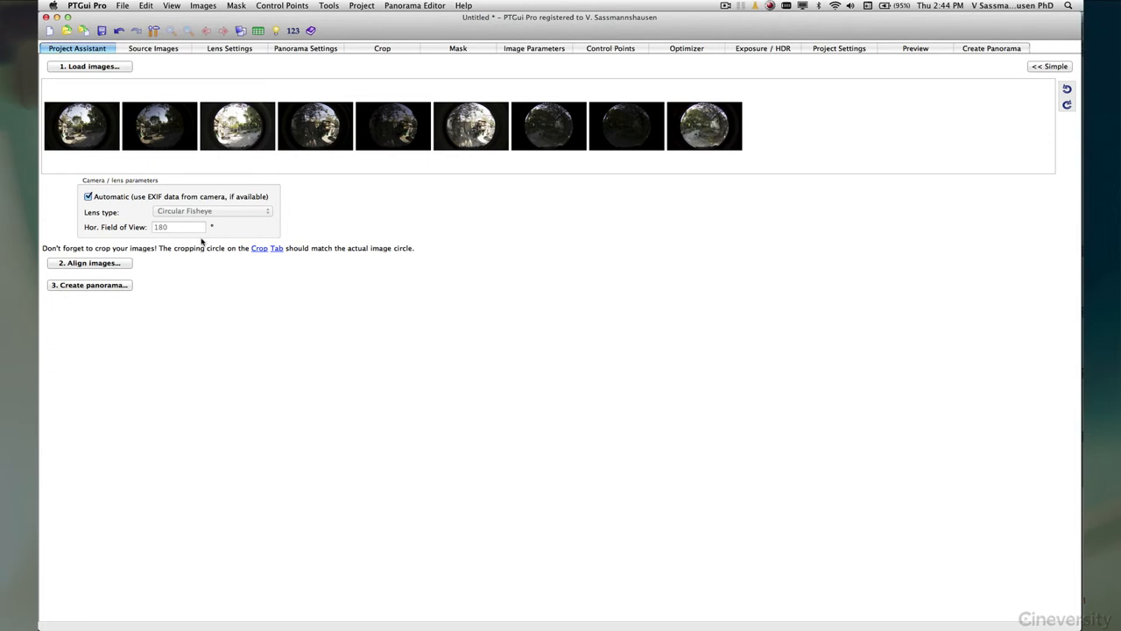
mouse_move(396, 51)
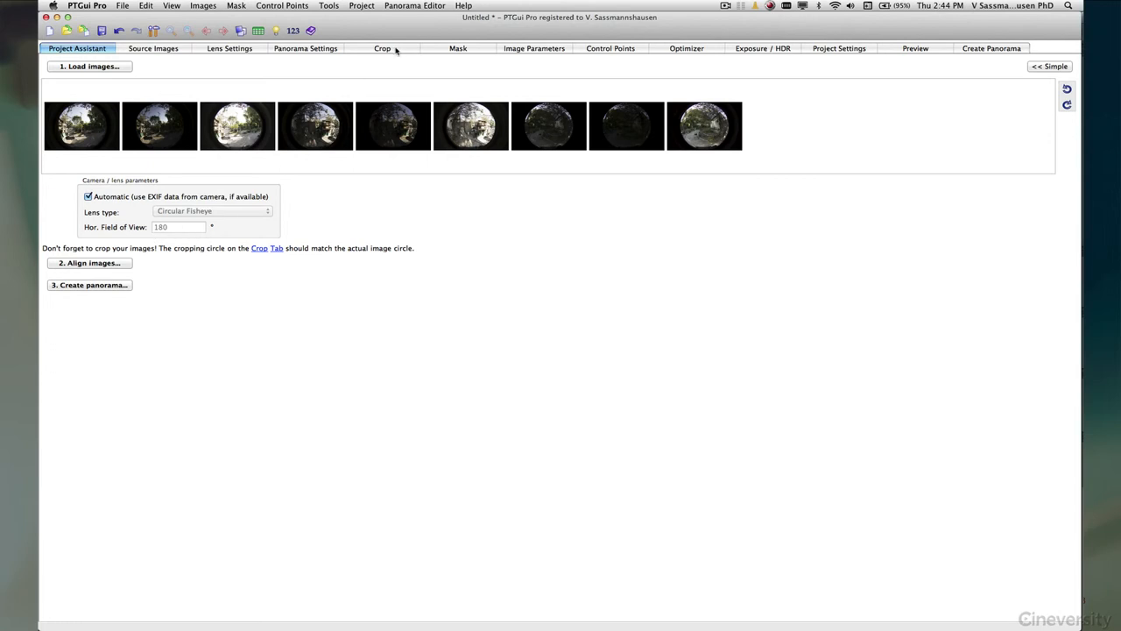
Step: On the Crop tab, fit the crop circle to the fisheye image circle of the first image
click(382, 50)
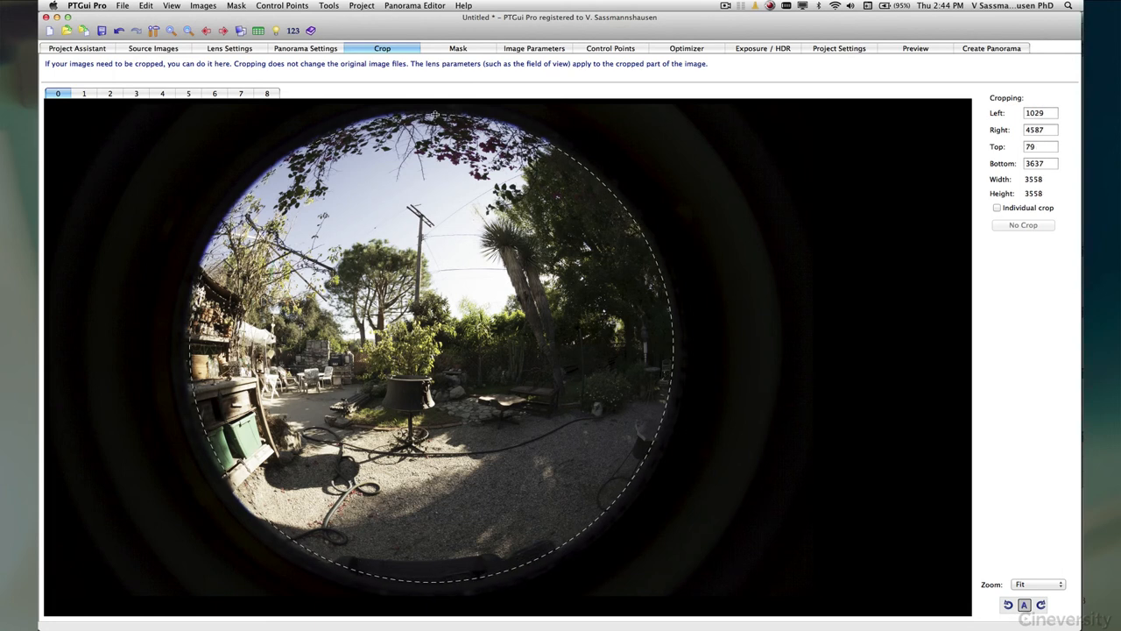
drag(435, 116, 434, 111)
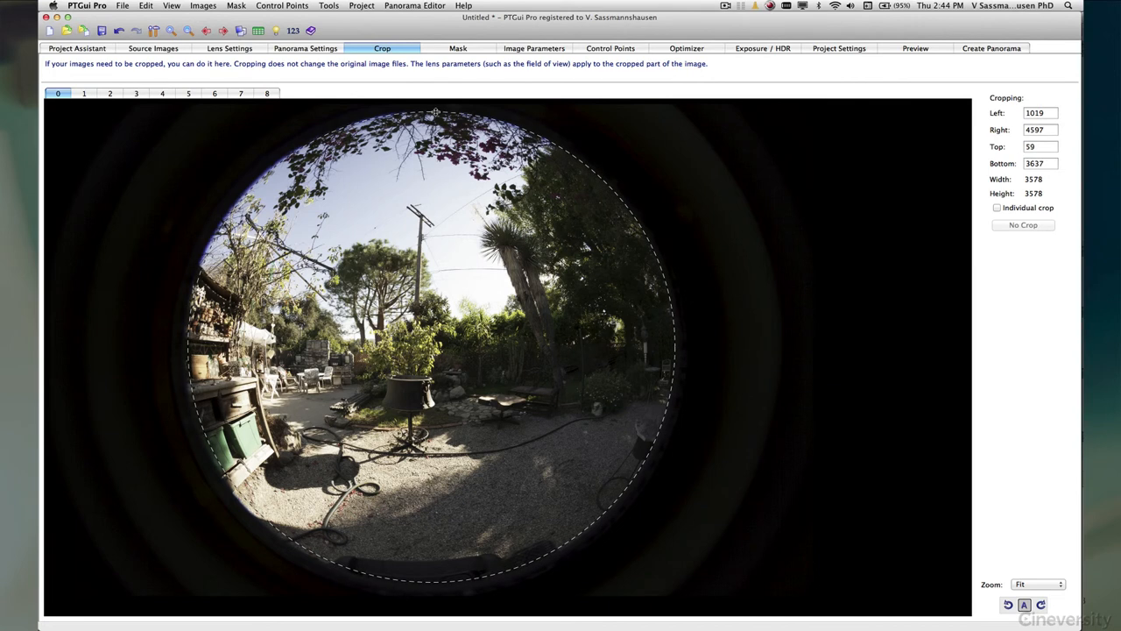
drag(435, 114, 435, 112)
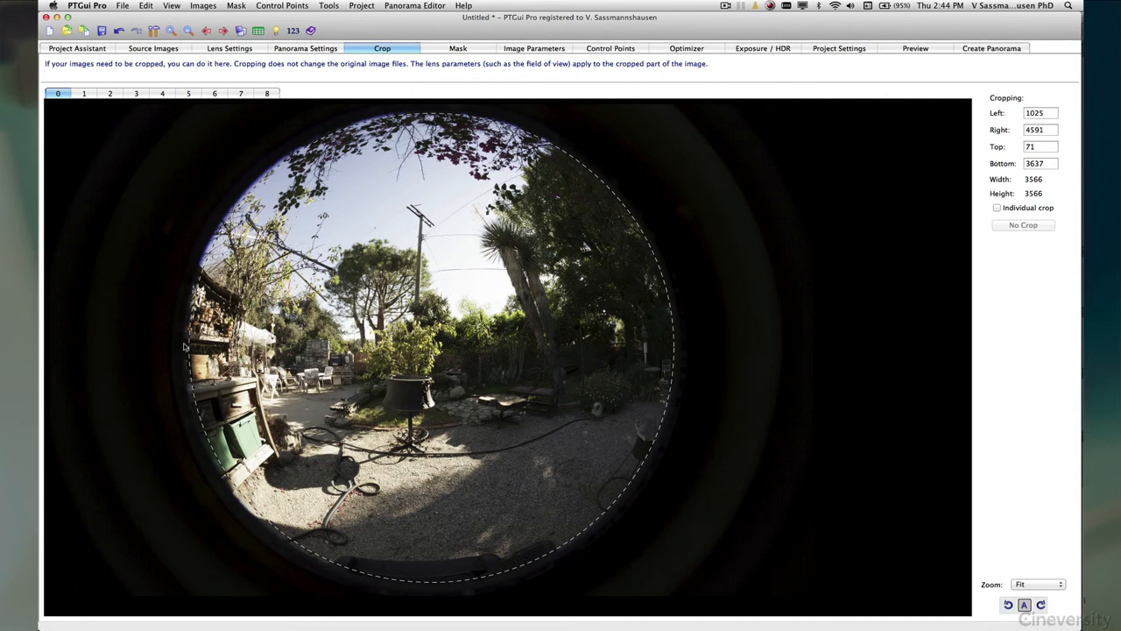
drag(186, 347, 186, 340)
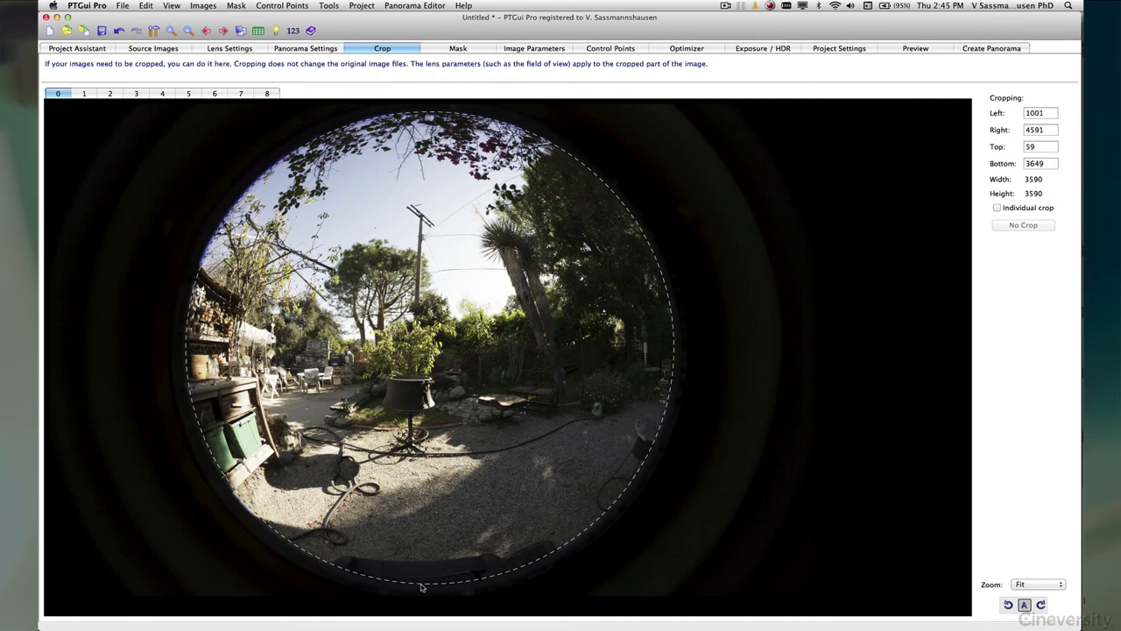
drag(424, 586, 426, 574)
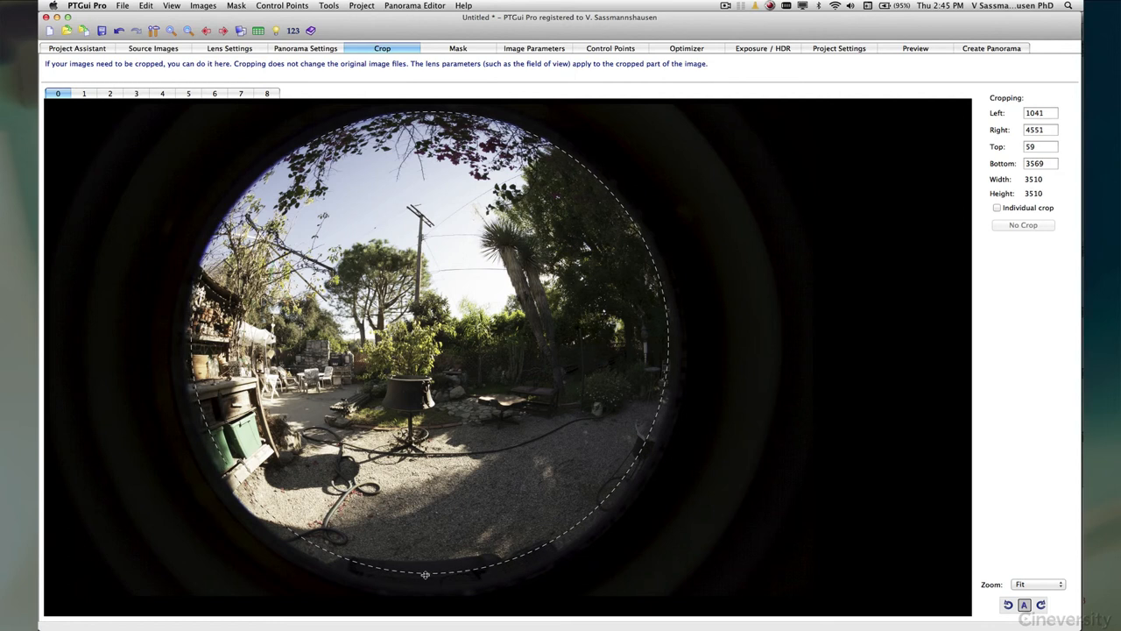
drag(424, 575, 424, 585)
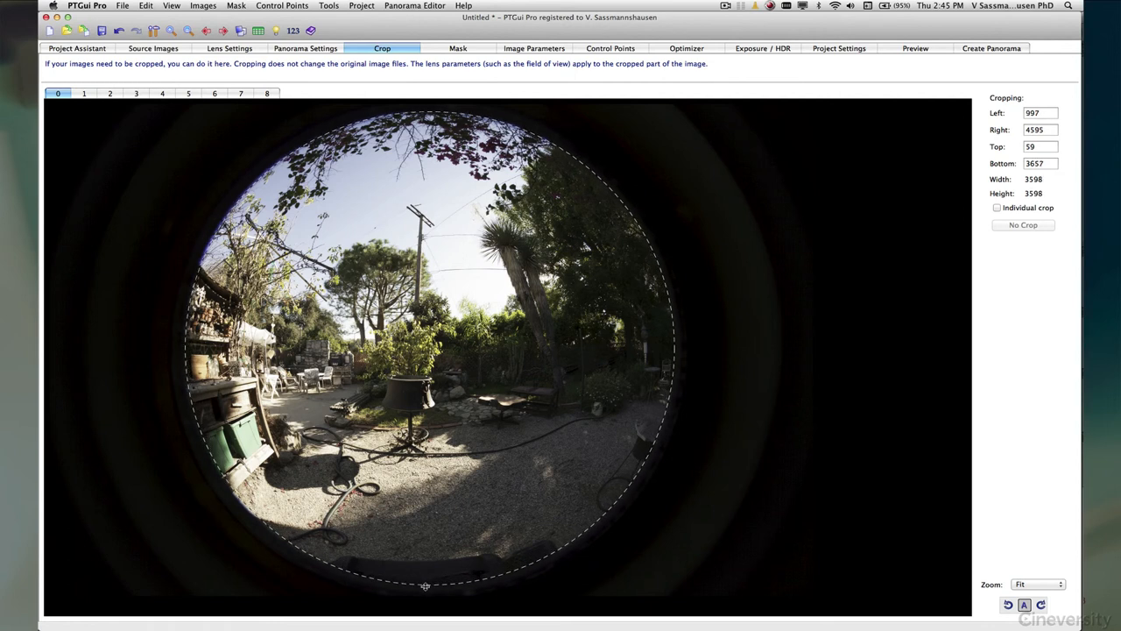
drag(424, 585, 423, 543)
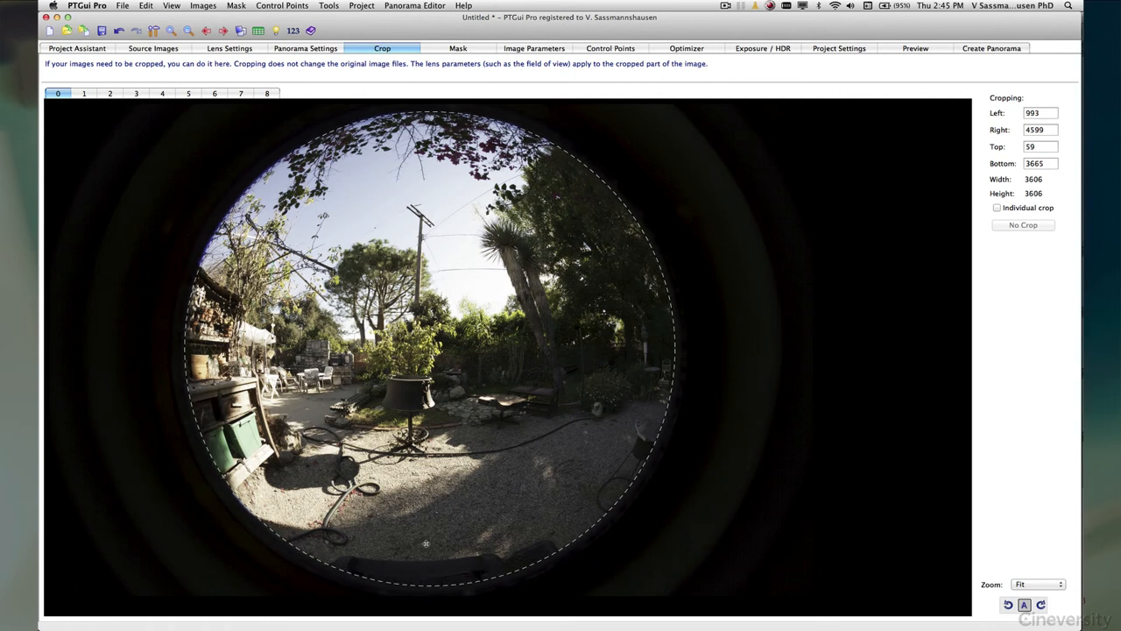
Step: Check the crop on several other source images, then return to the Project Assistant
click(84, 94)
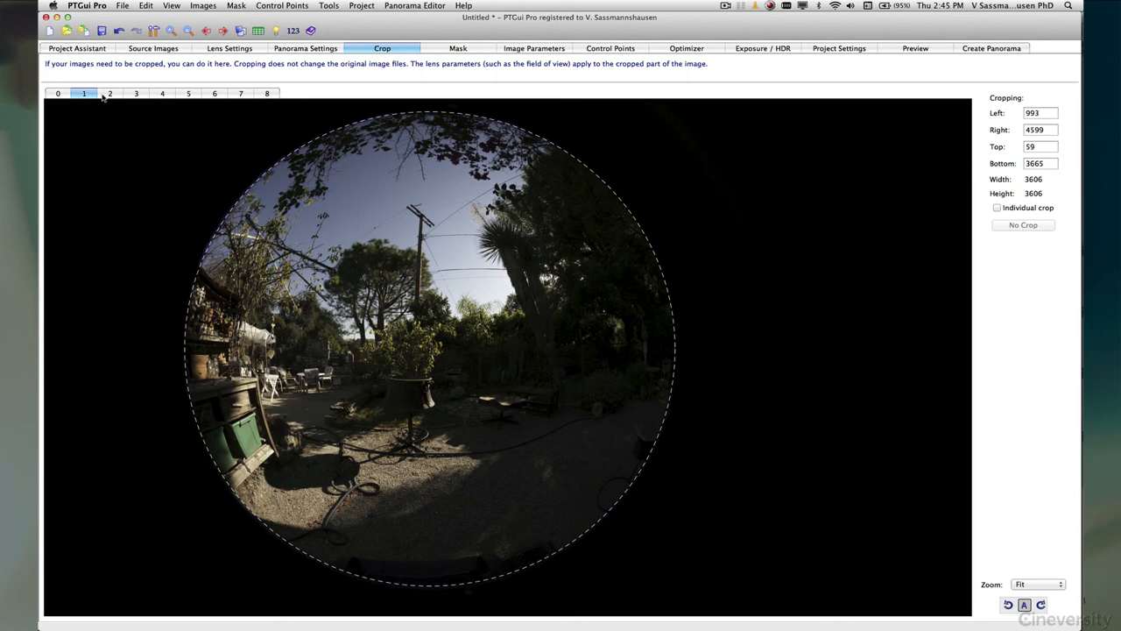
click(161, 94)
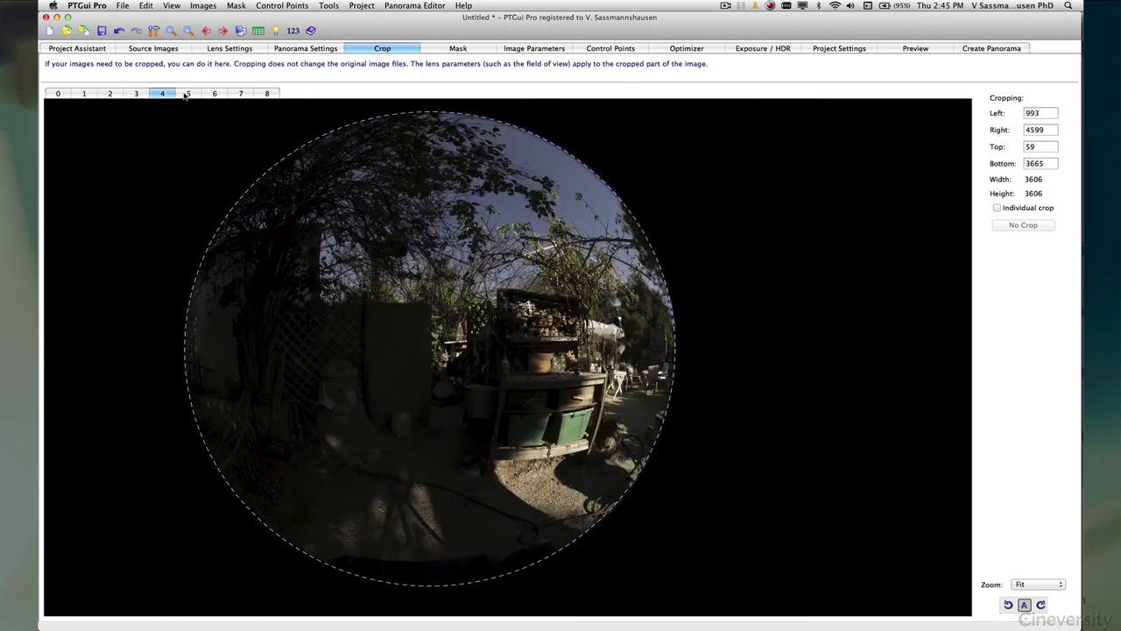
click(187, 95)
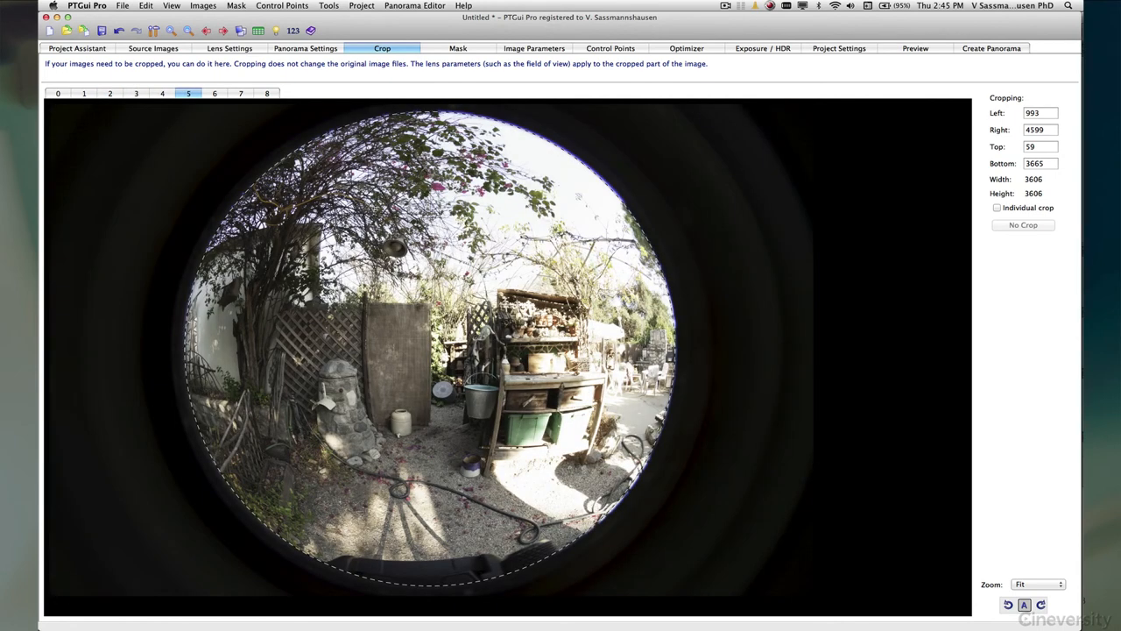
click(58, 94)
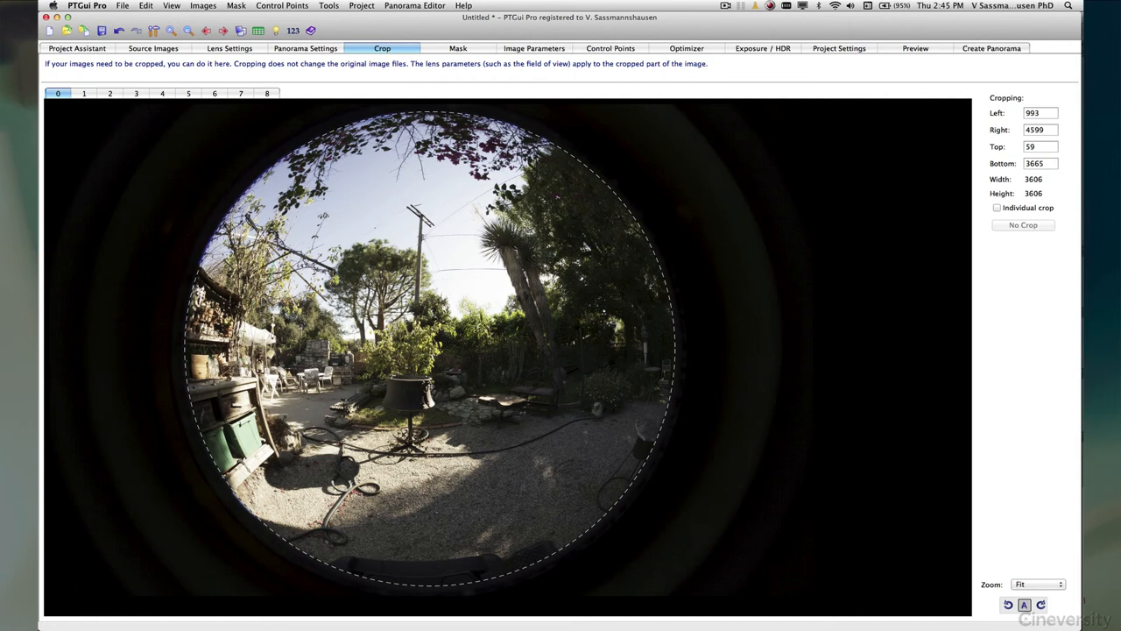
mouse_move(400, 235)
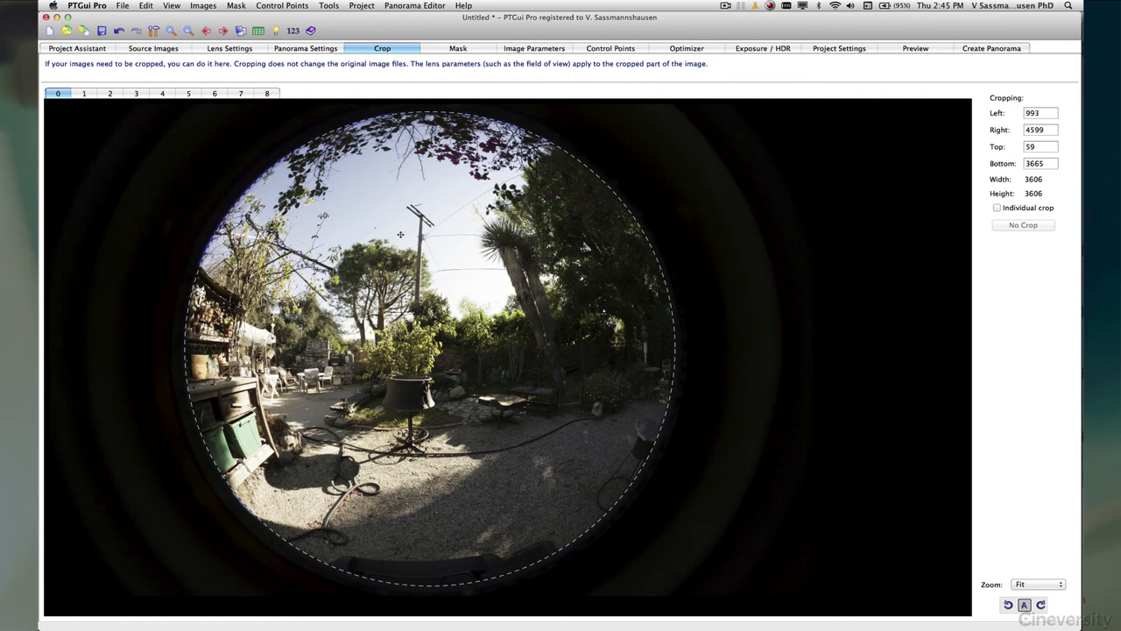
mouse_move(322, 572)
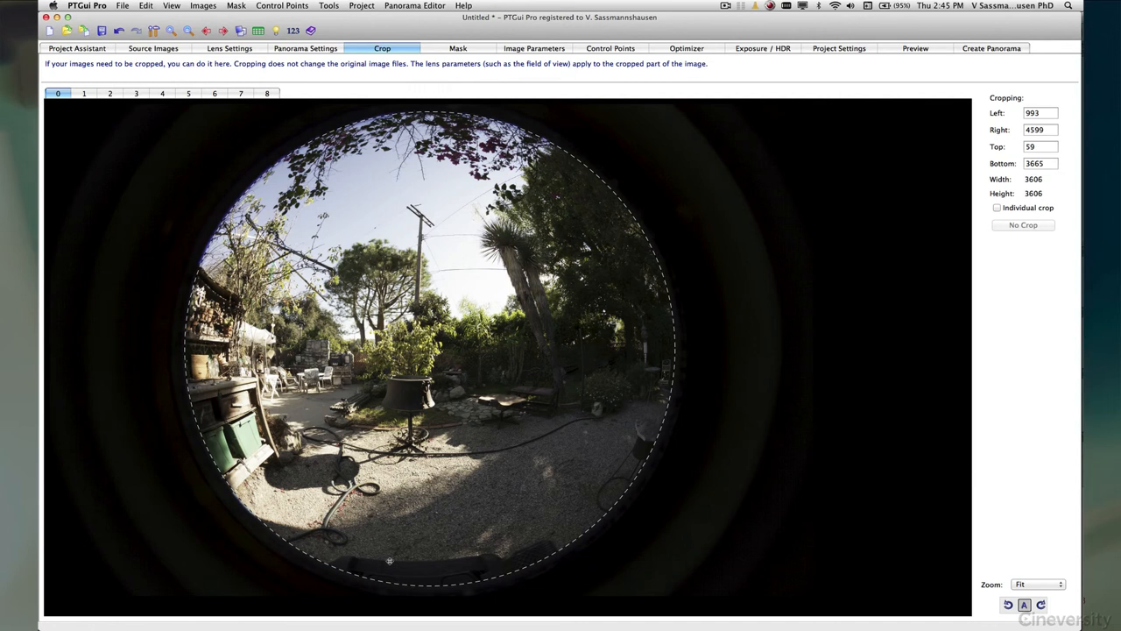
mouse_move(455, 54)
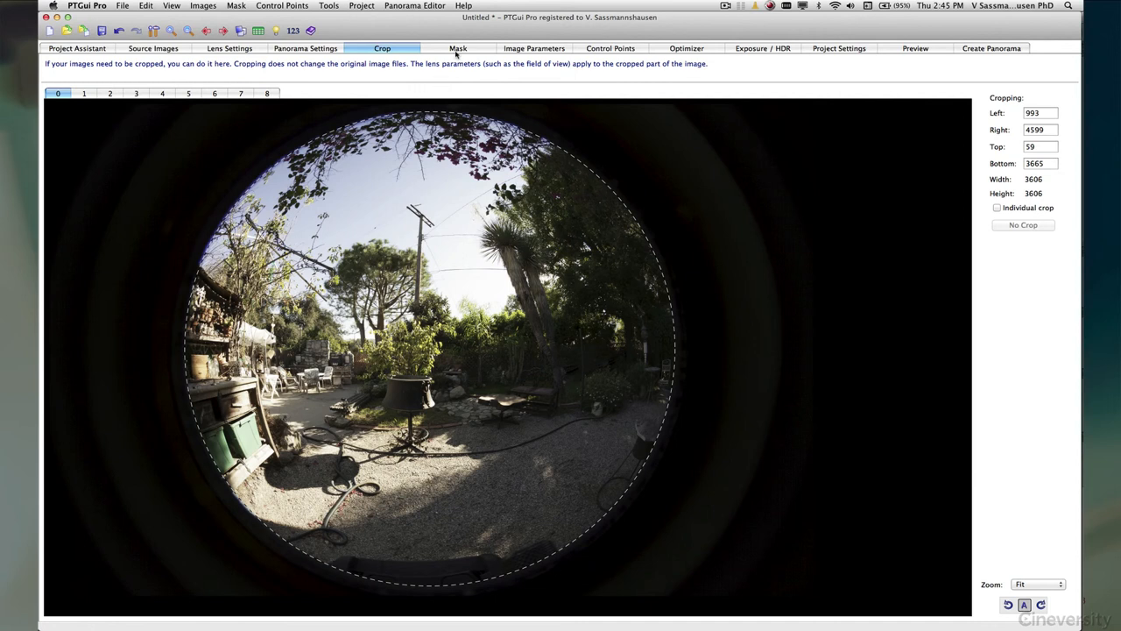
mouse_move(529, 561)
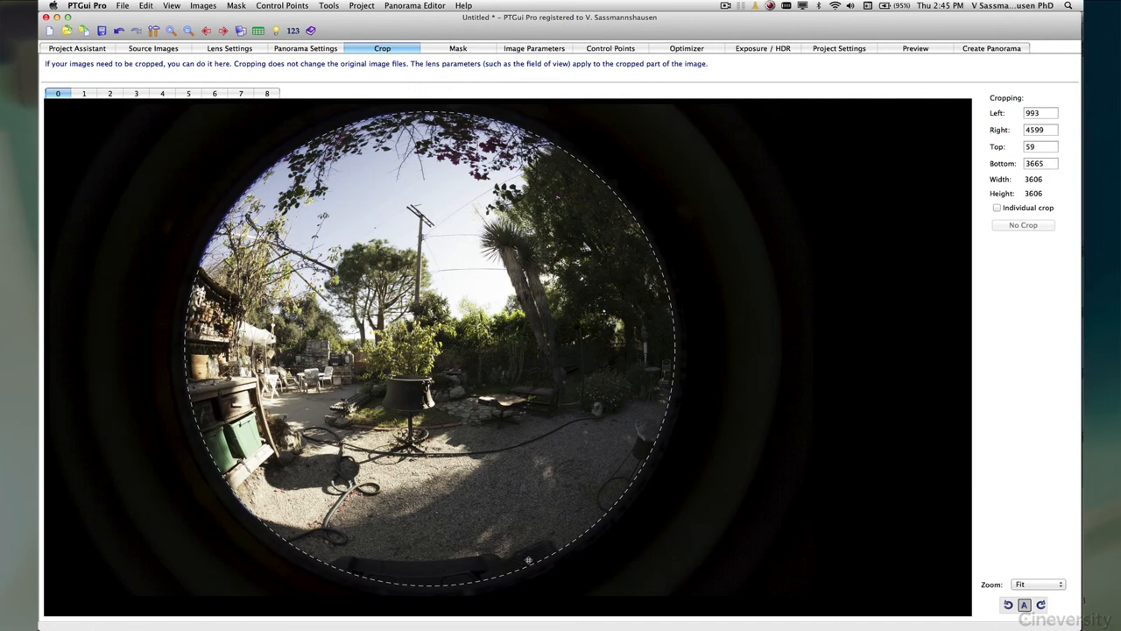
mouse_move(473, 573)
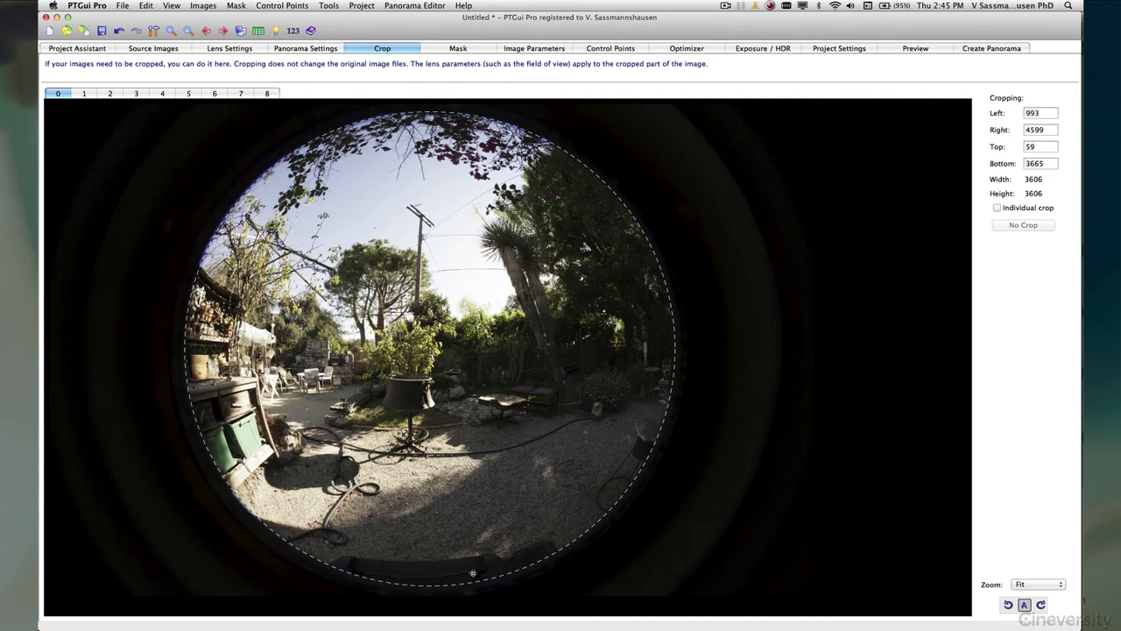
mouse_move(529, 547)
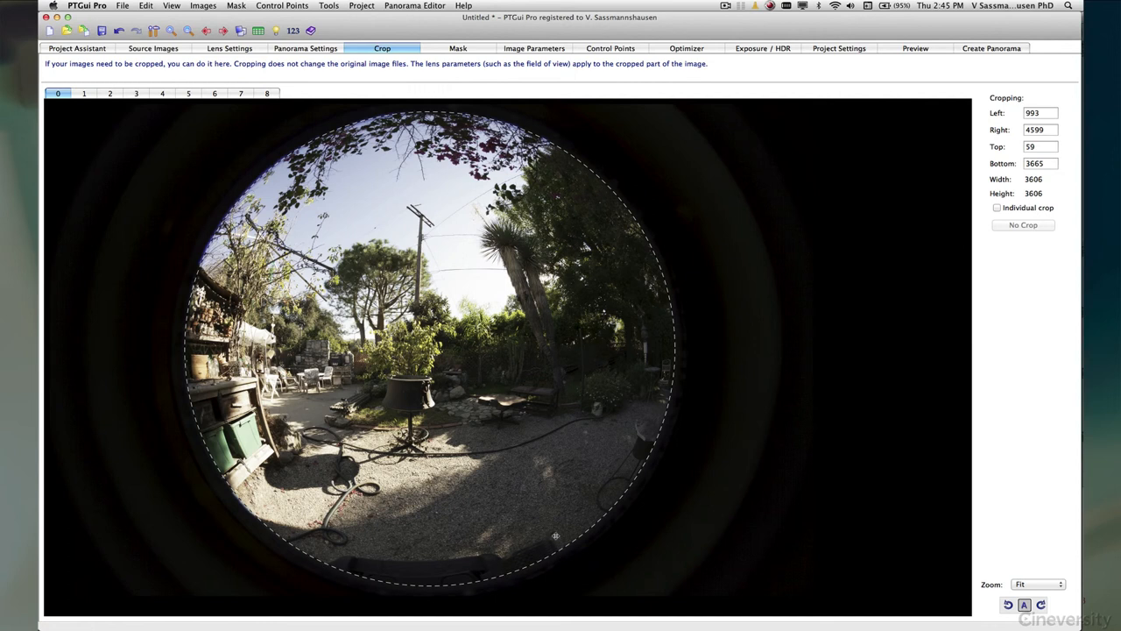
mouse_move(393, 571)
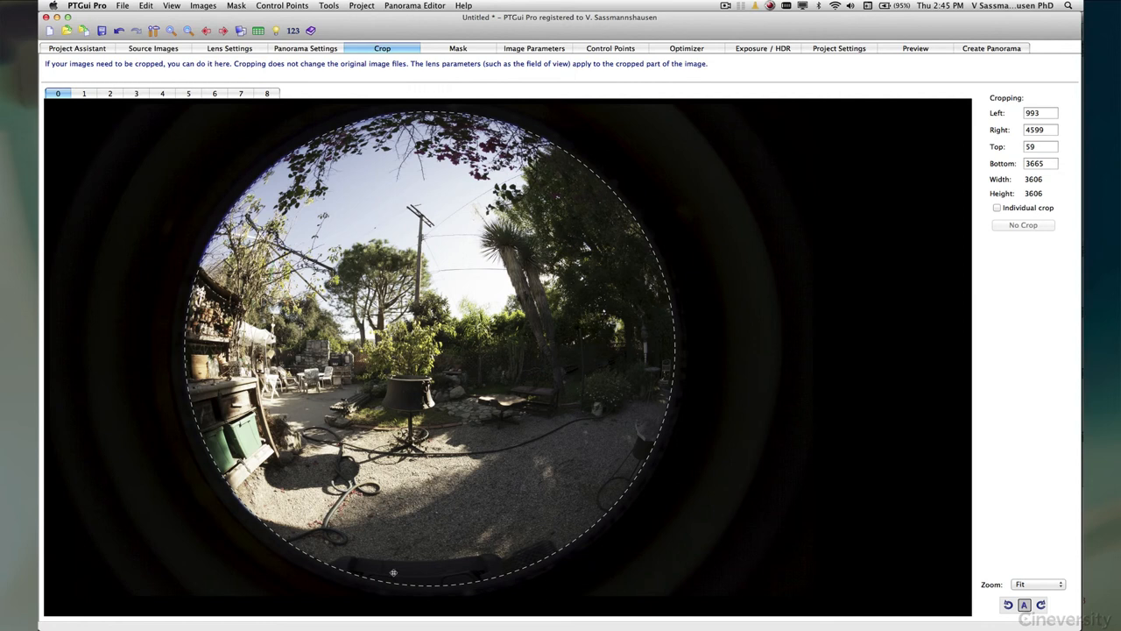
mouse_move(326, 559)
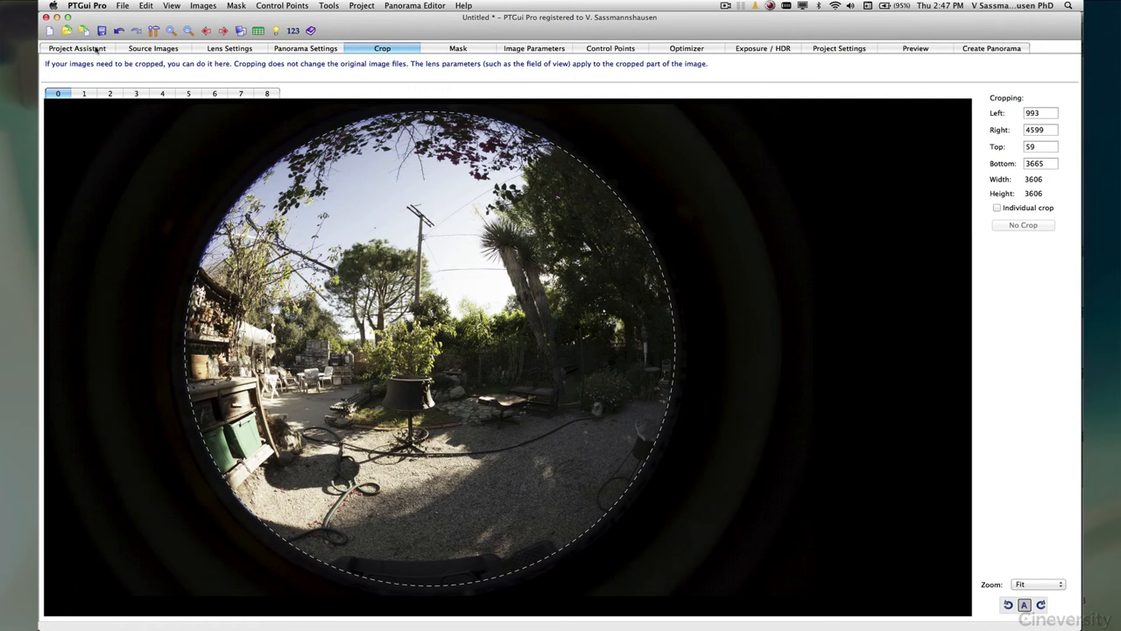
click(77, 49)
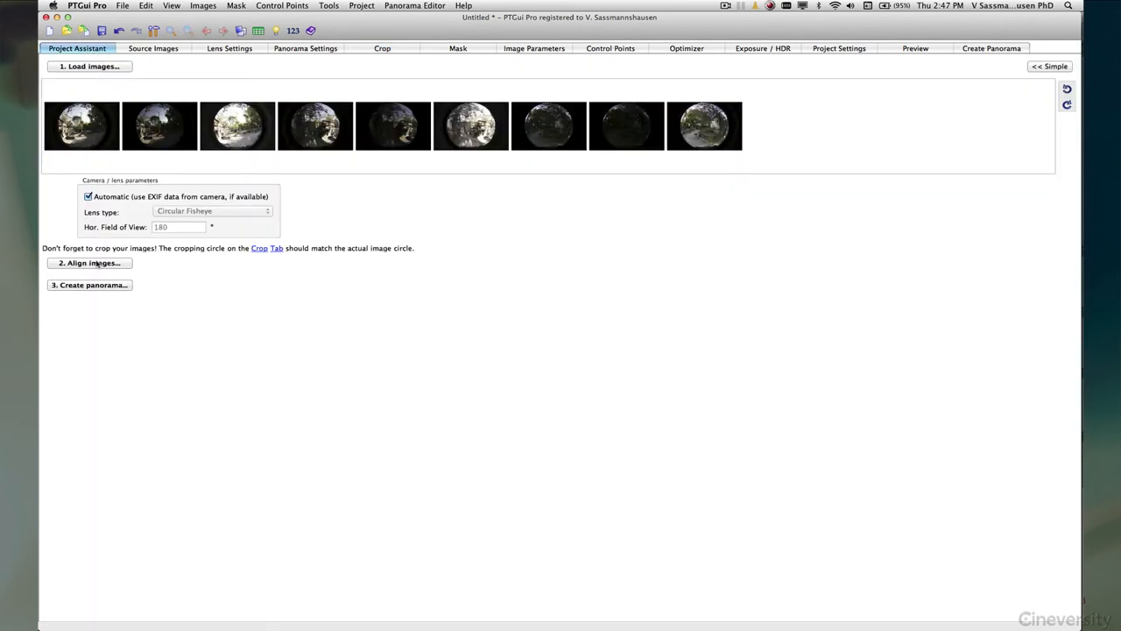
Step: Align the images with HDR mode enabled, bracketed images linked and True HDR confirmed
click(89, 263)
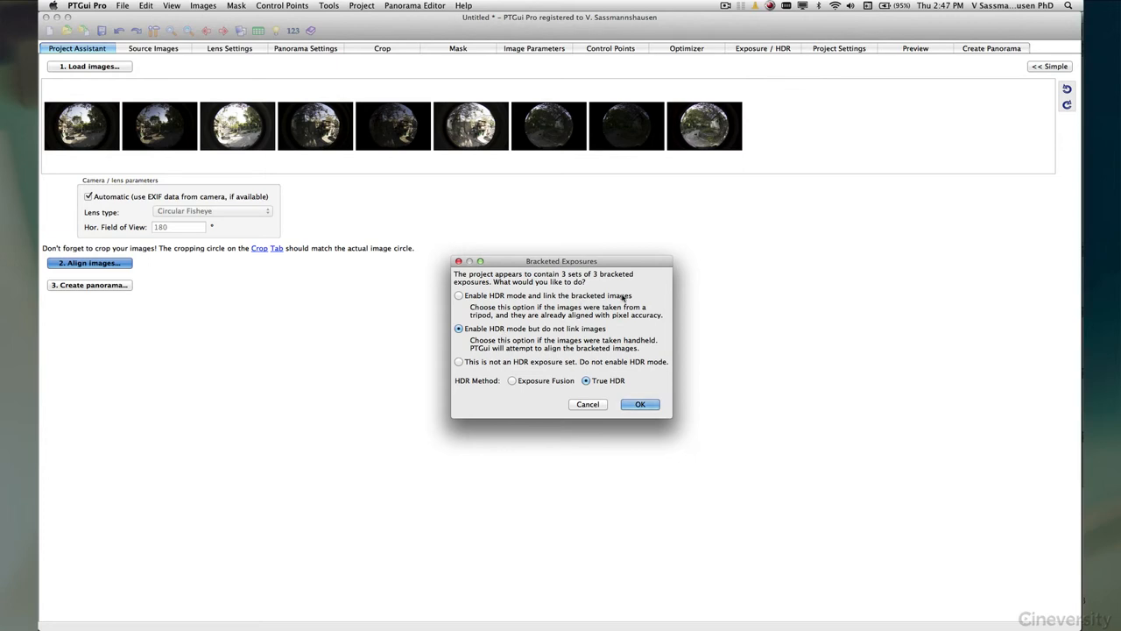
mouse_move(624, 301)
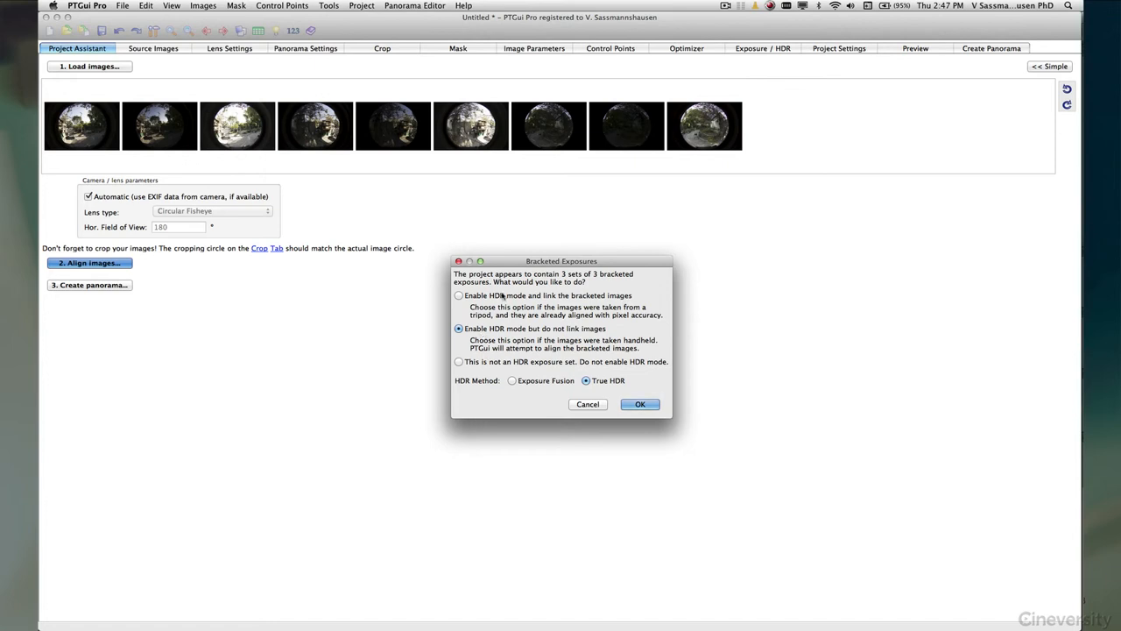
mouse_move(504, 342)
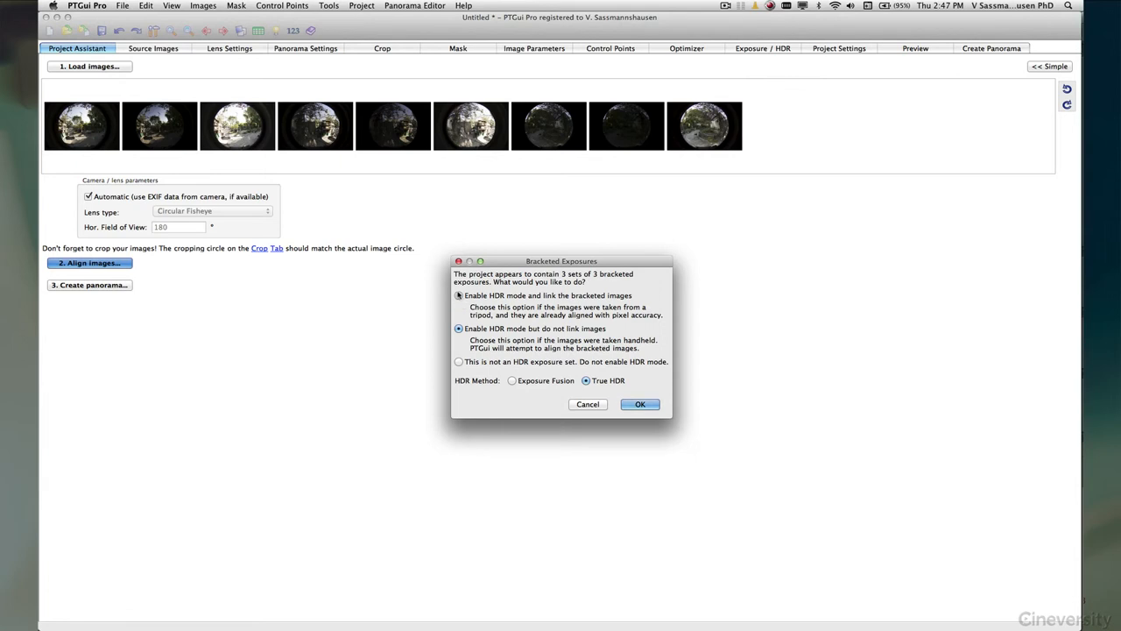
click(459, 294)
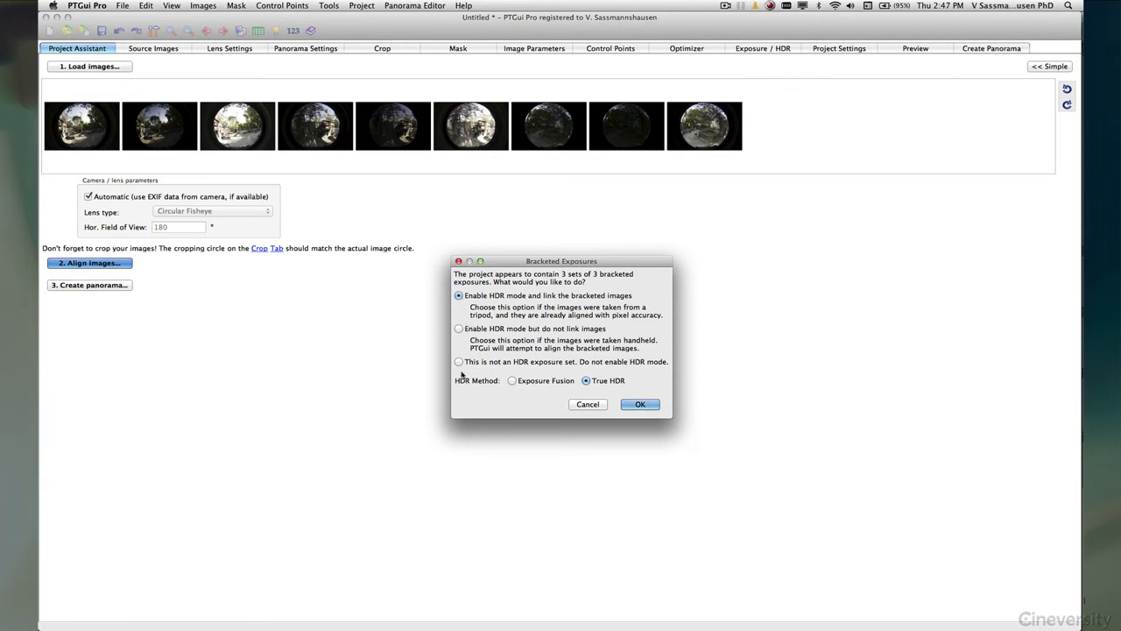
mouse_move(515, 366)
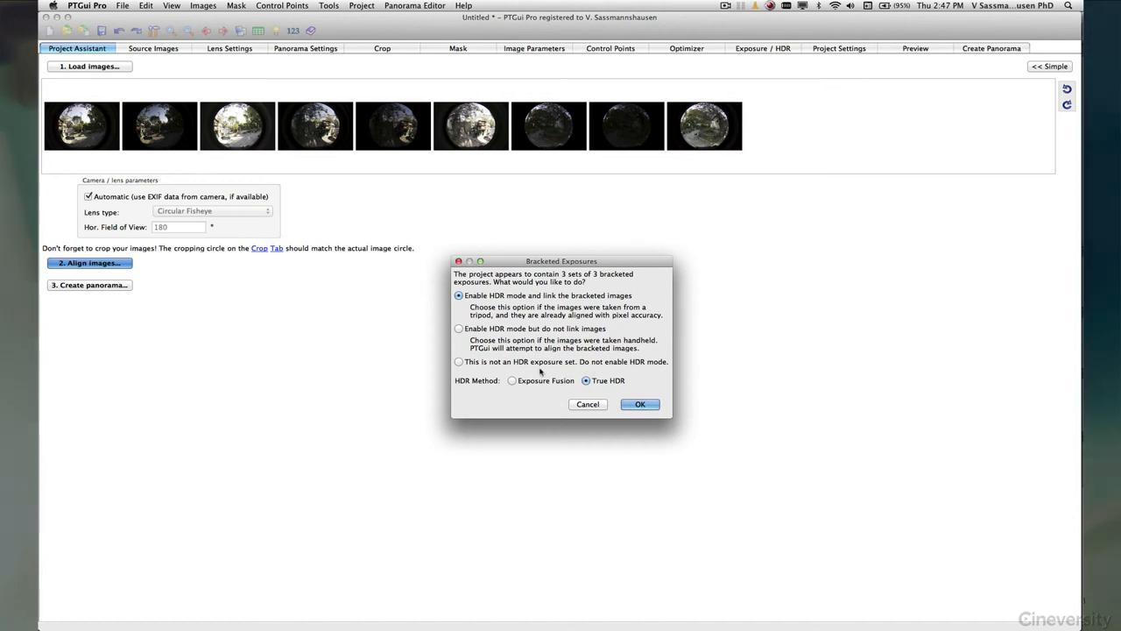
mouse_move(589, 389)
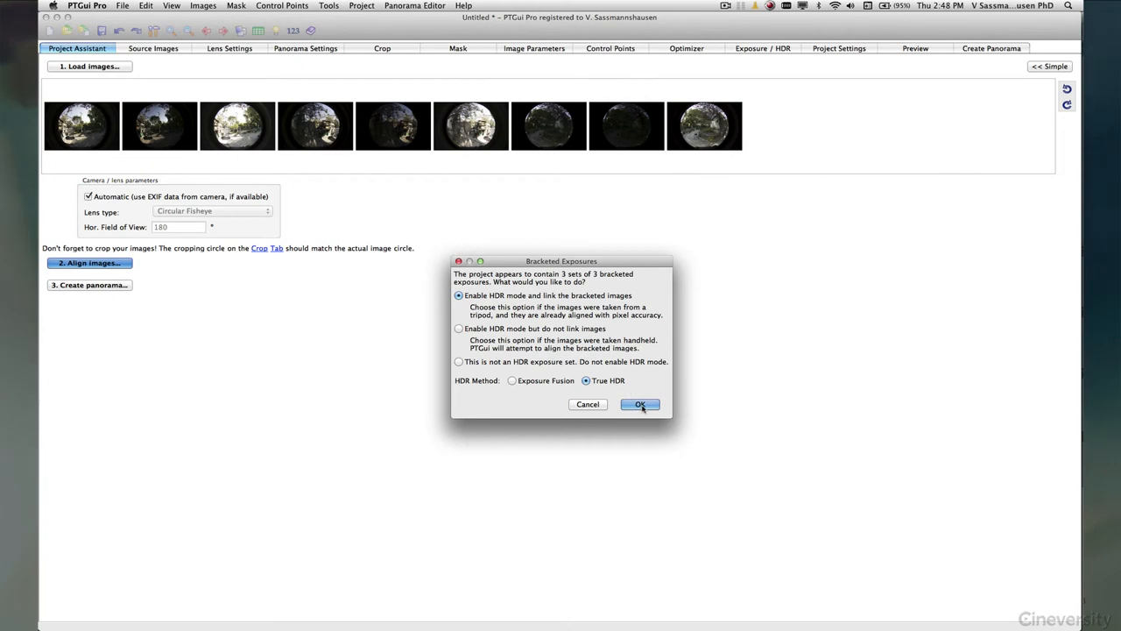
click(639, 403)
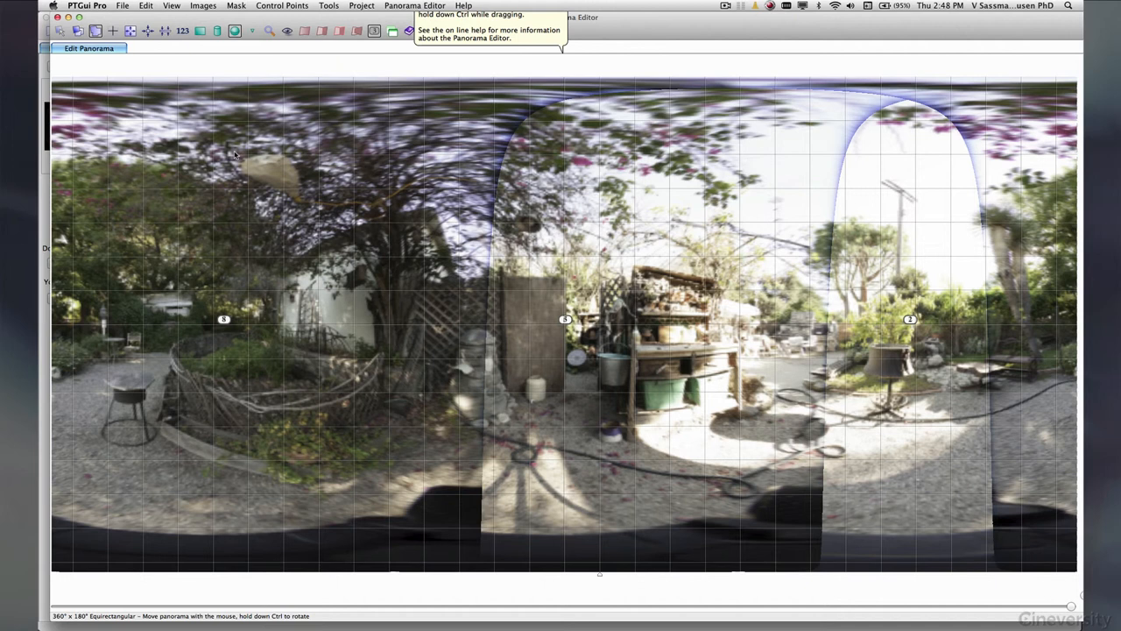
mouse_move(389, 522)
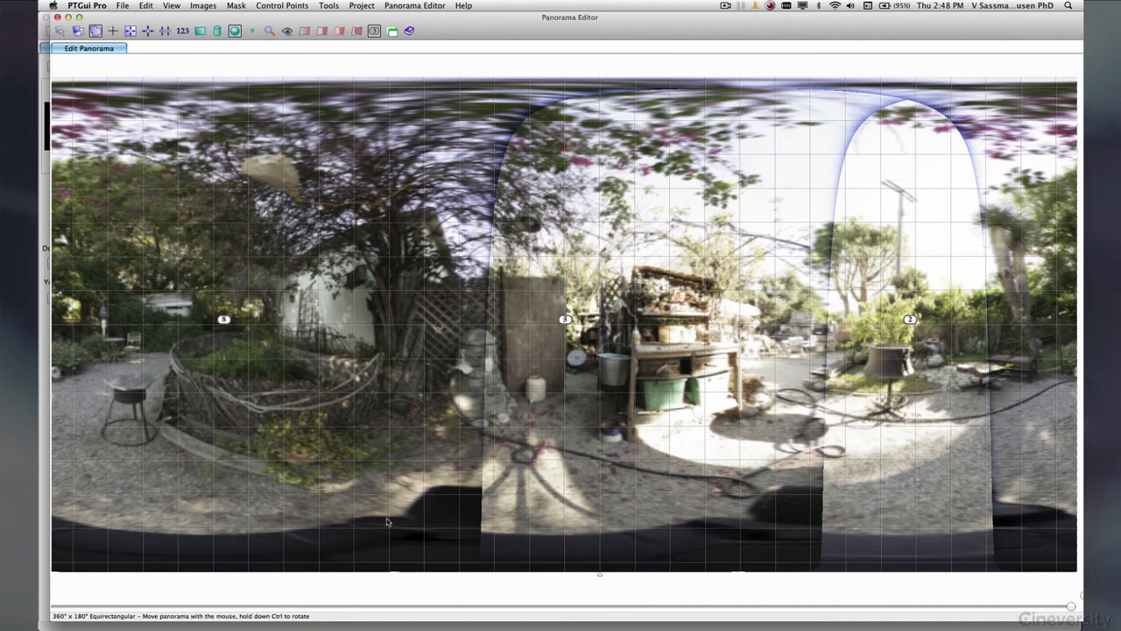
mouse_move(1048, 522)
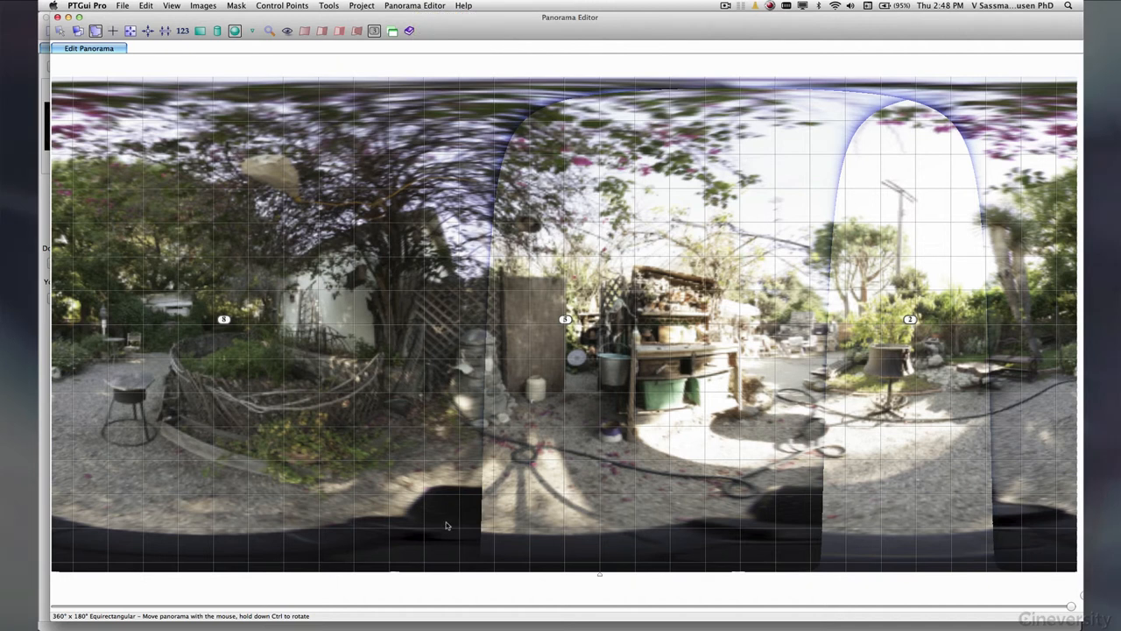
mouse_move(746, 217)
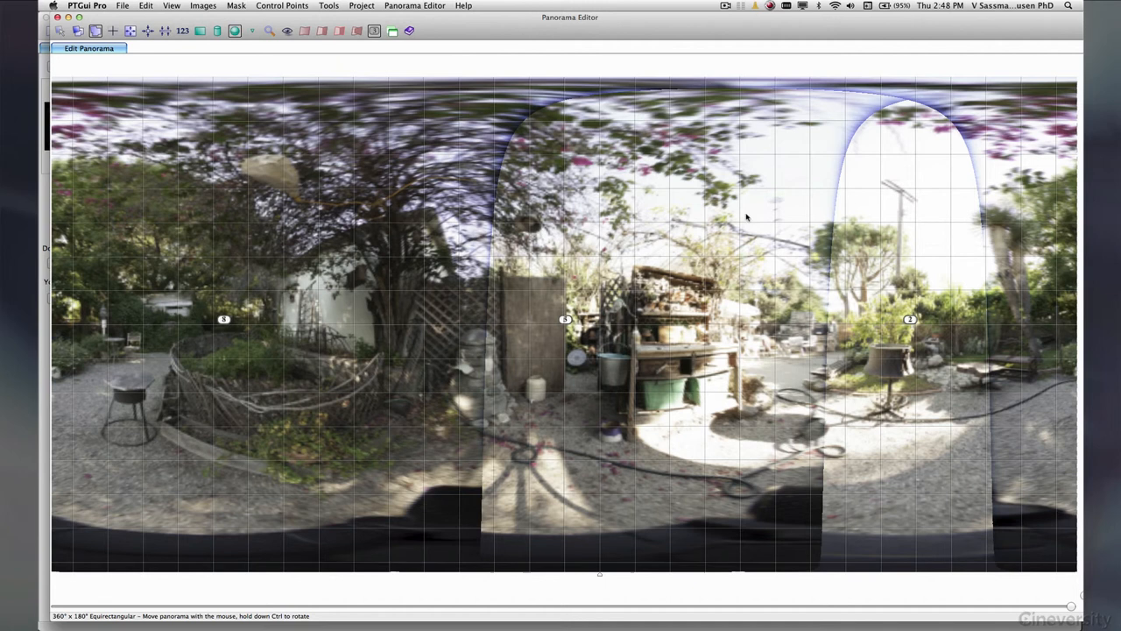
mouse_move(241, 270)
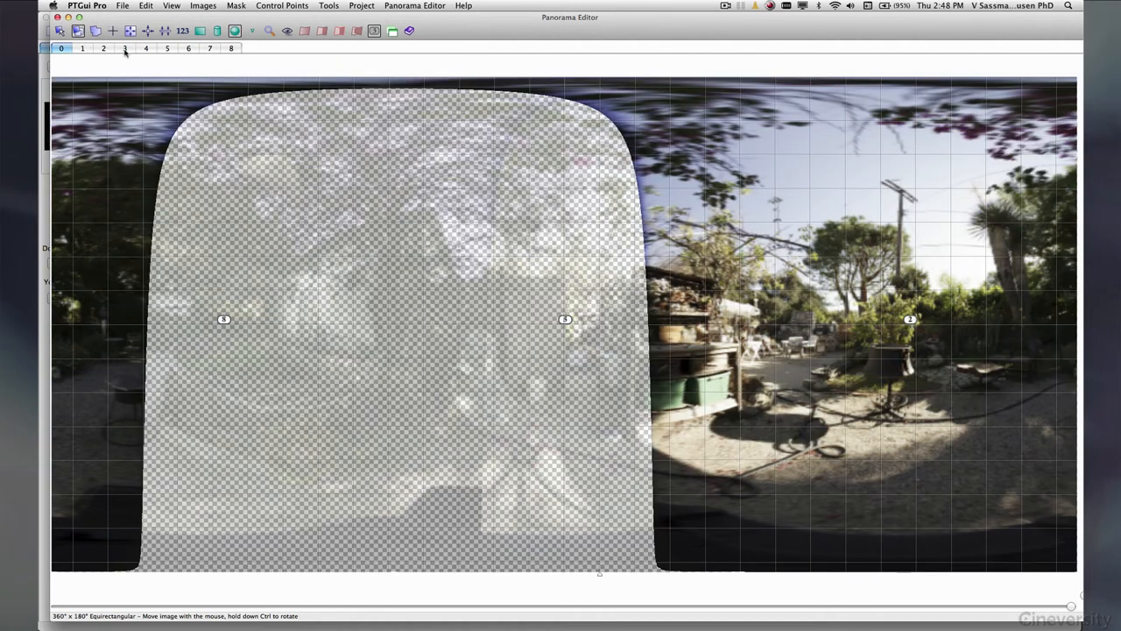
Step: Step through the numbered source images in the panorama preview, then switch to Control Points
click(124, 49)
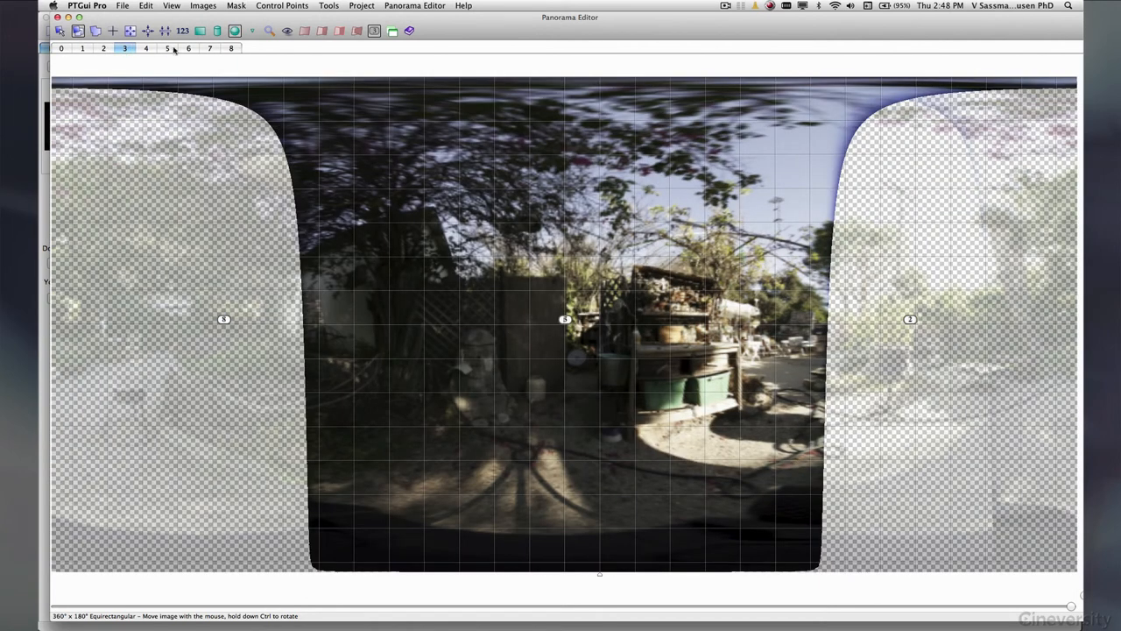
click(189, 49)
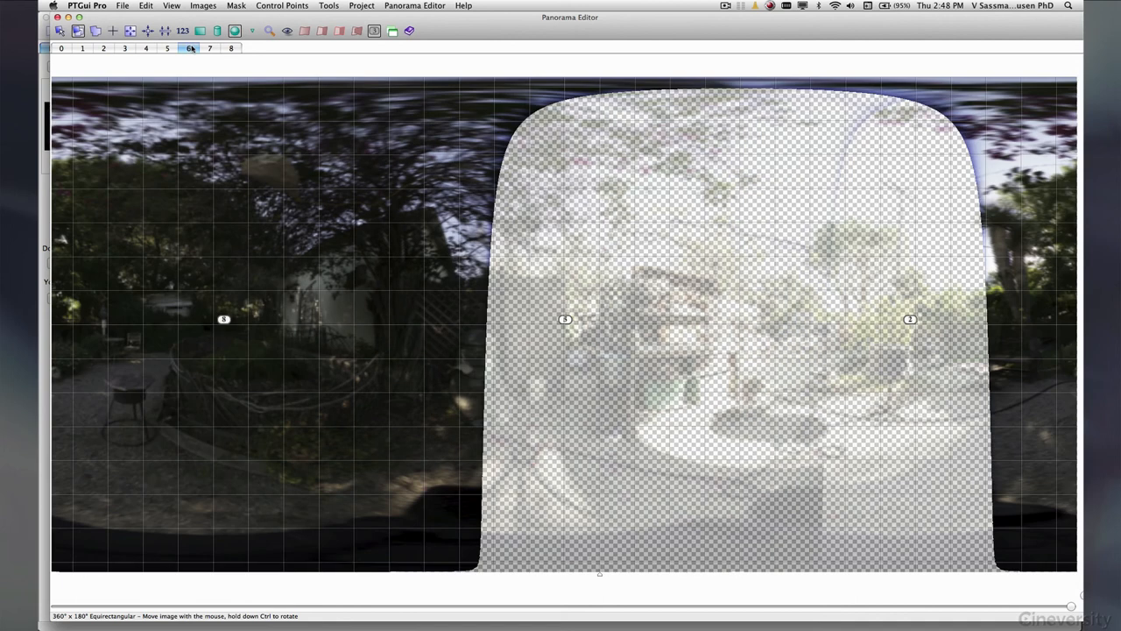
click(231, 49)
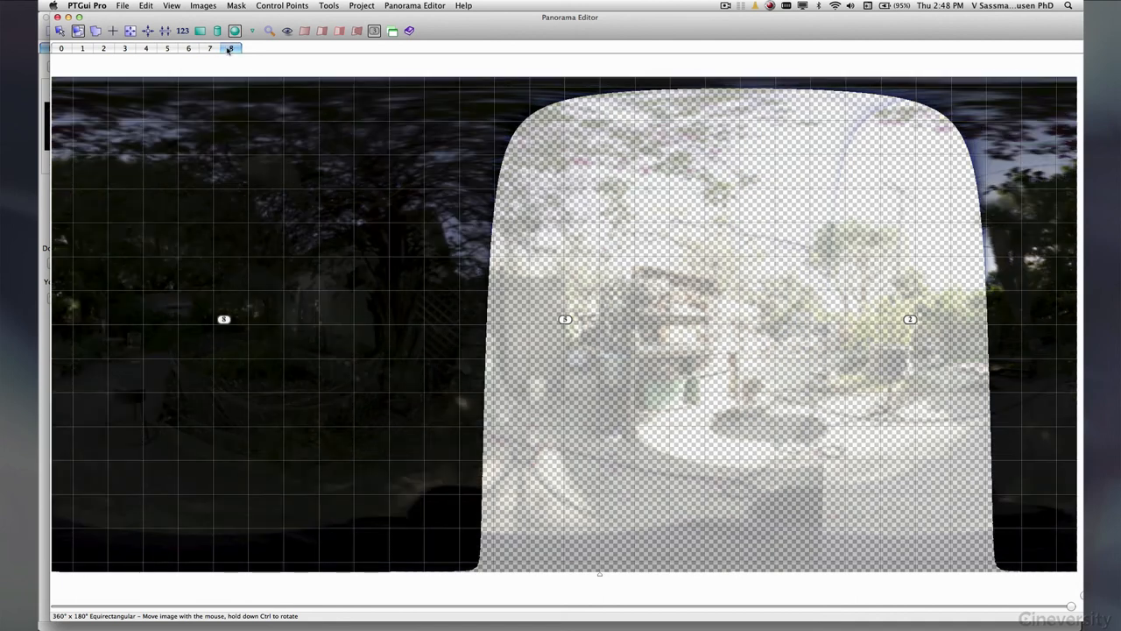
click(190, 50)
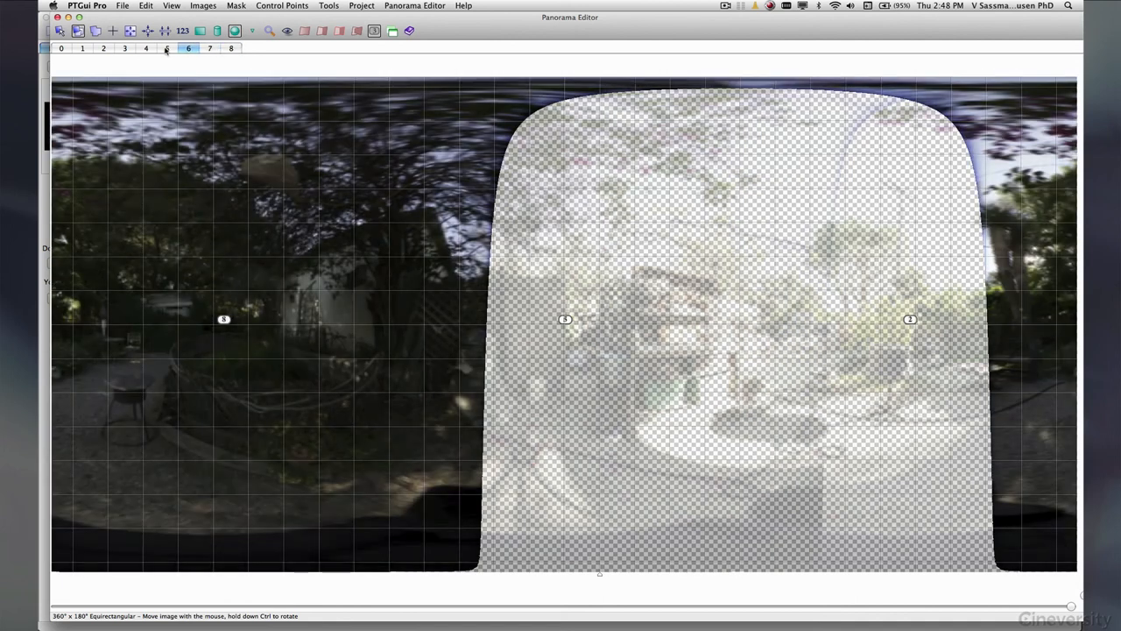
click(102, 49)
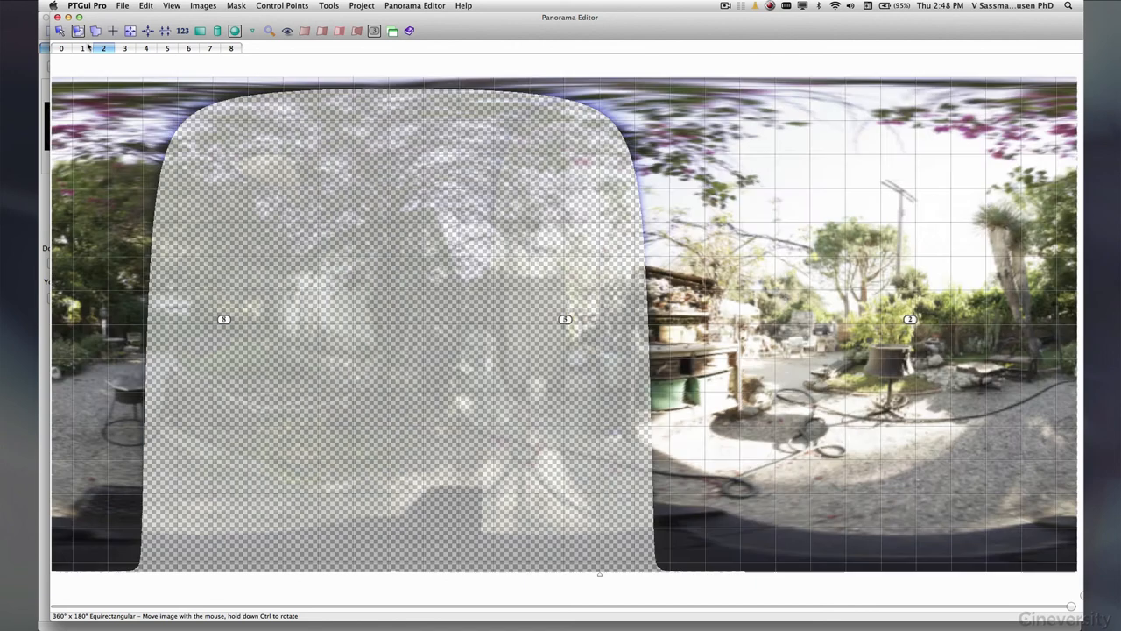
click(82, 49)
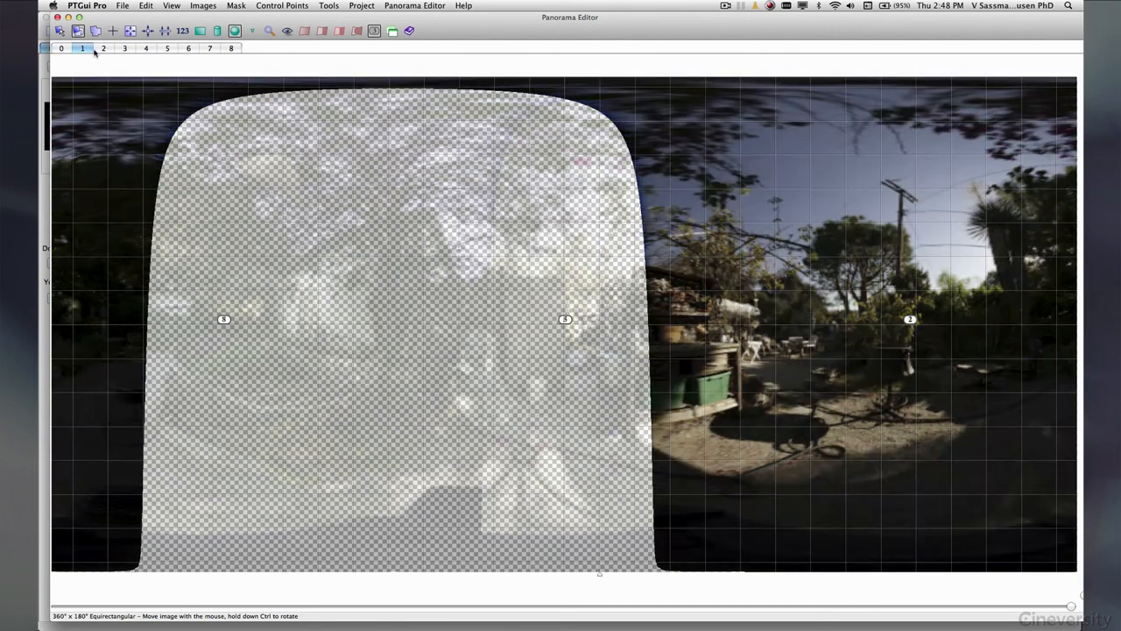
click(145, 49)
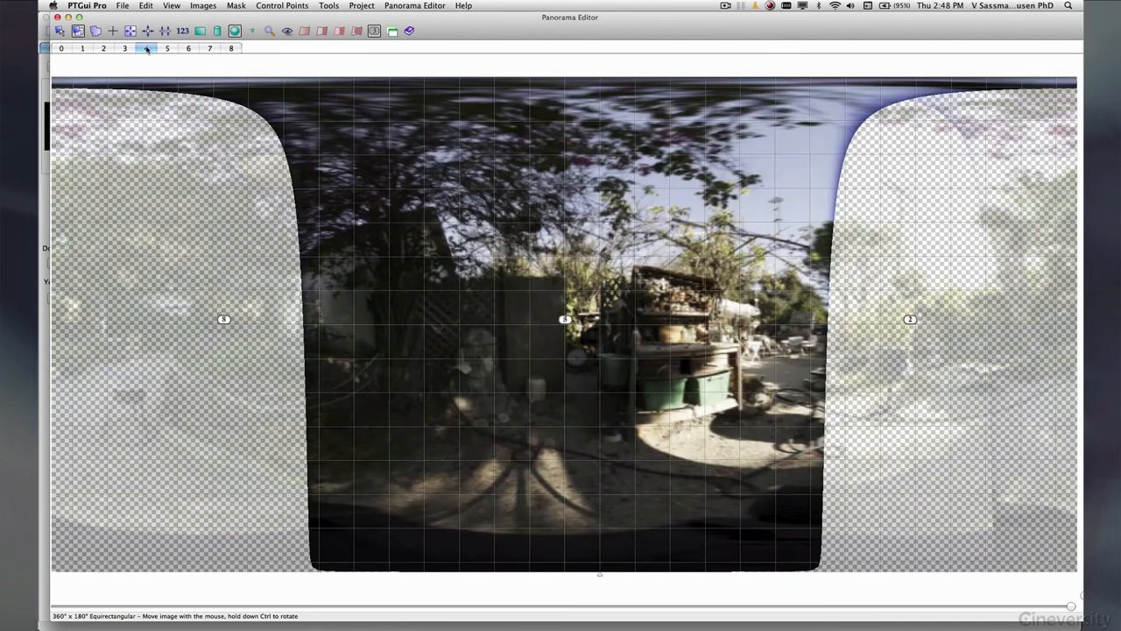
click(210, 49)
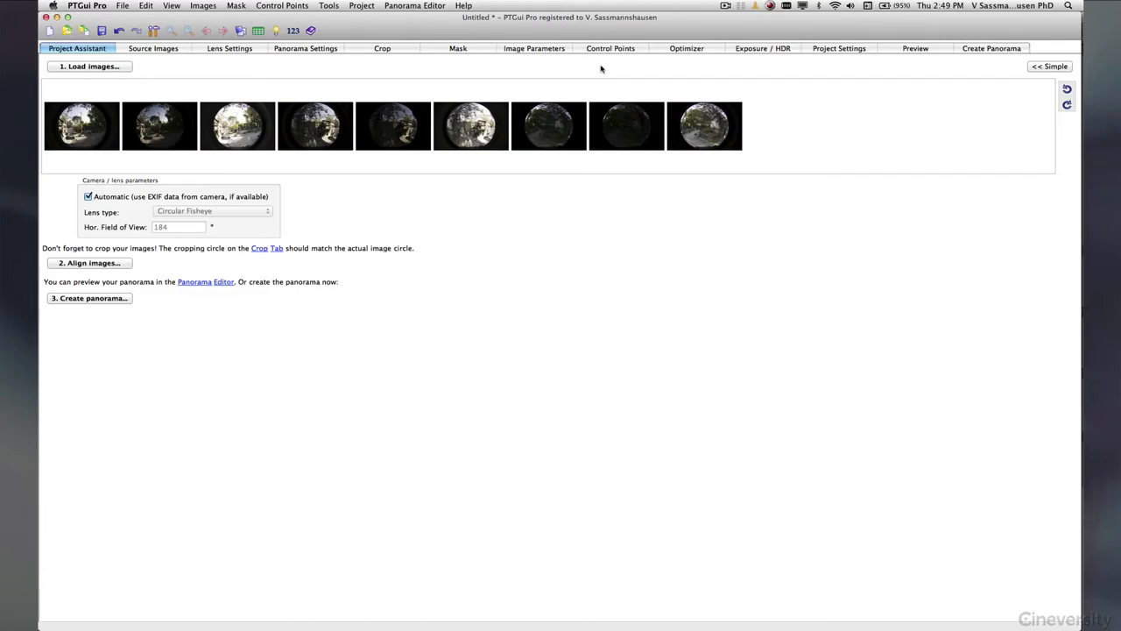
click(610, 49)
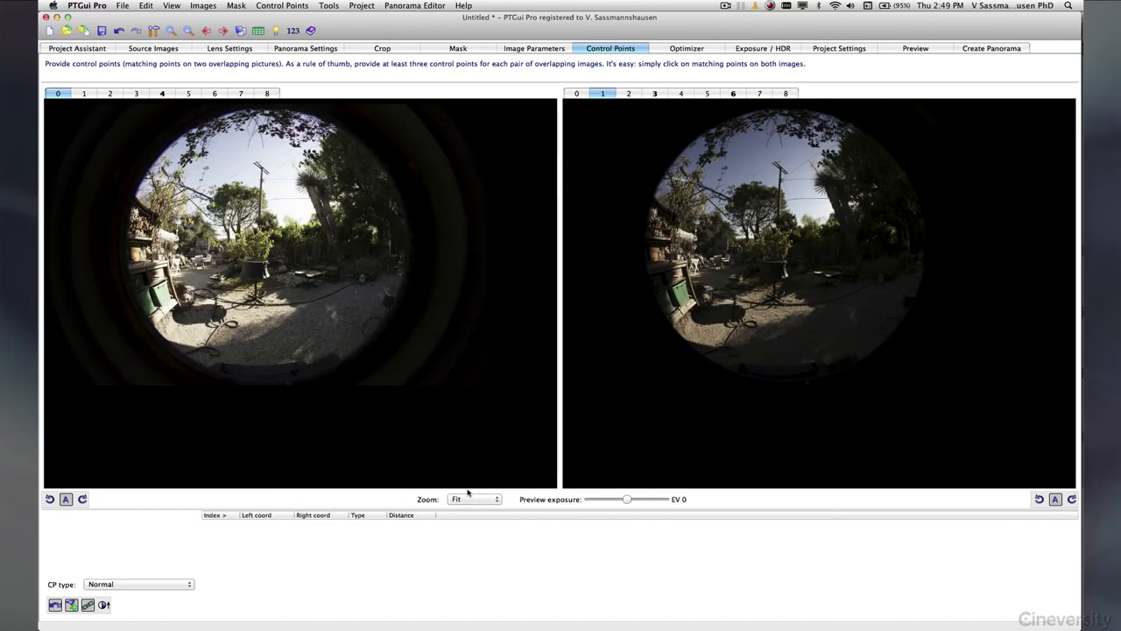
Step: Inspect control points for another image pair, then go to the Exposure / HDR settings
click(161, 93)
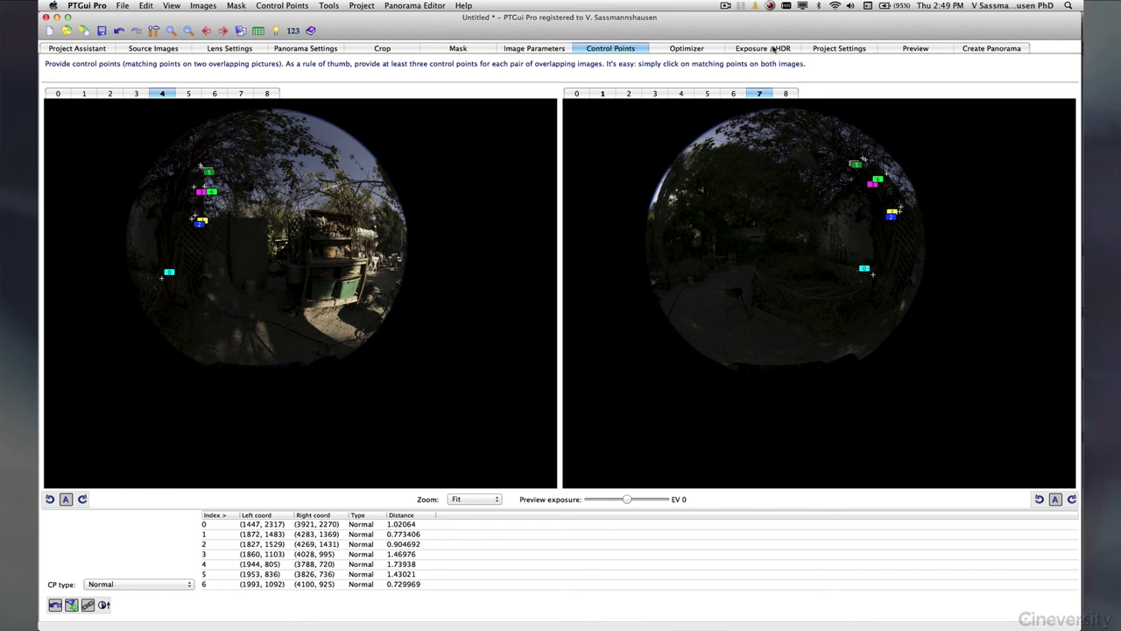
click(762, 49)
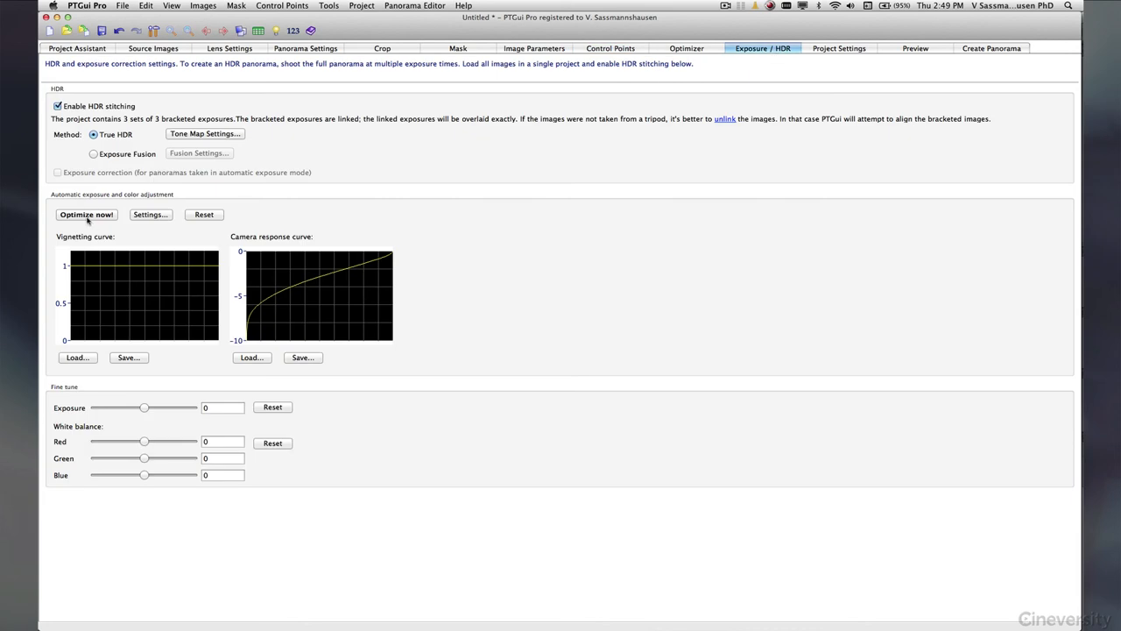
Step: Run Optimize now! for vignetting and camera curves, then go to the Create Panorama settings
click(84, 214)
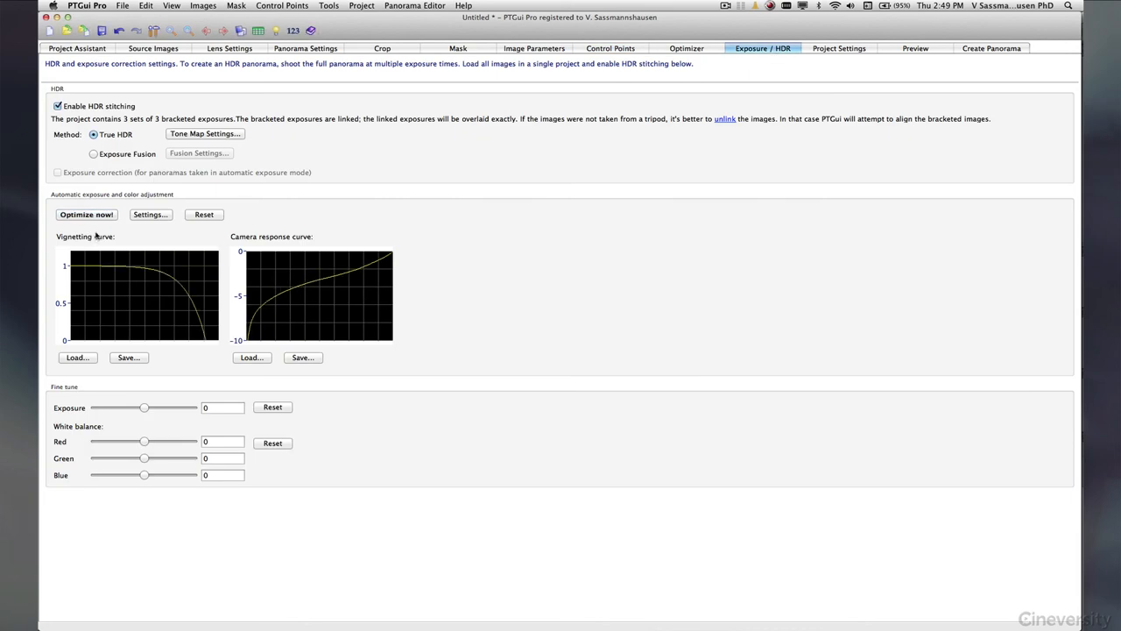
mouse_move(84, 241)
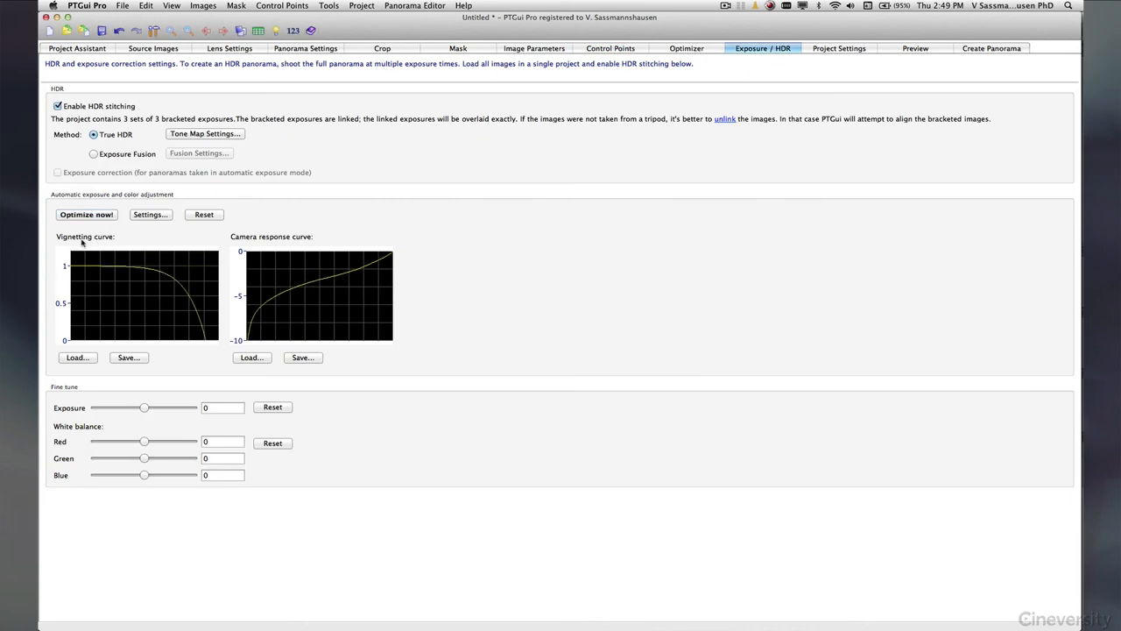
mouse_move(217, 358)
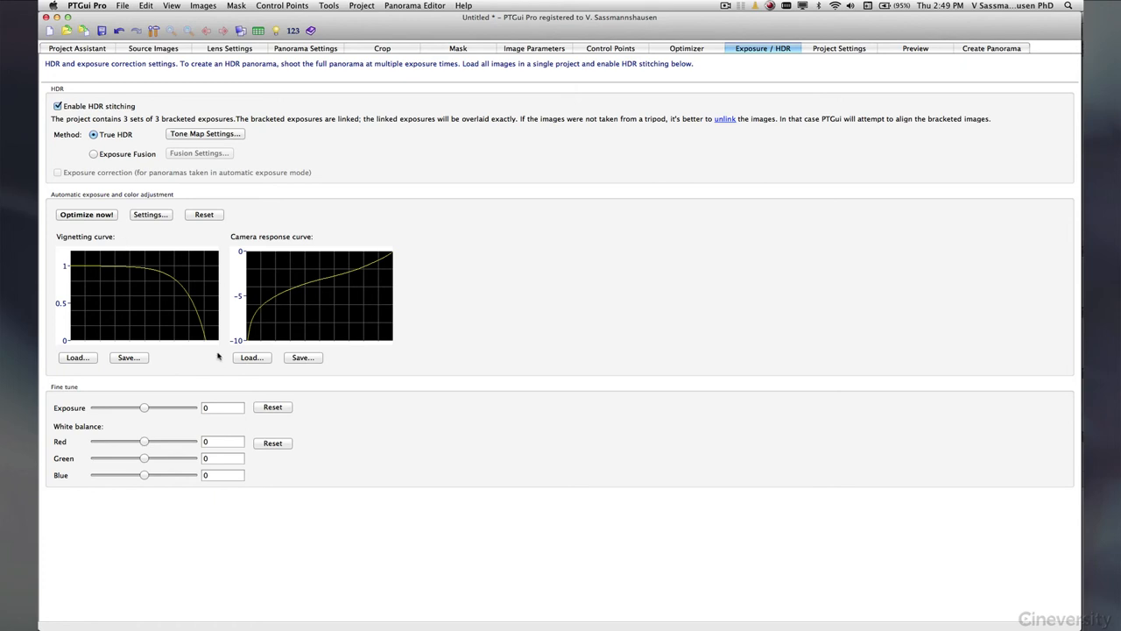
mouse_move(252, 335)
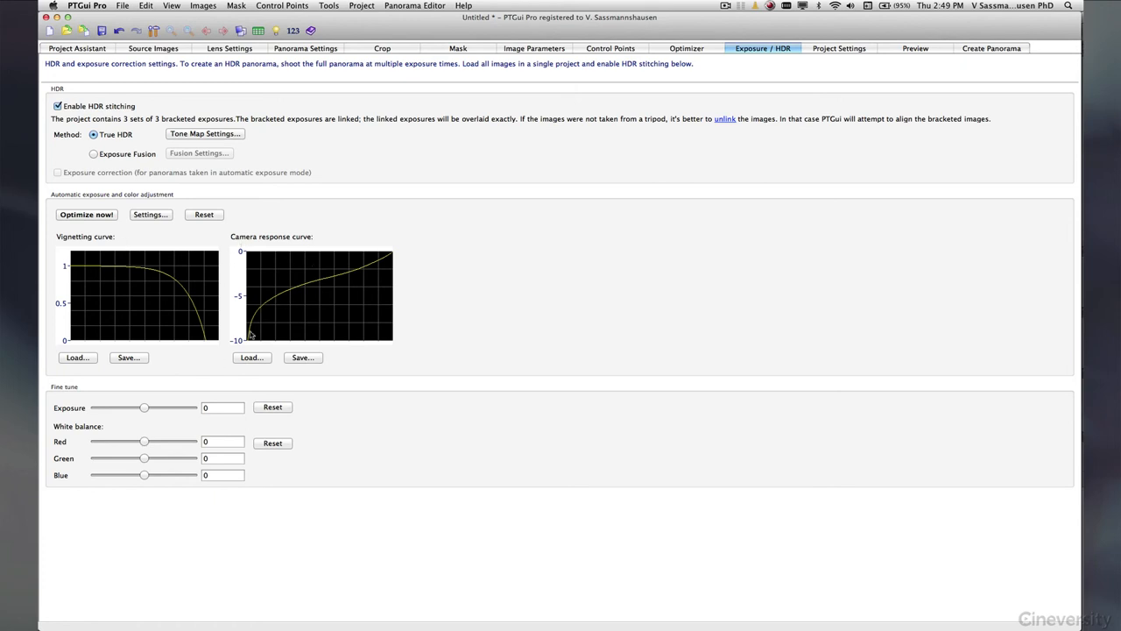
mouse_move(324, 280)
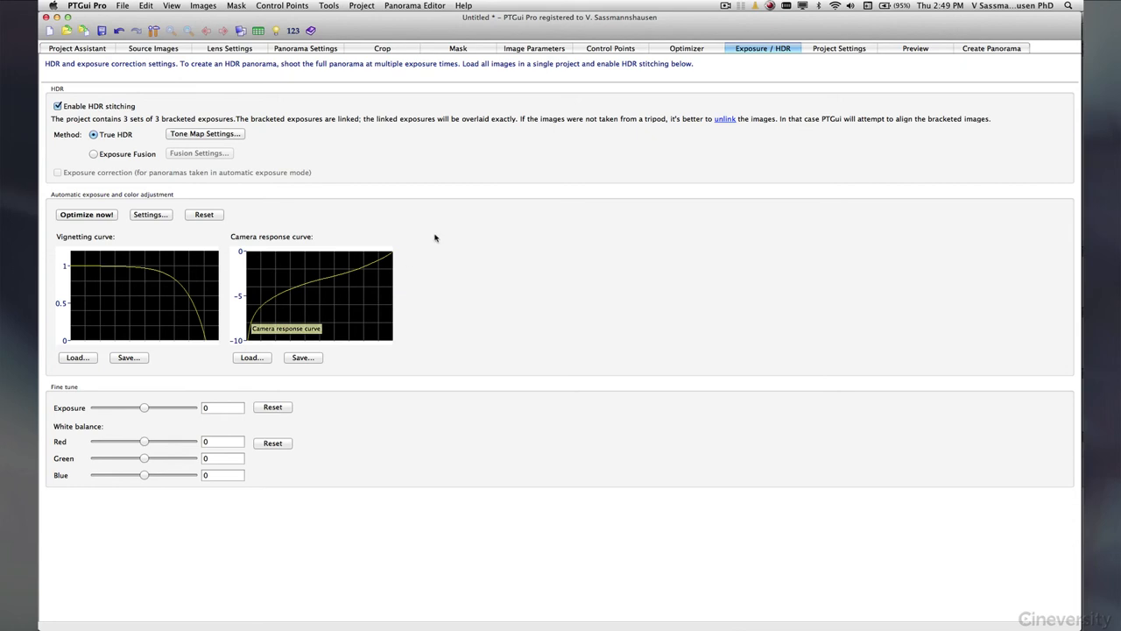
mouse_move(444, 235)
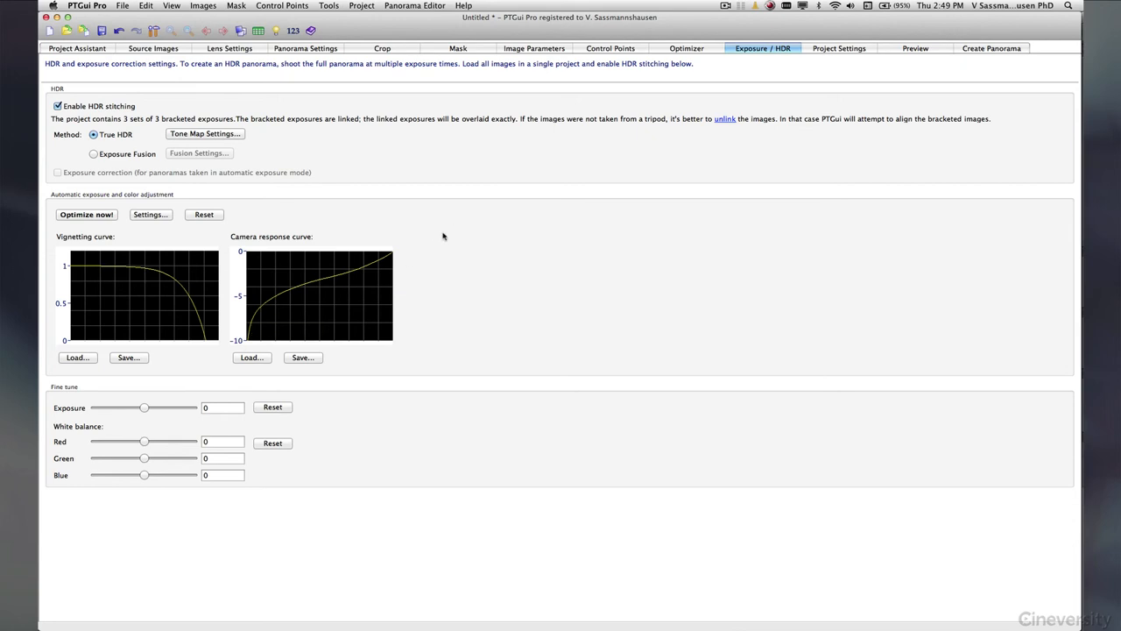
mouse_move(88, 52)
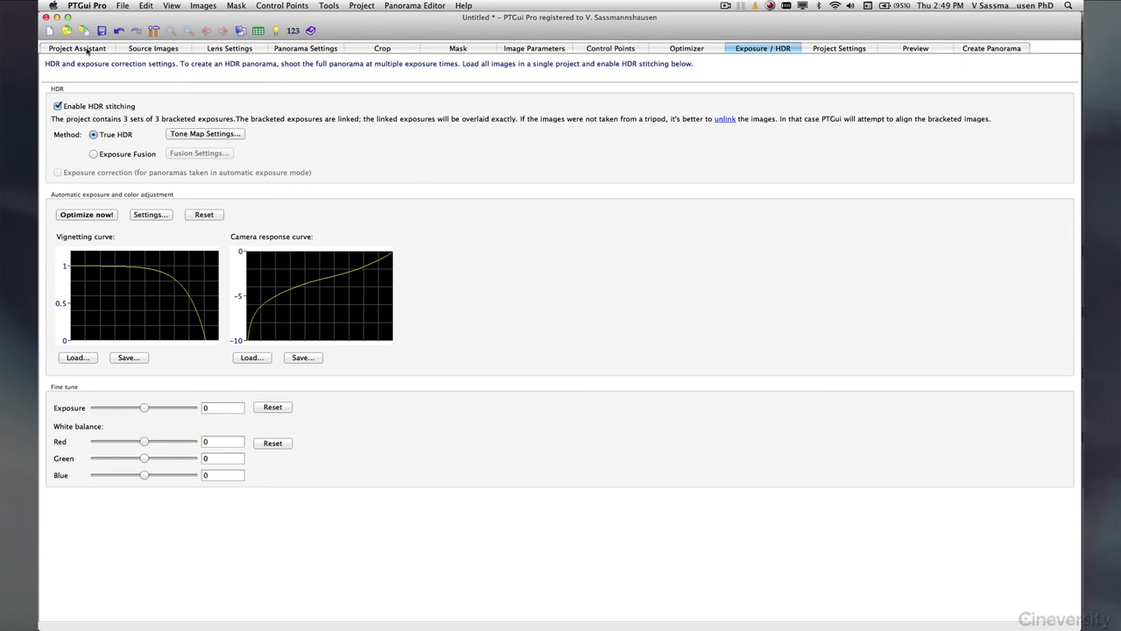
click(77, 49)
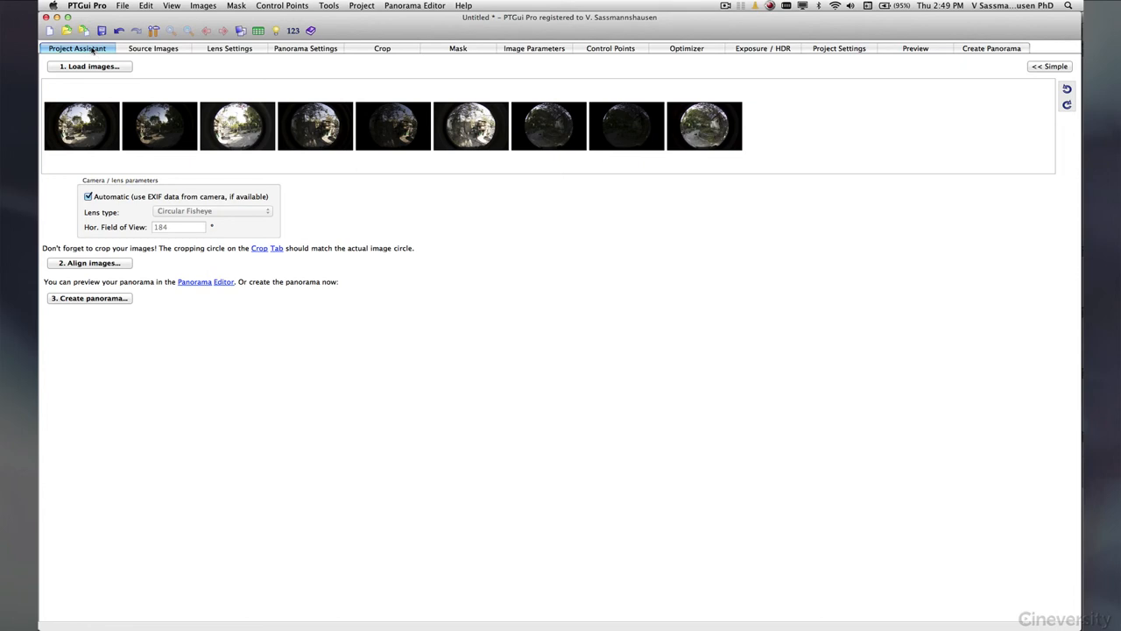
mouse_move(751, 63)
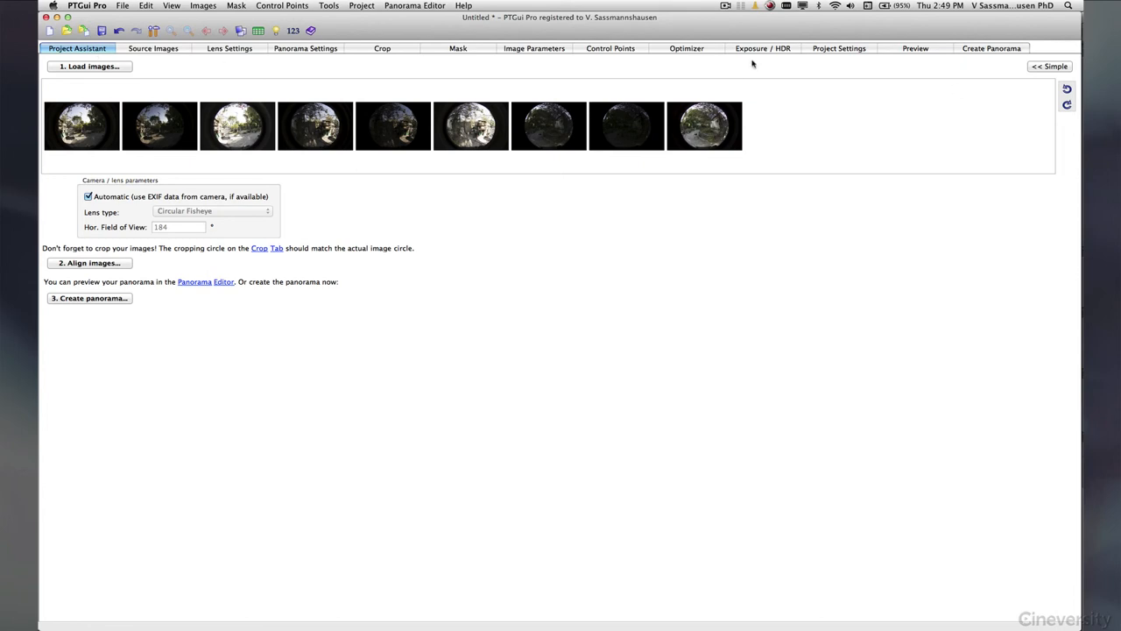
mouse_move(66, 277)
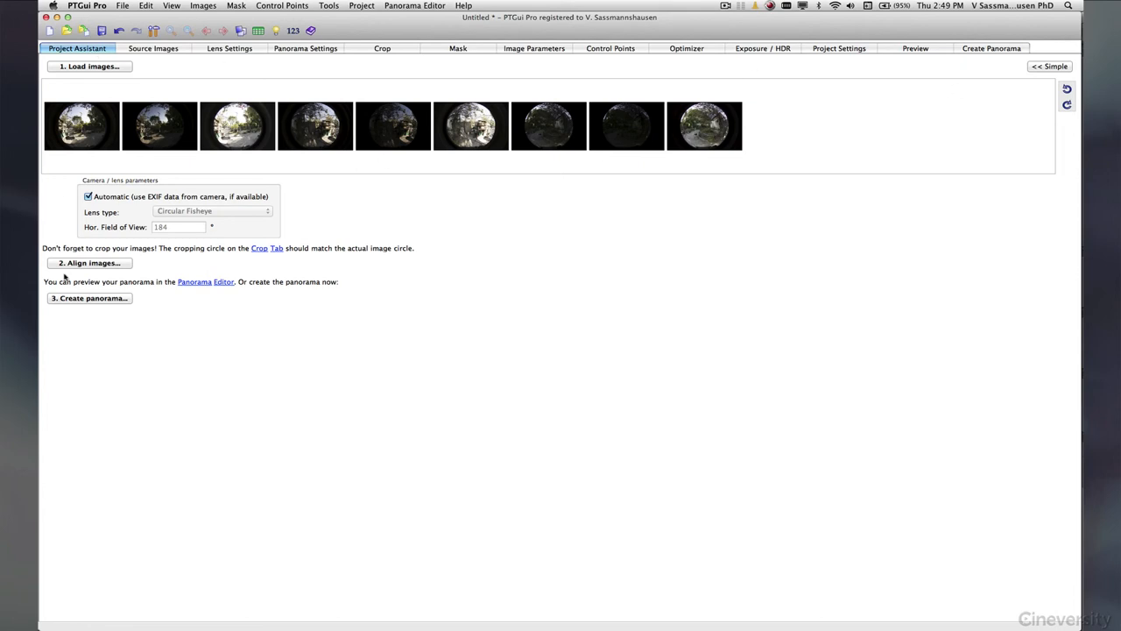
click(992, 49)
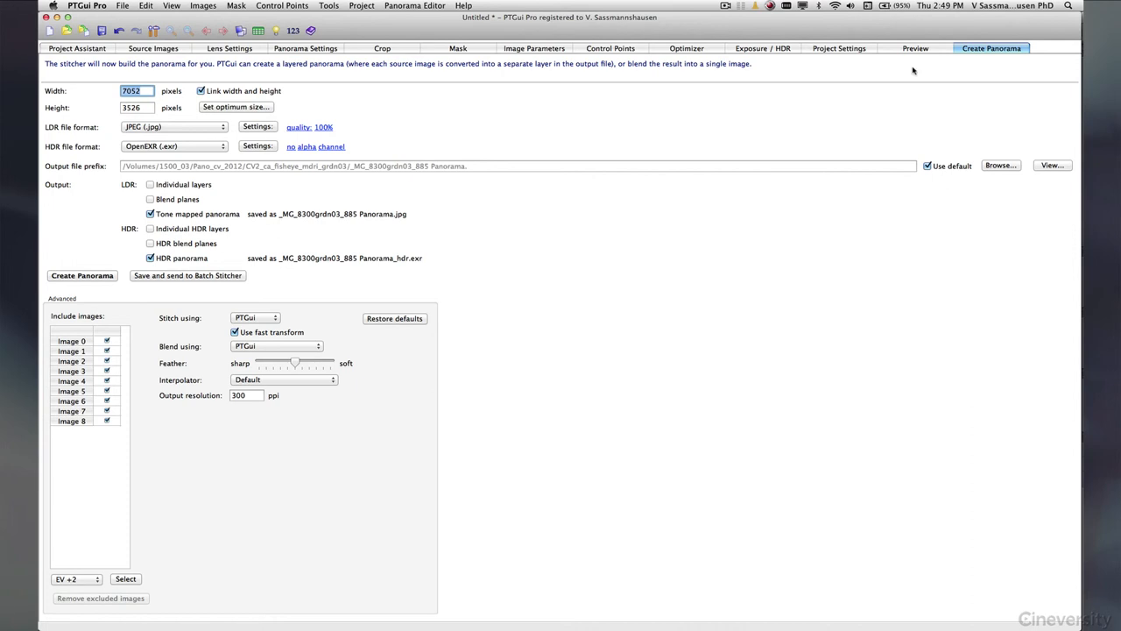
mouse_move(112, 424)
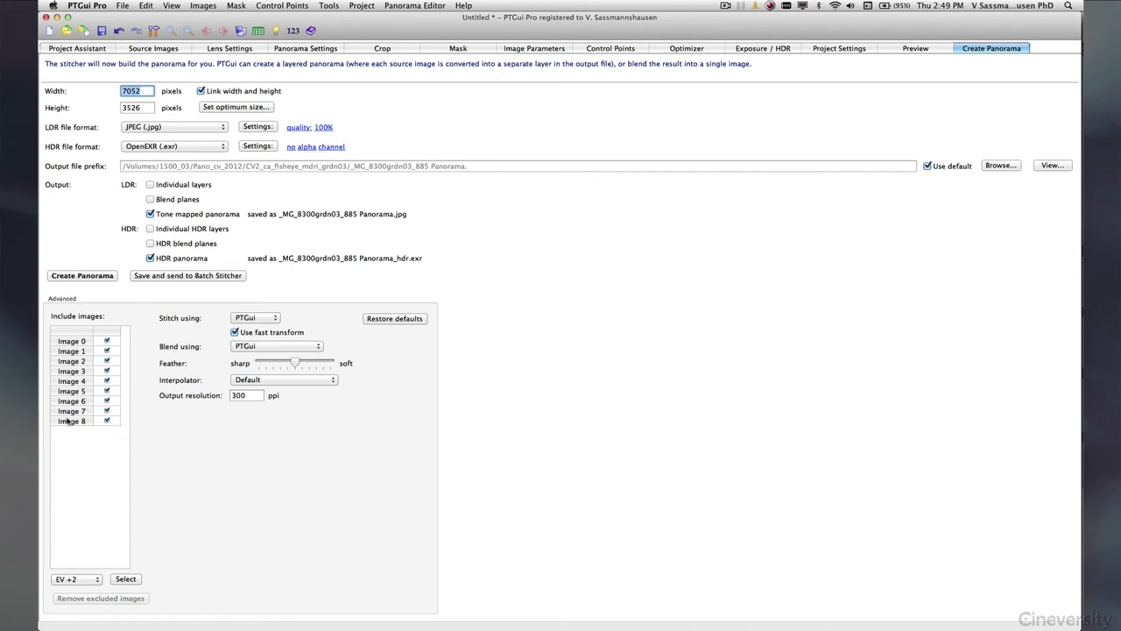
mouse_move(109, 441)
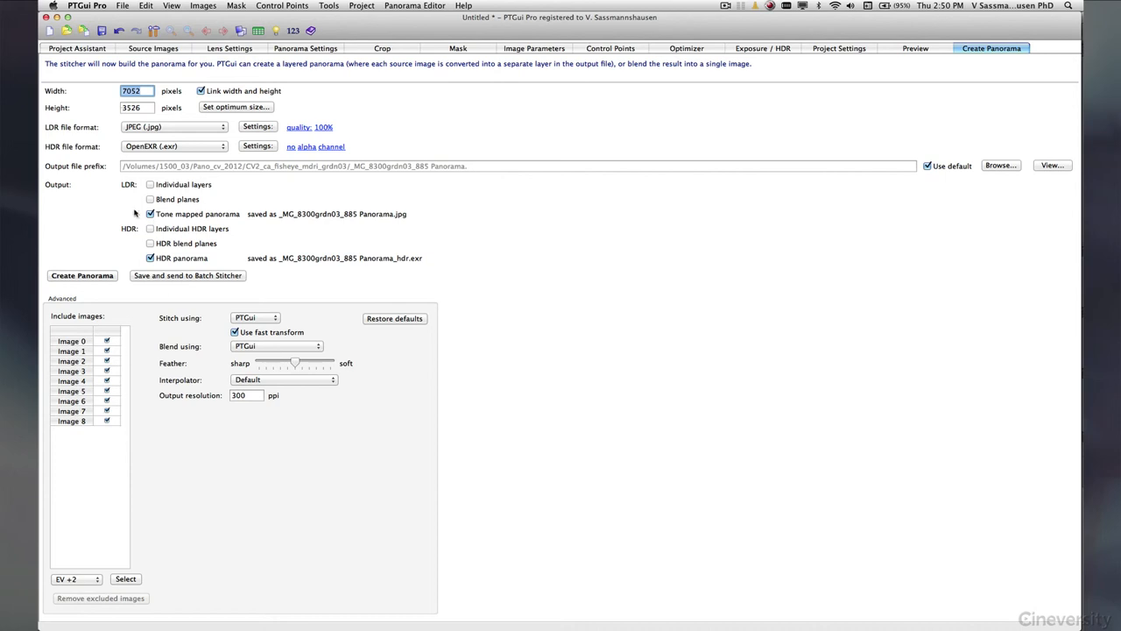
Step: Untick the tone-mapped JPEG output so only the HDR OpenEXR panorama is produced
click(150, 214)
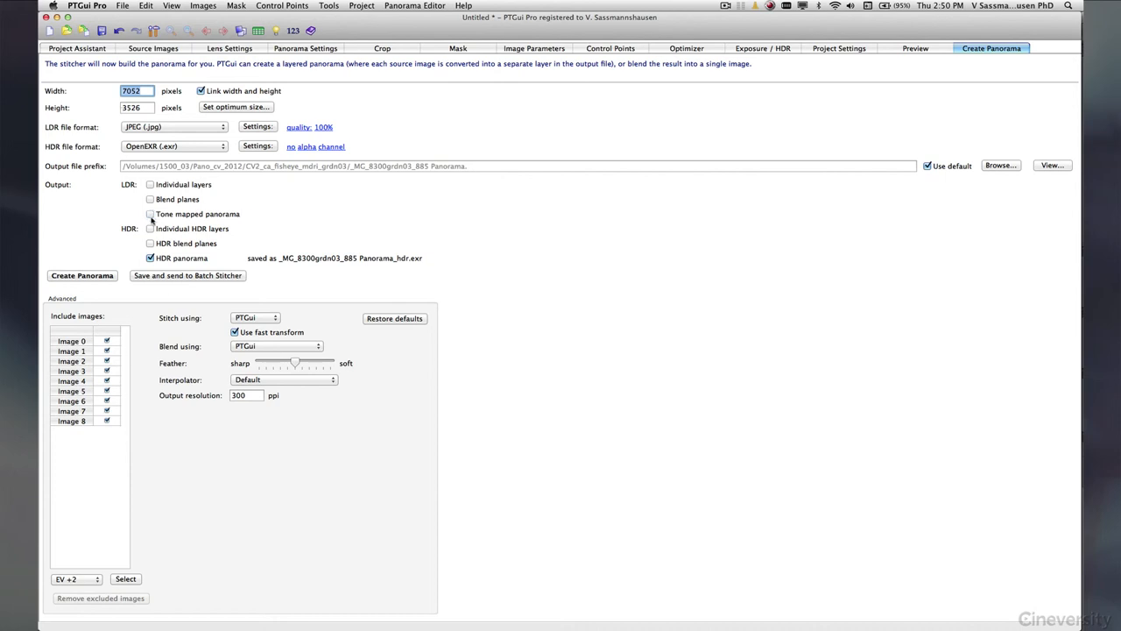
mouse_move(243, 218)
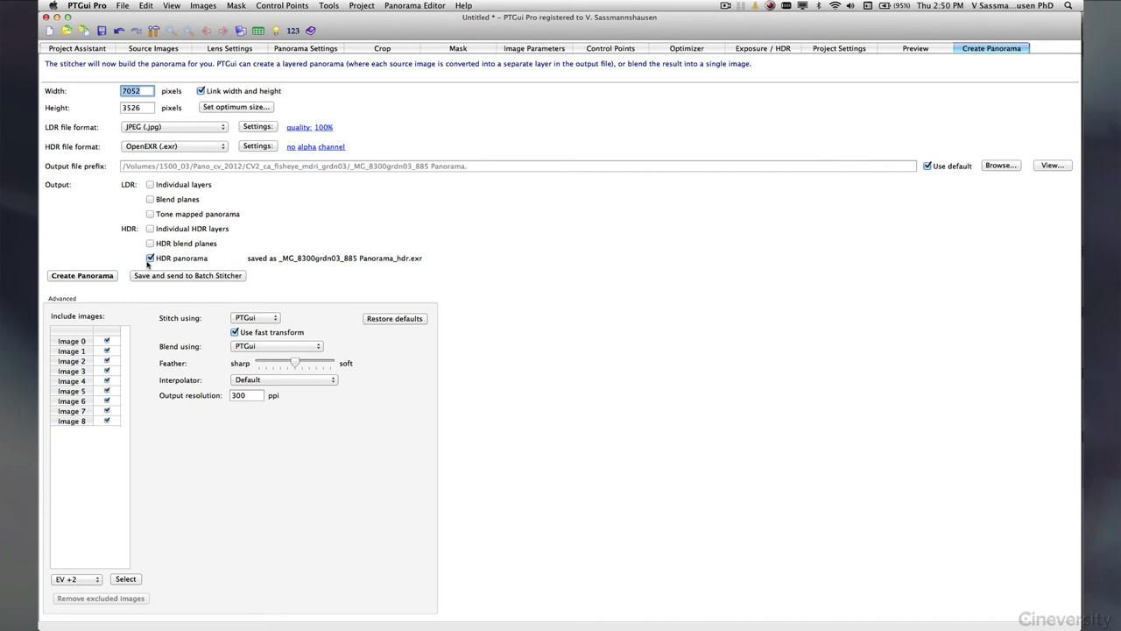
mouse_move(181, 257)
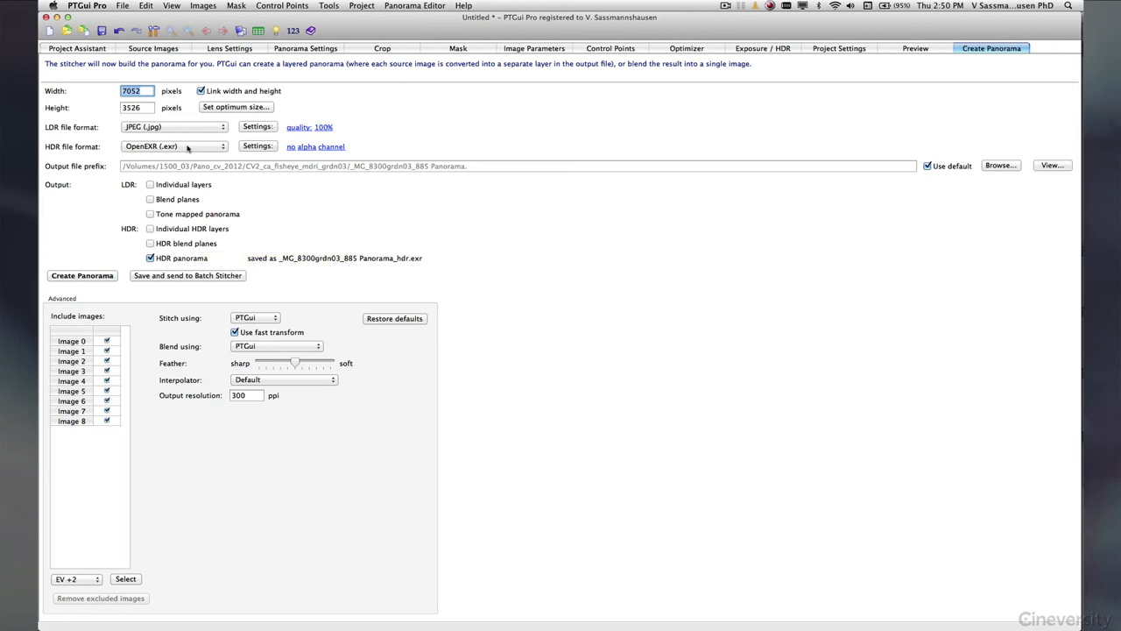
mouse_move(190, 149)
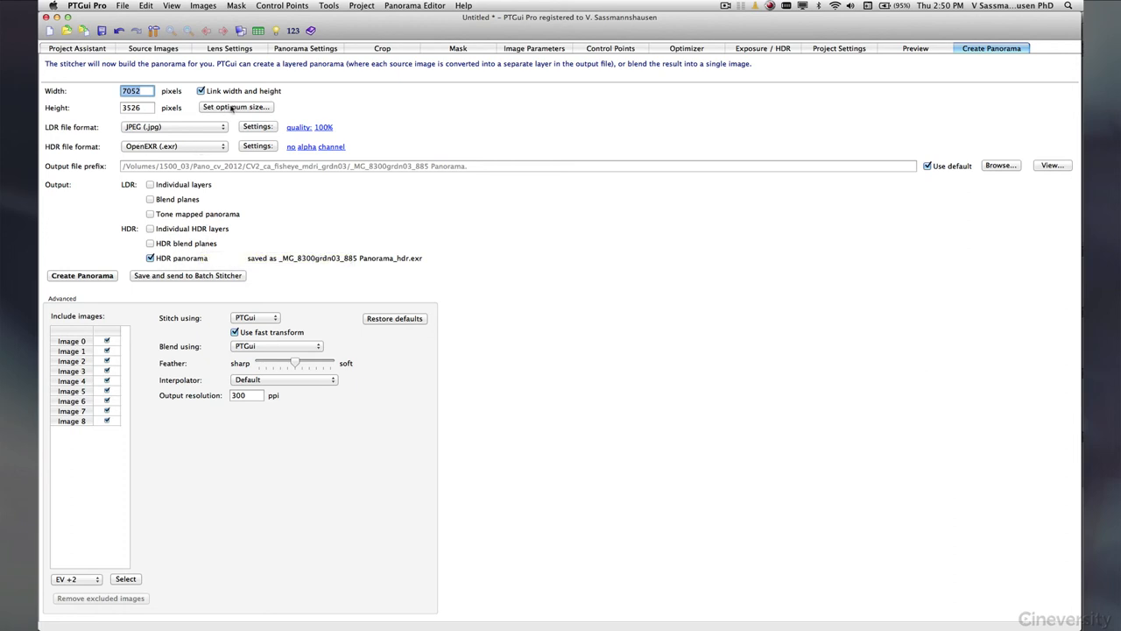
mouse_move(149, 86)
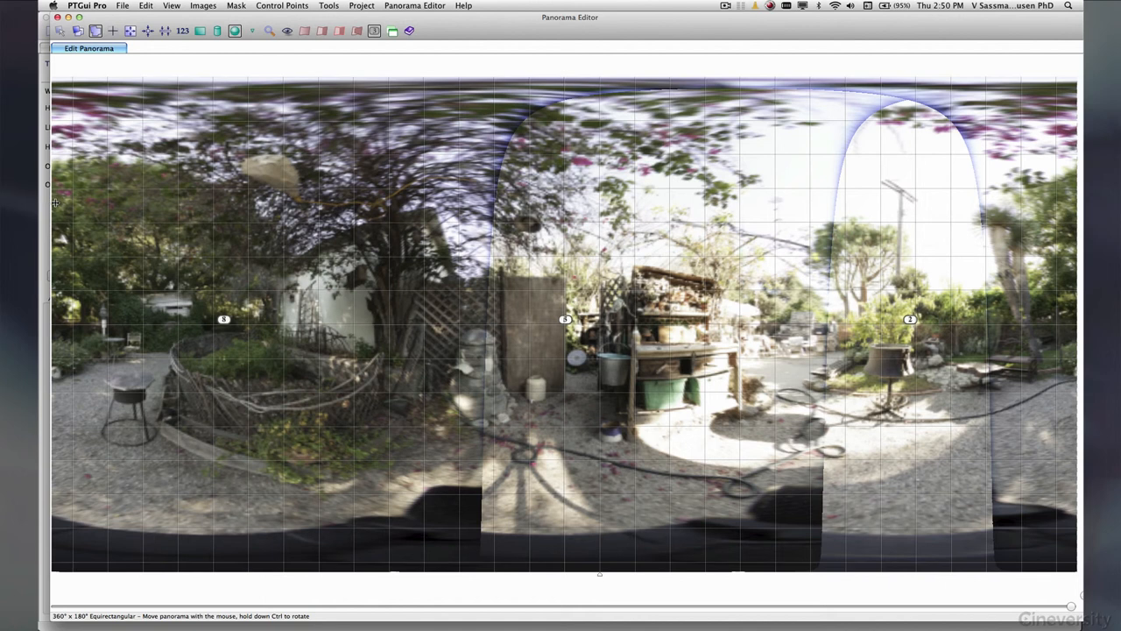
mouse_move(396, 251)
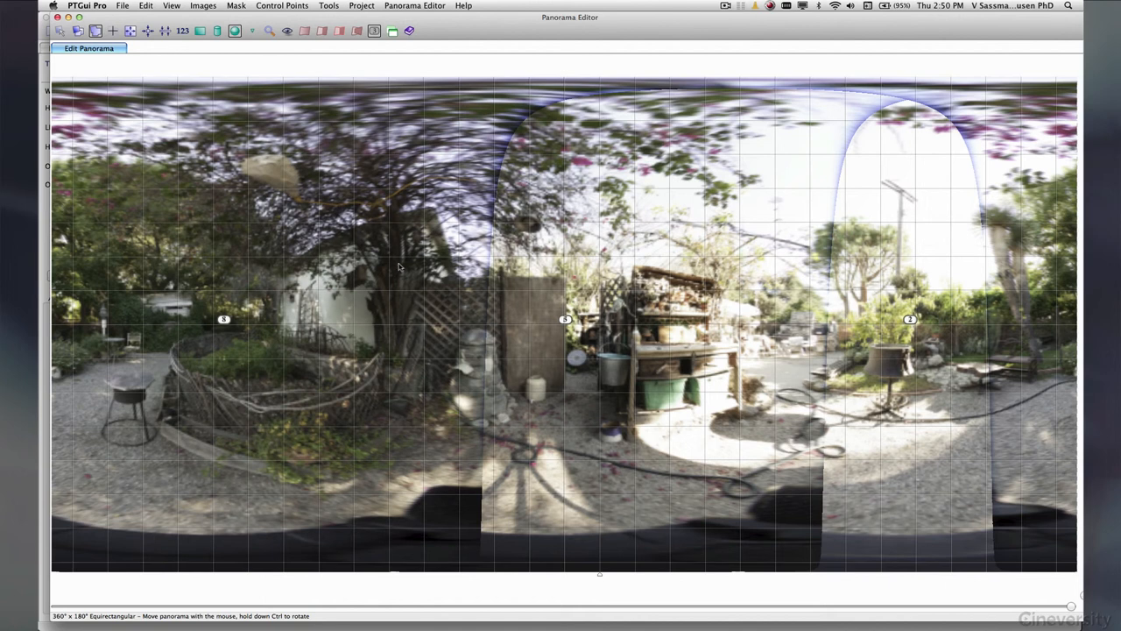
mouse_move(358, 410)
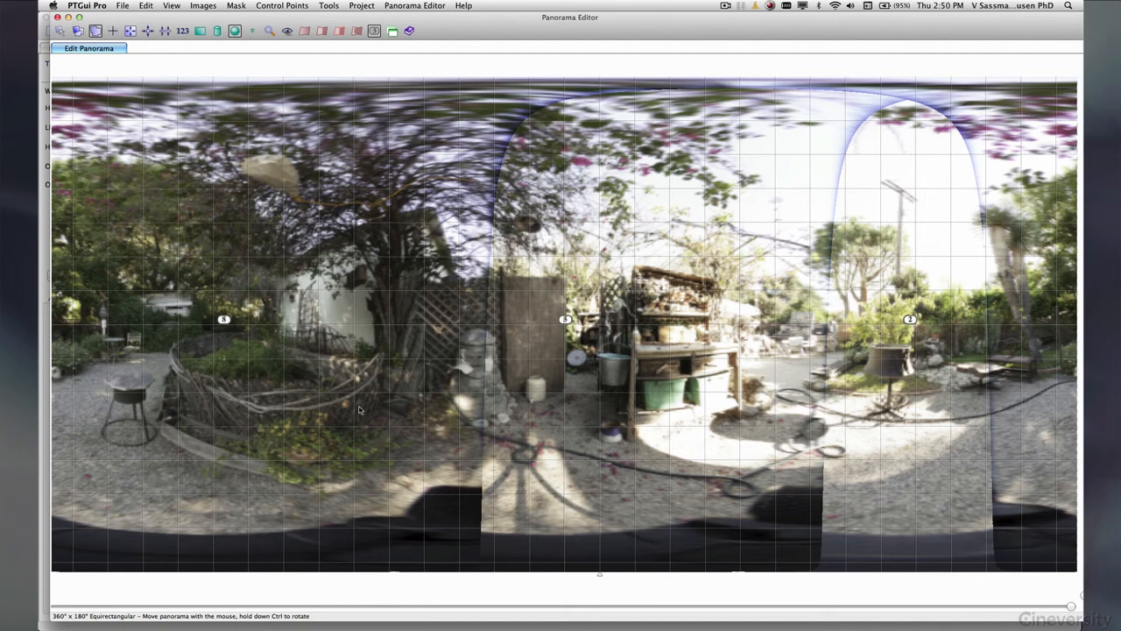
mouse_move(231, 91)
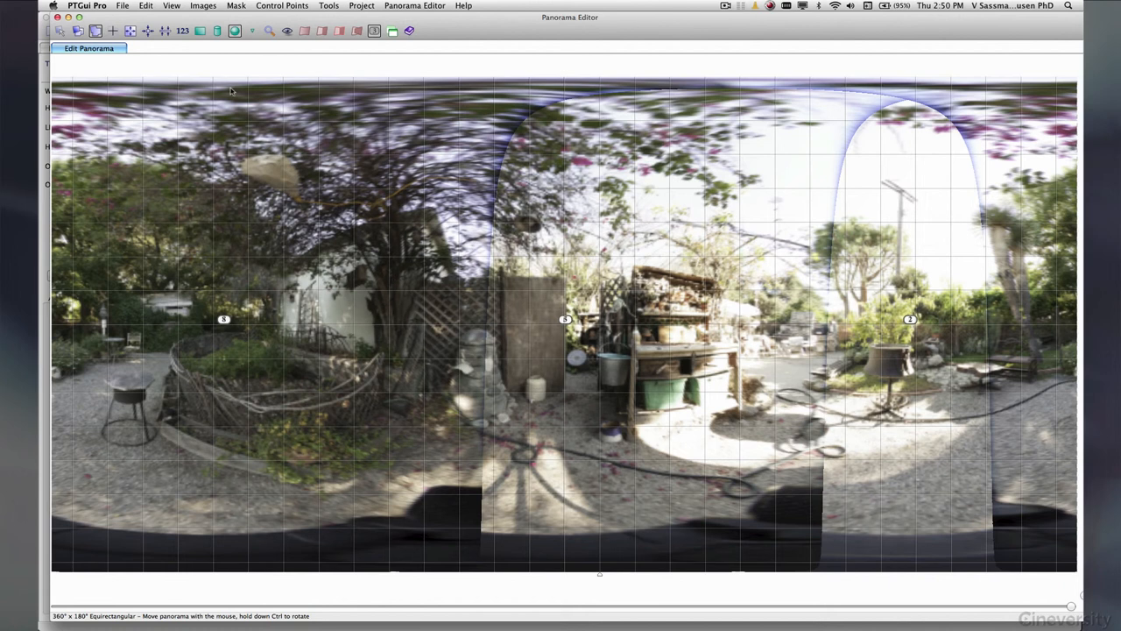
Step: Close the Panorama Editor preview, returning to the output settings at about 7022 by 3511 pixels
click(992, 49)
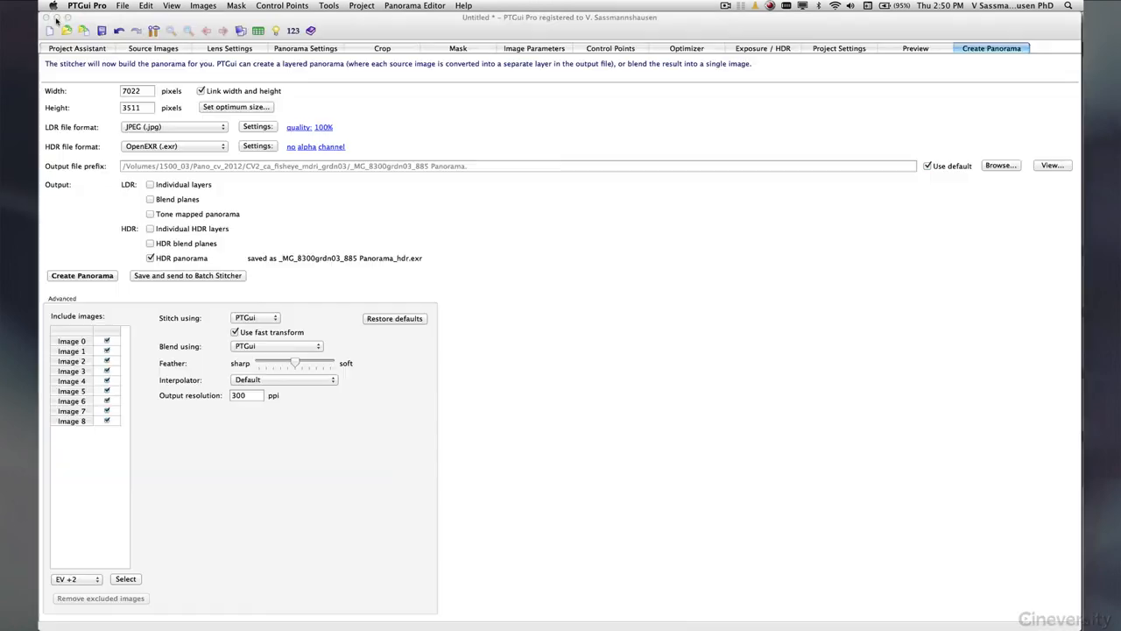
Step: Confirm the HDR format is OpenEXR, then save and send the panorama to Batch Stitcher
click(137, 91)
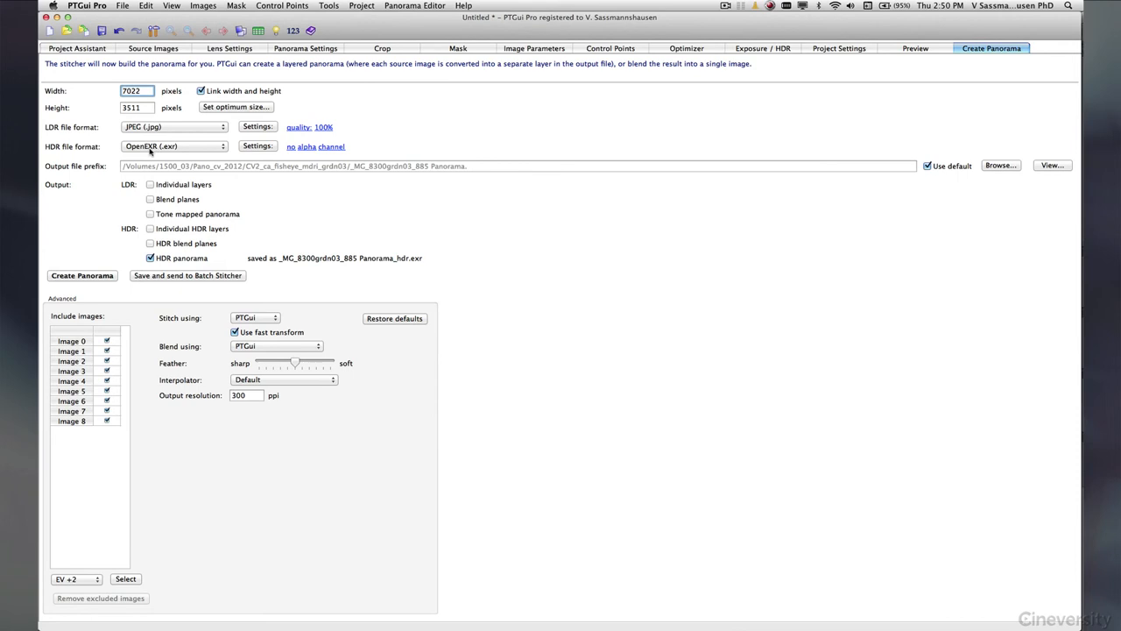
mouse_move(107, 133)
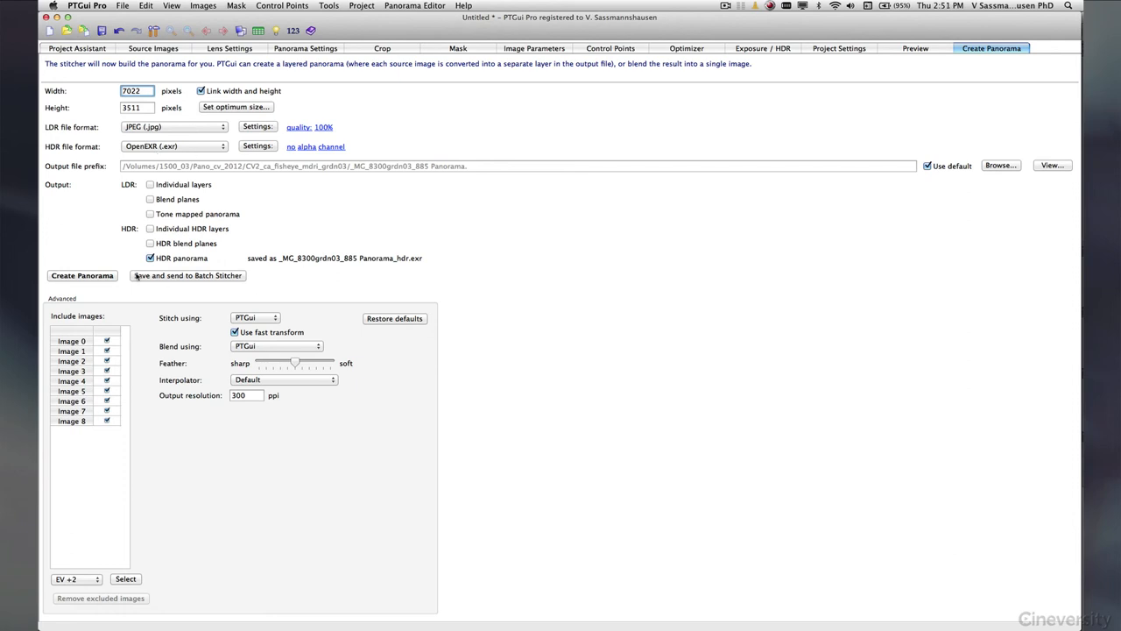
click(80, 275)
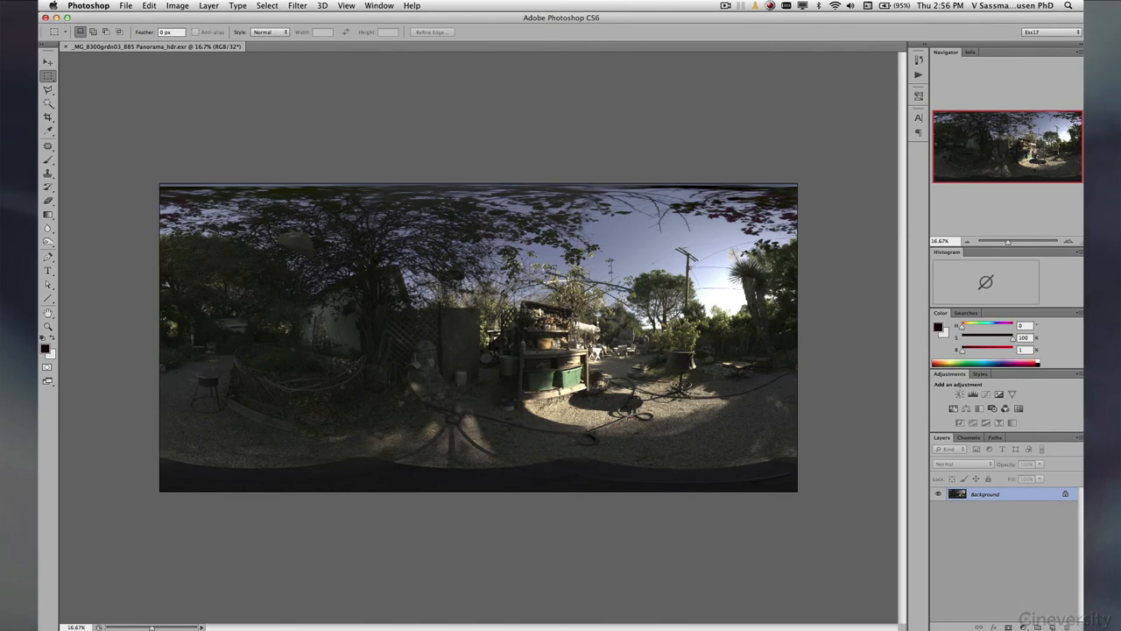
mouse_move(520, 398)
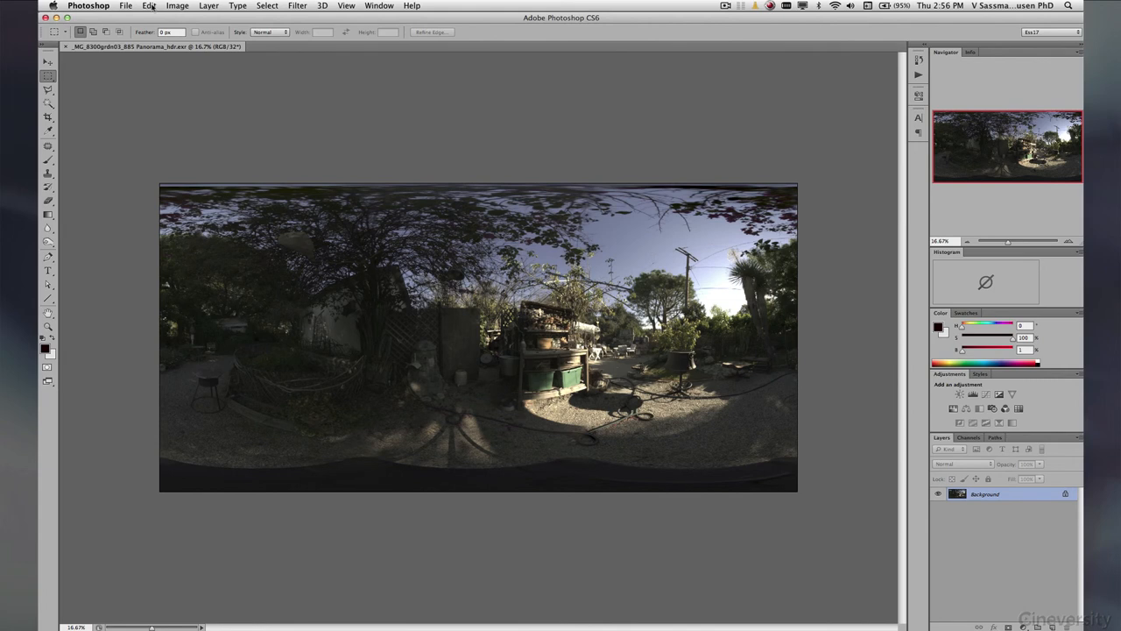
Step: Bring up Photoshop's Edit menu to reach the colour profile assignment for the panorama
click(149, 5)
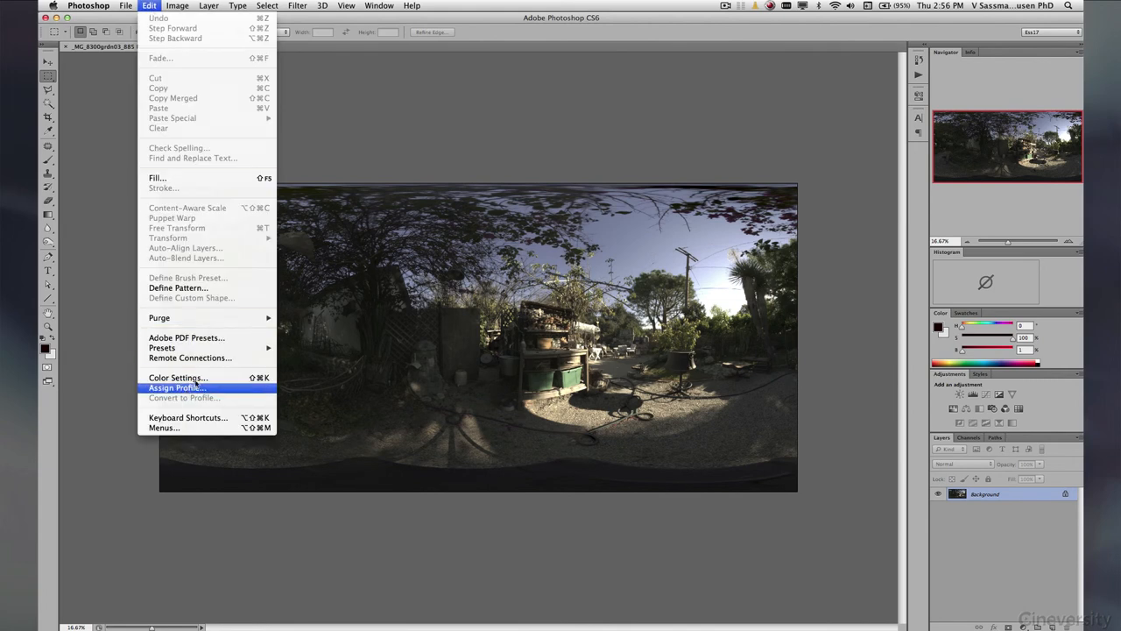
Step: Assign the ProPhoto RGB colour profile to the HDR garden panorama
click(175, 387)
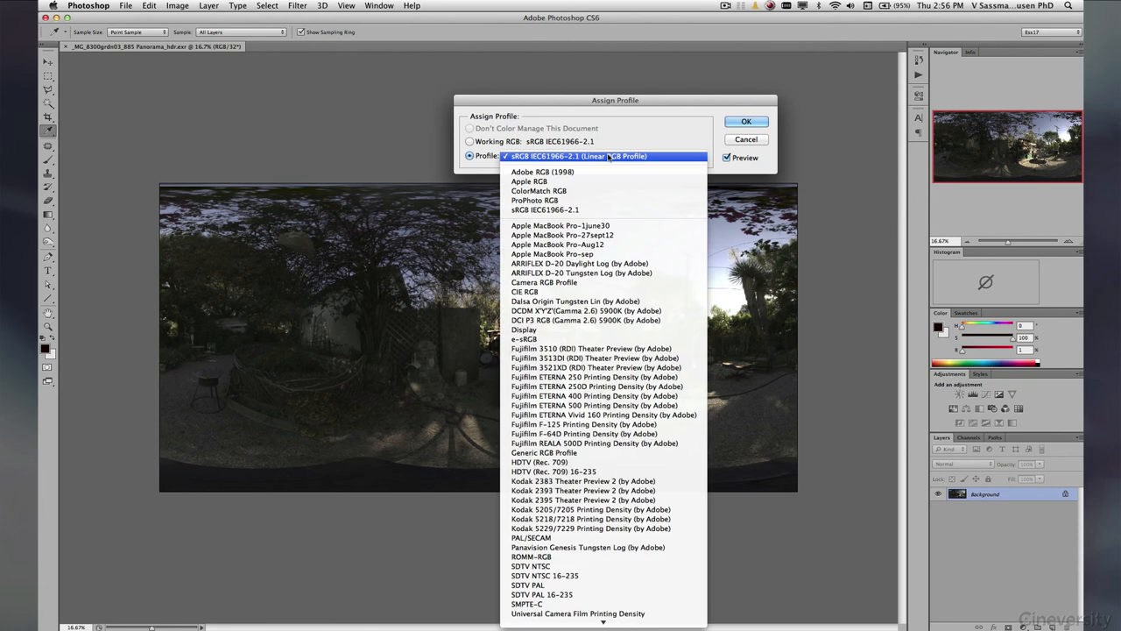
click(534, 200)
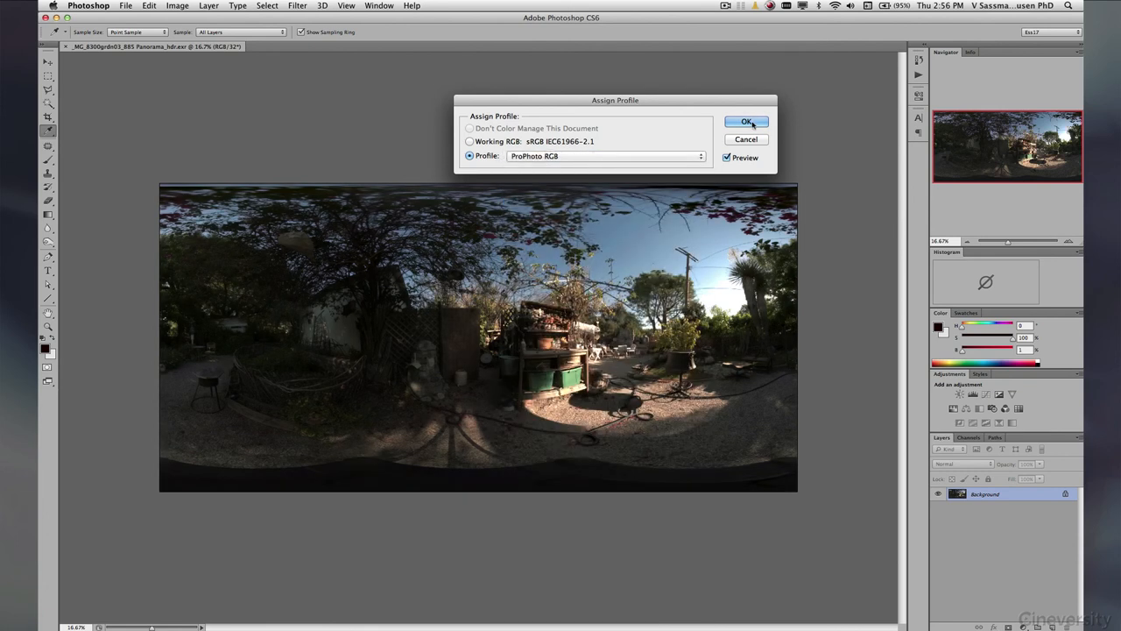
click(747, 121)
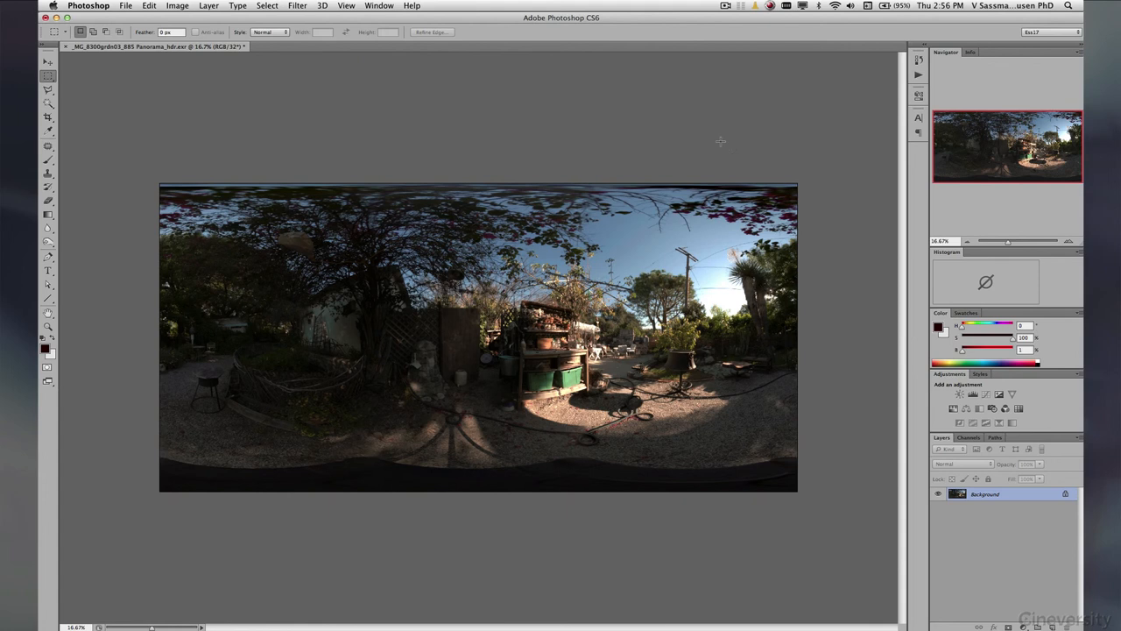
mouse_move(567, 393)
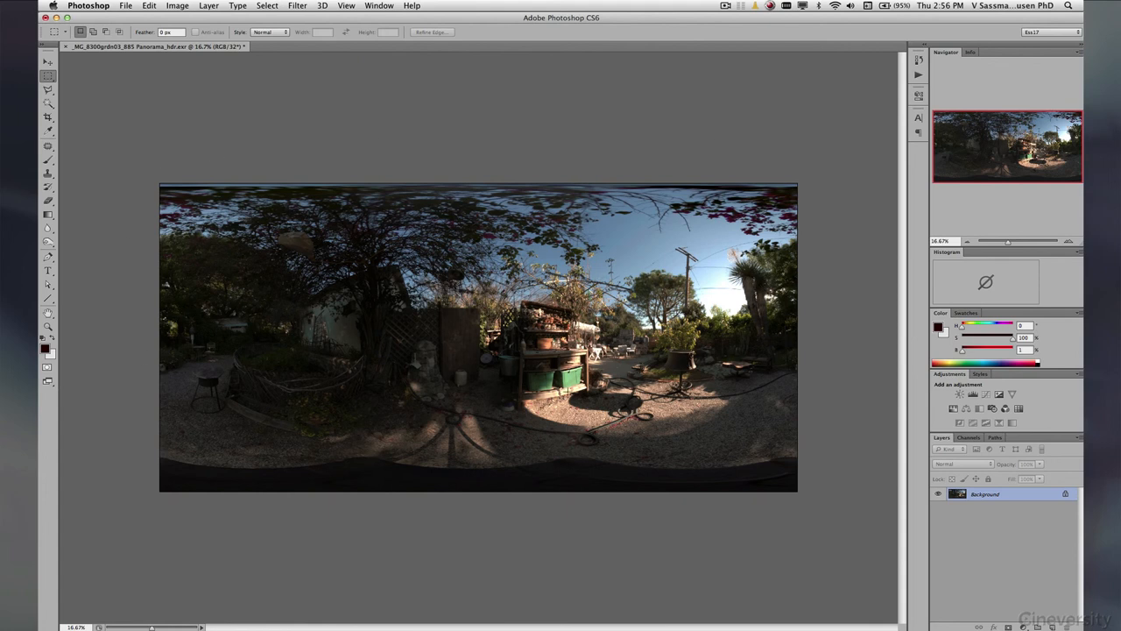
mouse_move(137, 308)
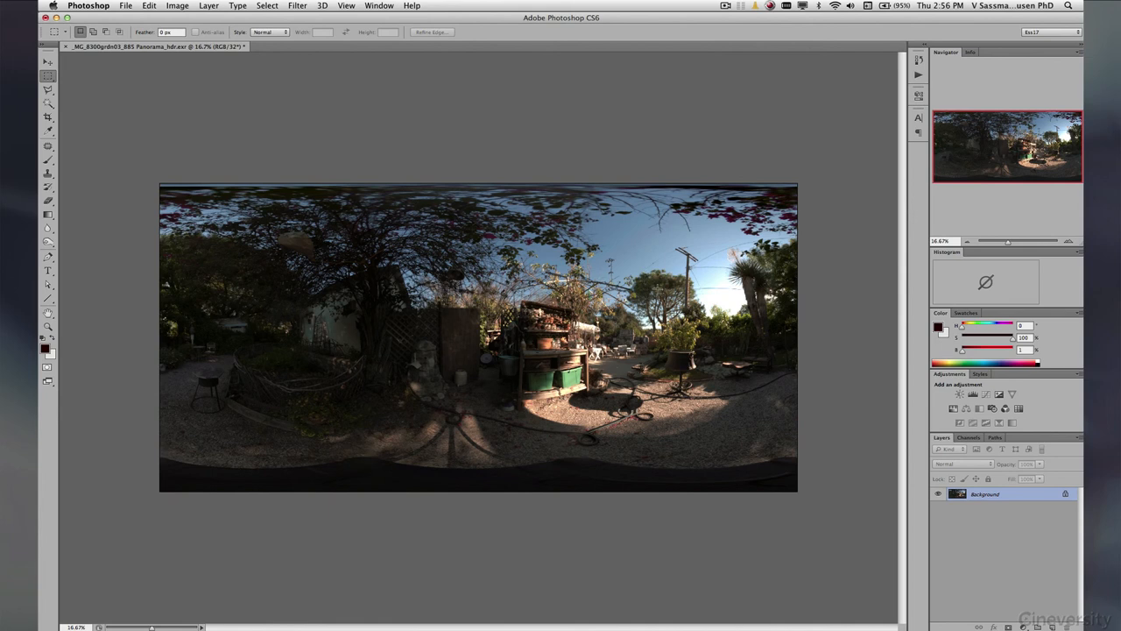
mouse_move(501, 350)
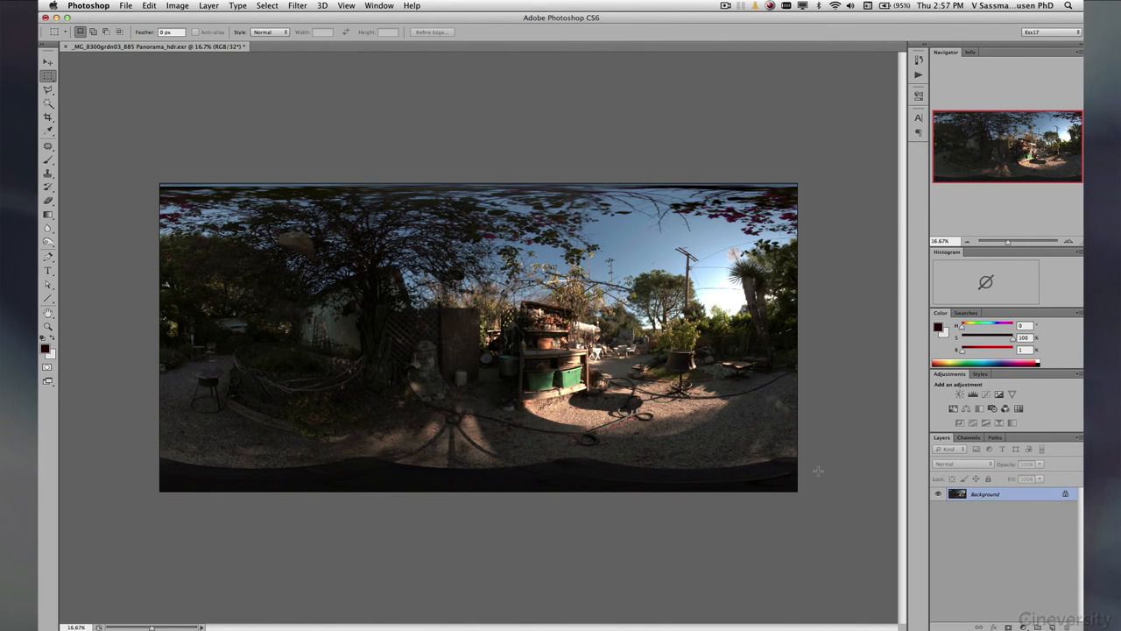
mouse_move(252, 437)
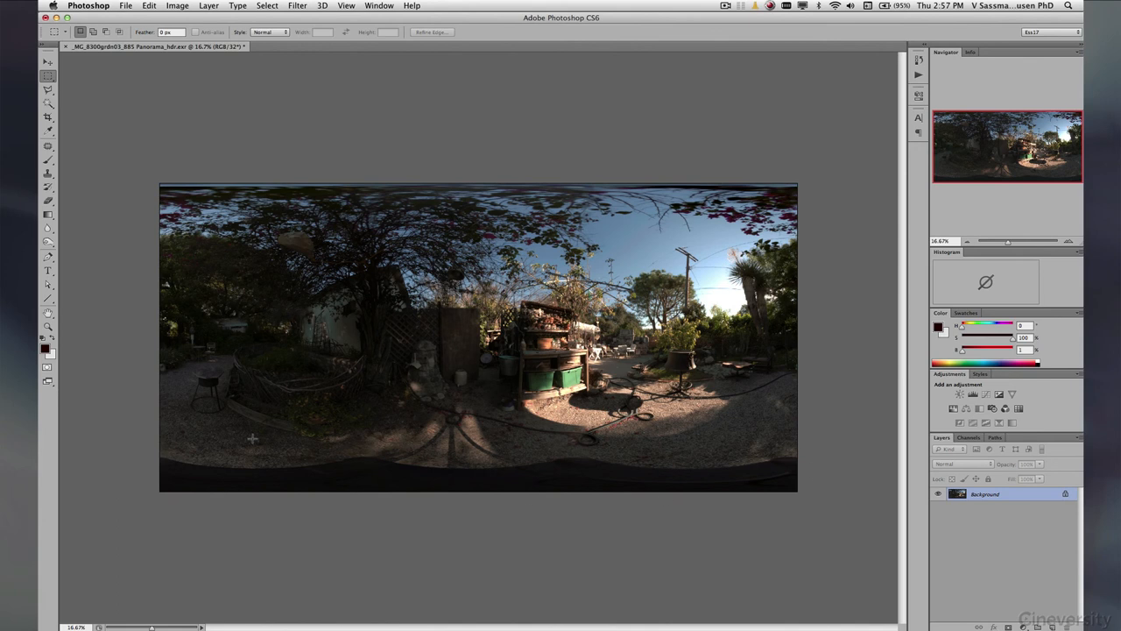
mouse_move(476, 236)
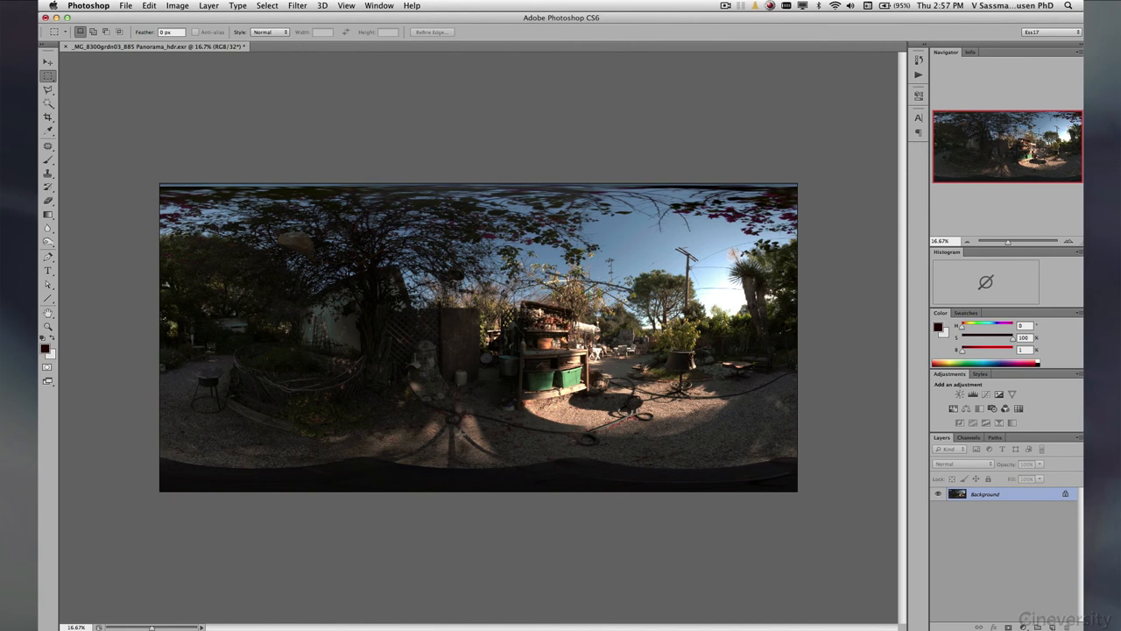
mouse_move(749, 484)
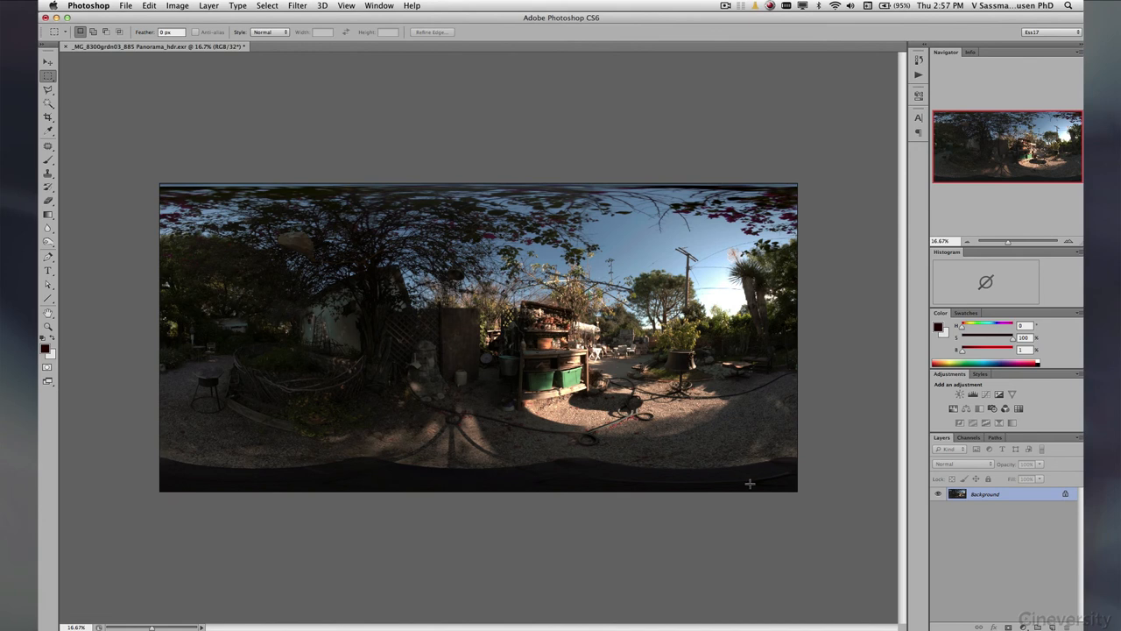
mouse_move(618, 401)
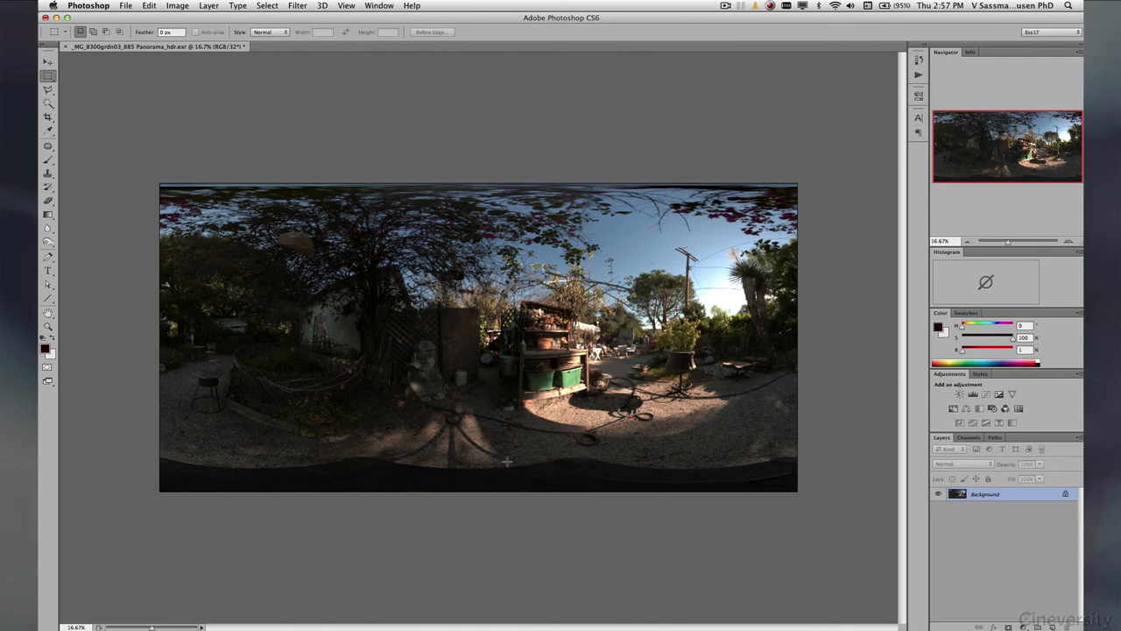
mouse_move(519, 449)
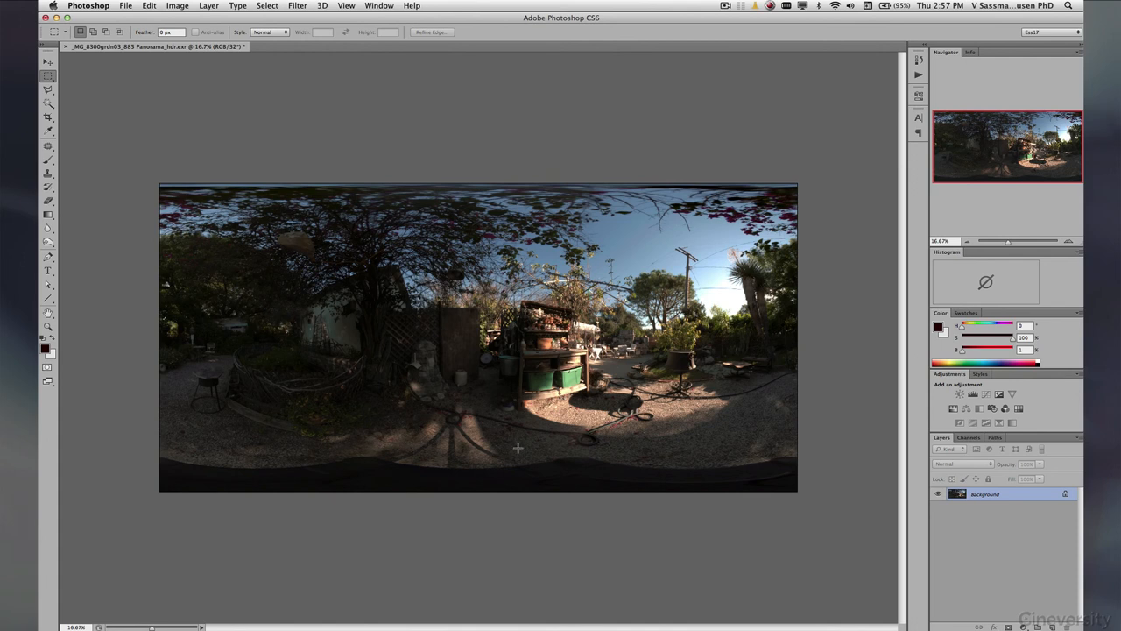
mouse_move(519, 452)
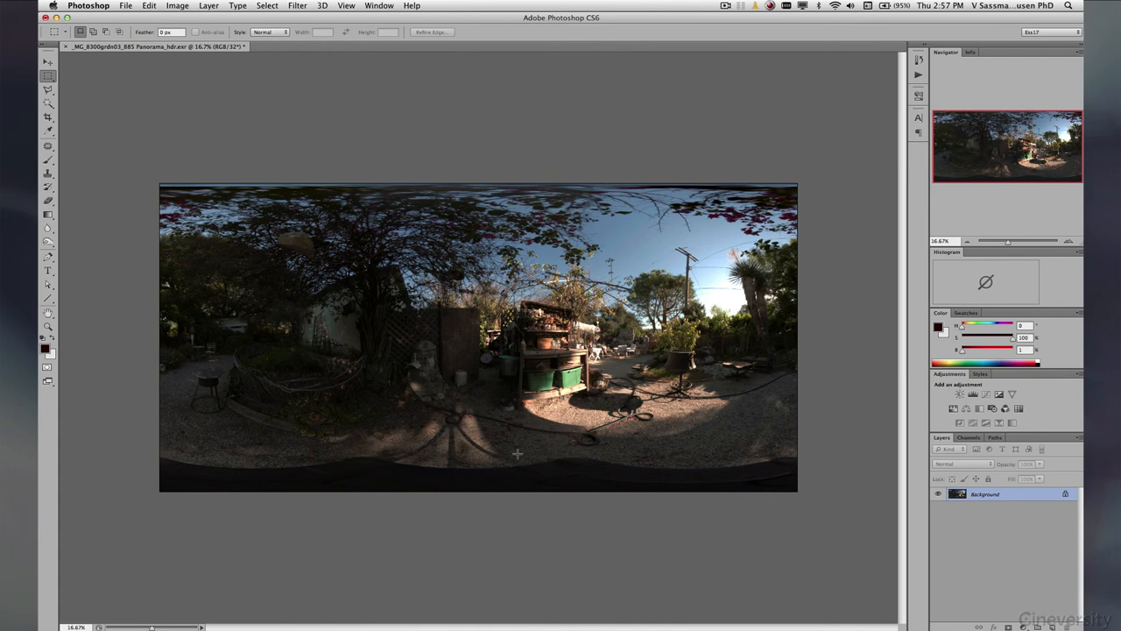
mouse_move(454, 407)
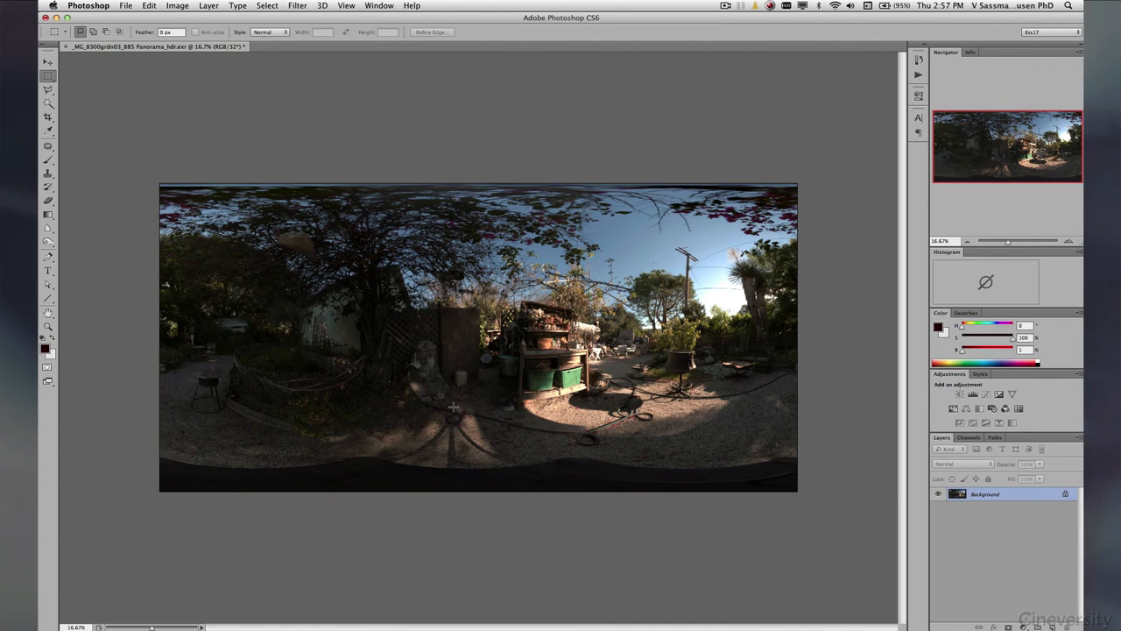
mouse_move(578, 480)
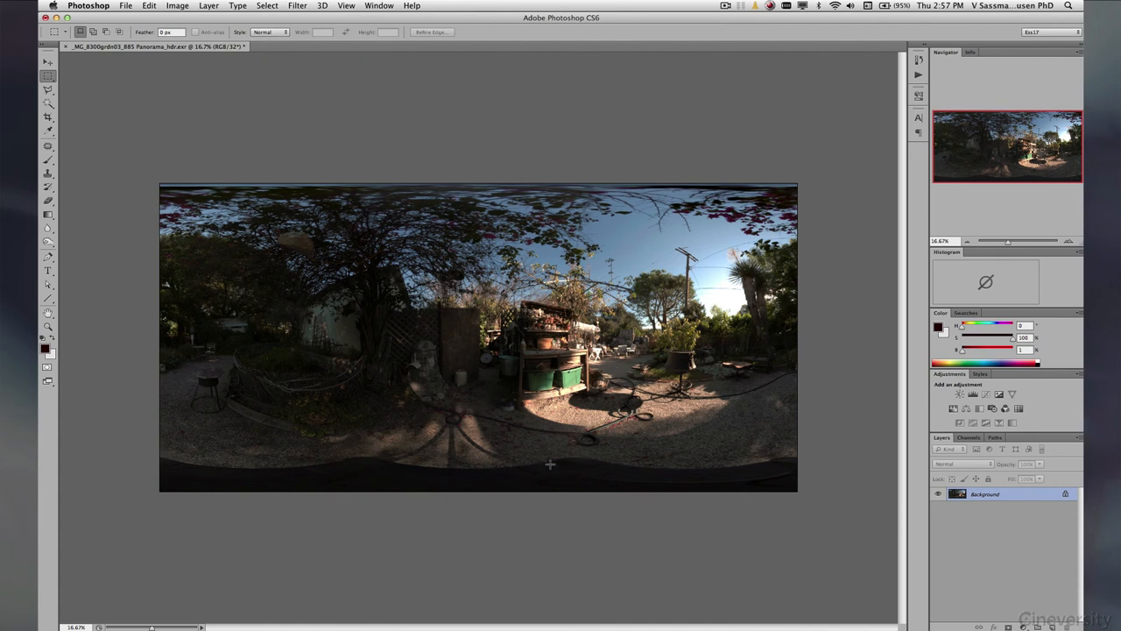
mouse_move(571, 459)
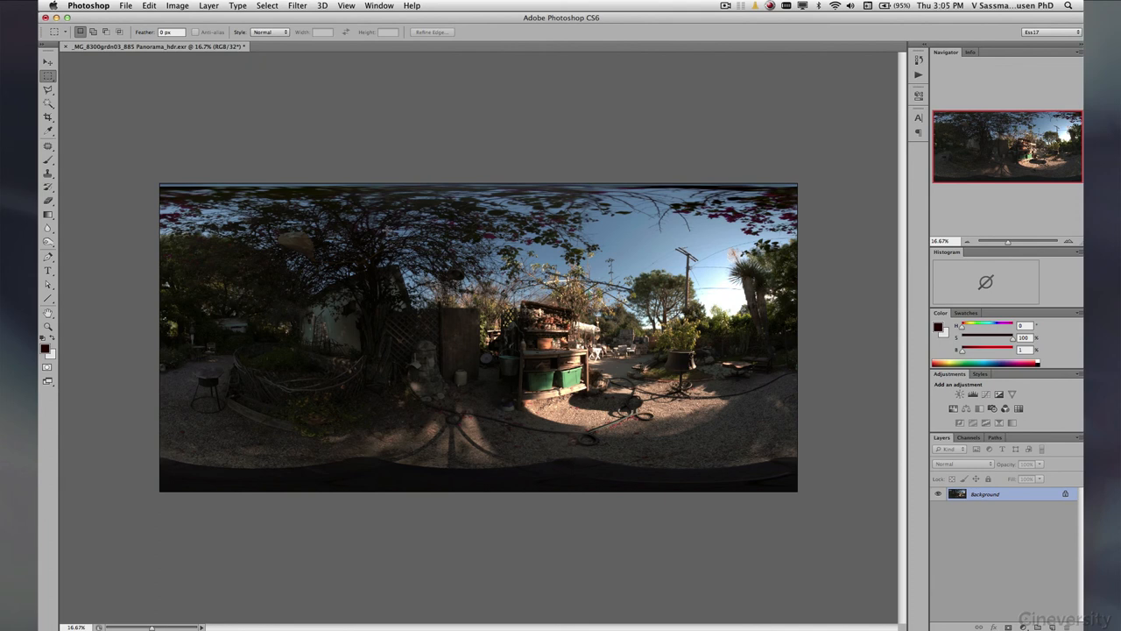
mouse_move(494, 242)
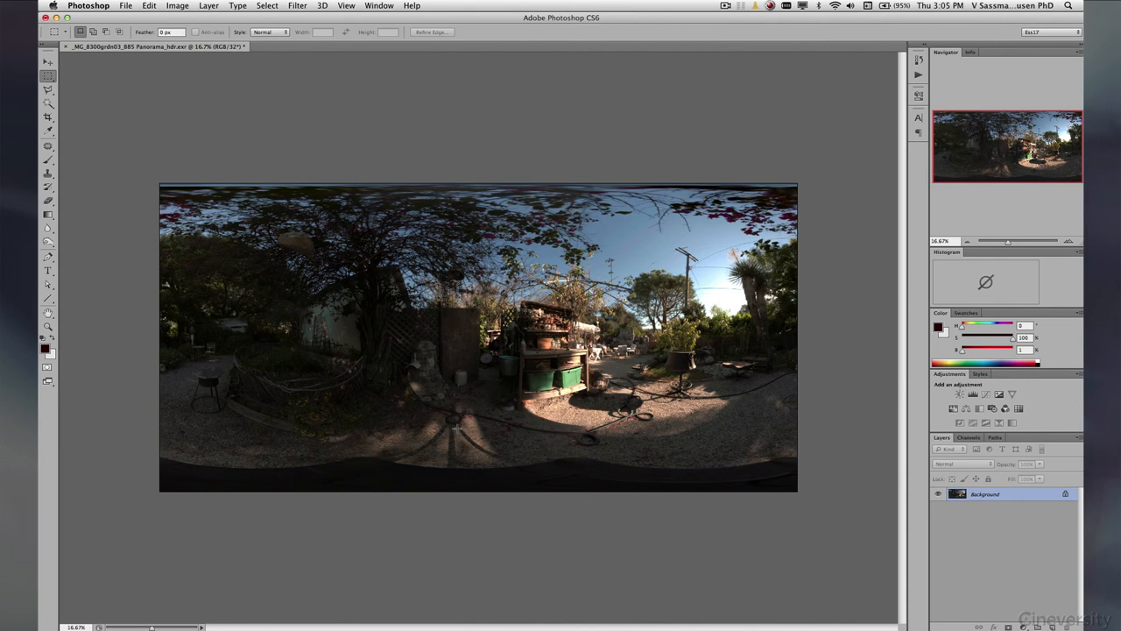
mouse_move(497, 431)
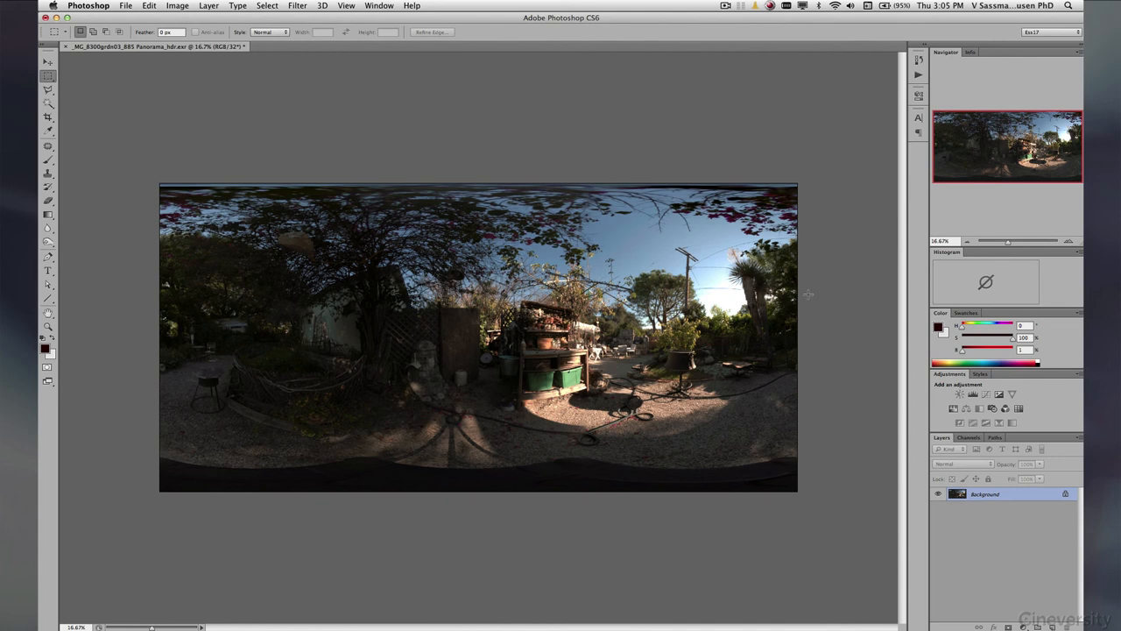
mouse_move(819, 277)
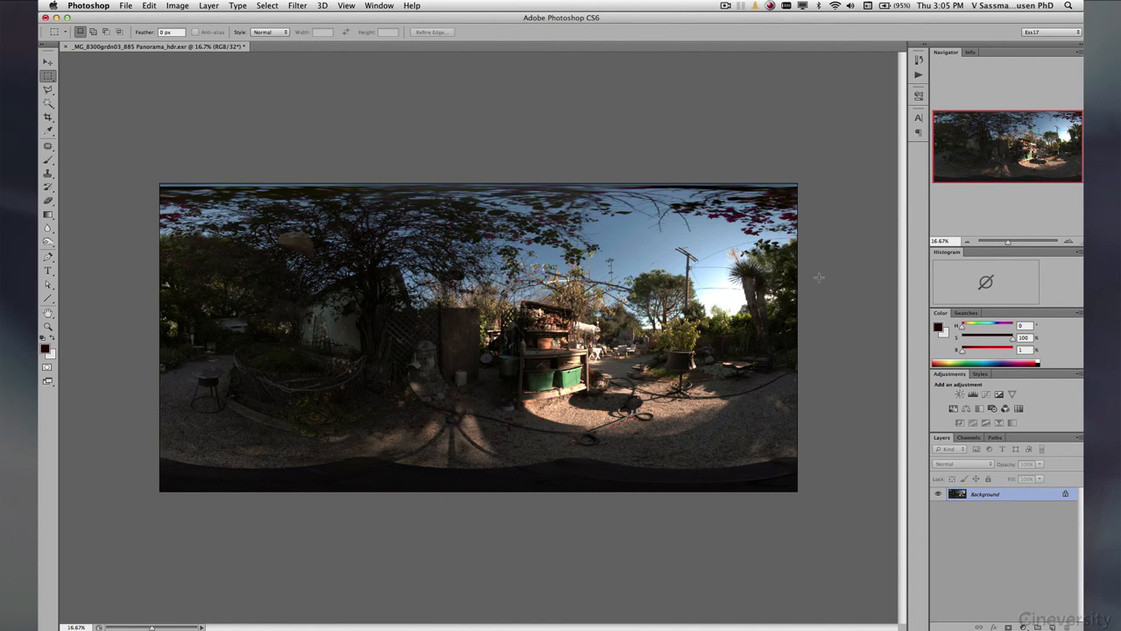
mouse_move(832, 206)
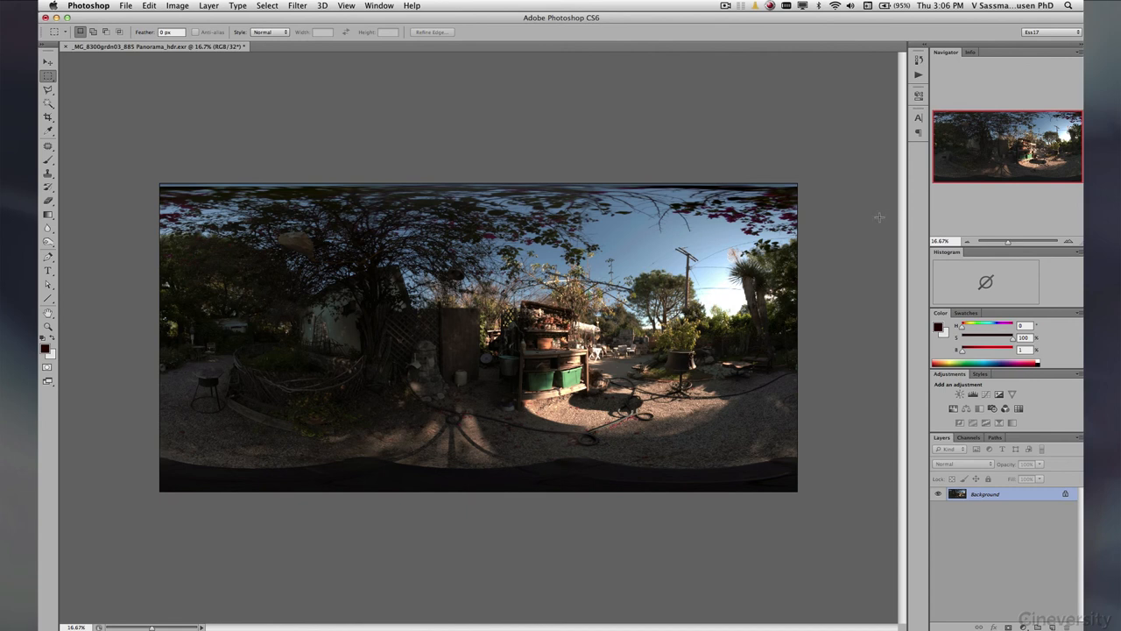
mouse_move(874, 214)
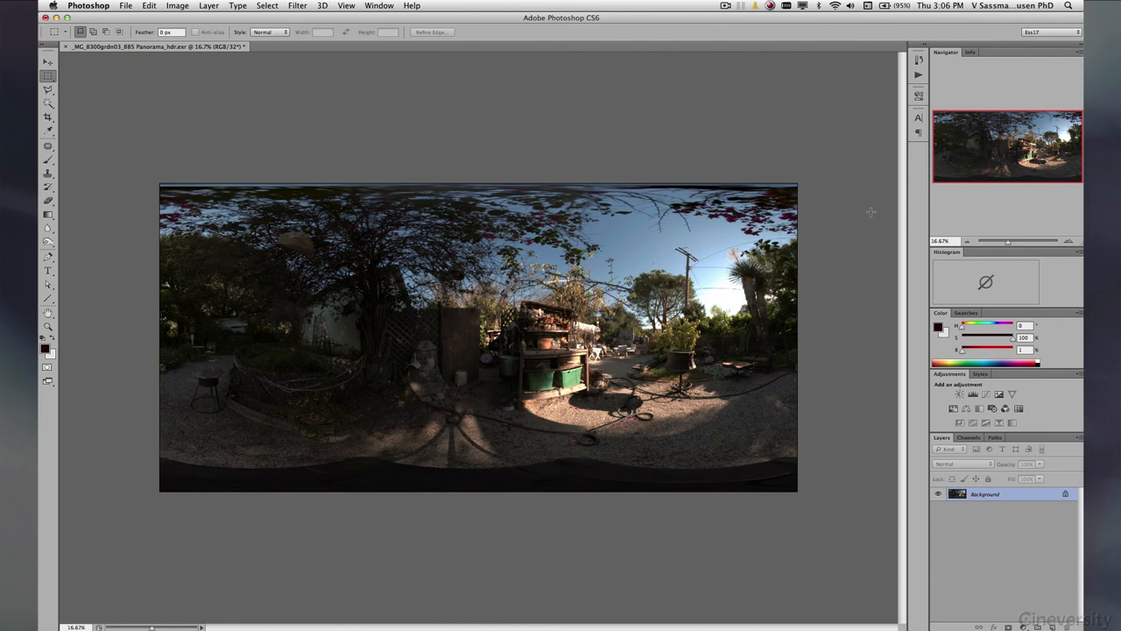
mouse_move(725, 340)
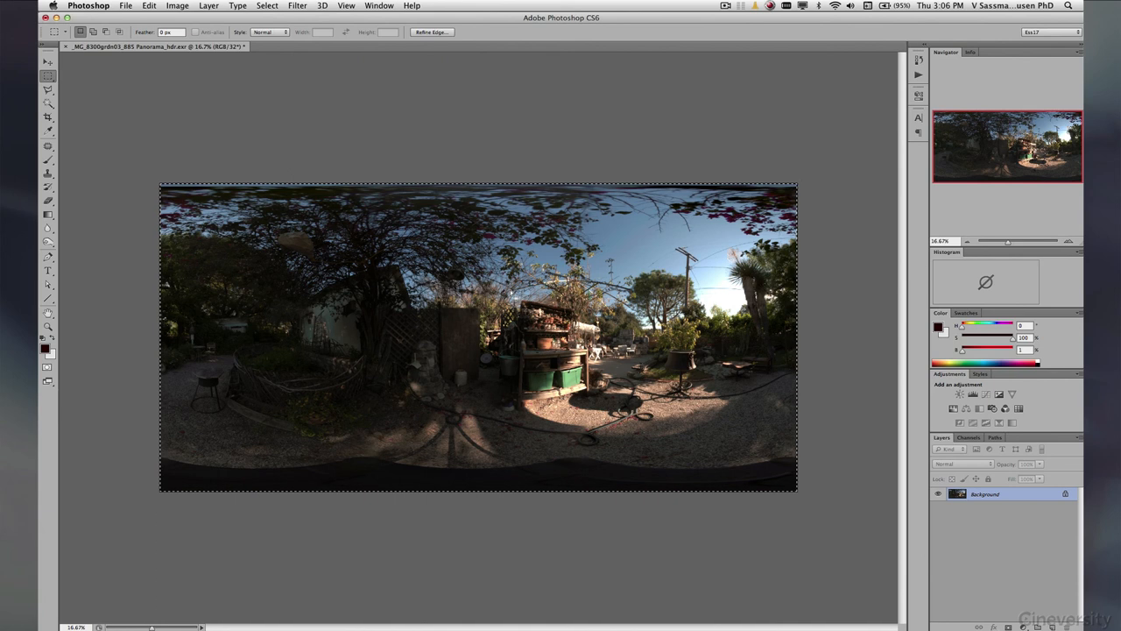
Step: Assign the Adobe RGB (1998) colour profile to the panorama
click(179, 5)
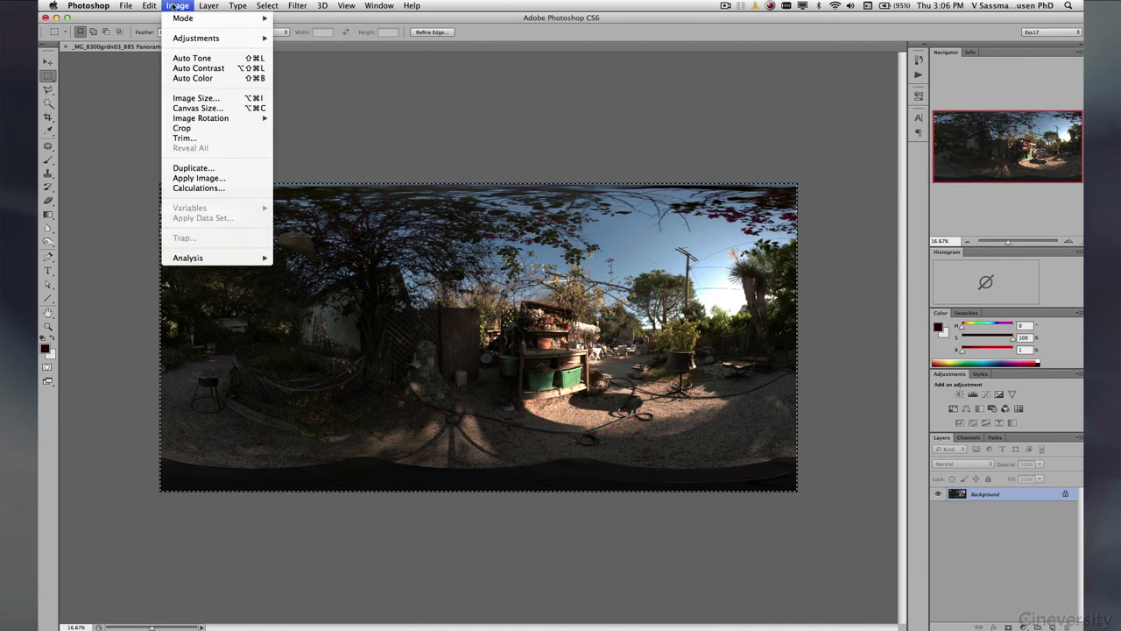
click(149, 7)
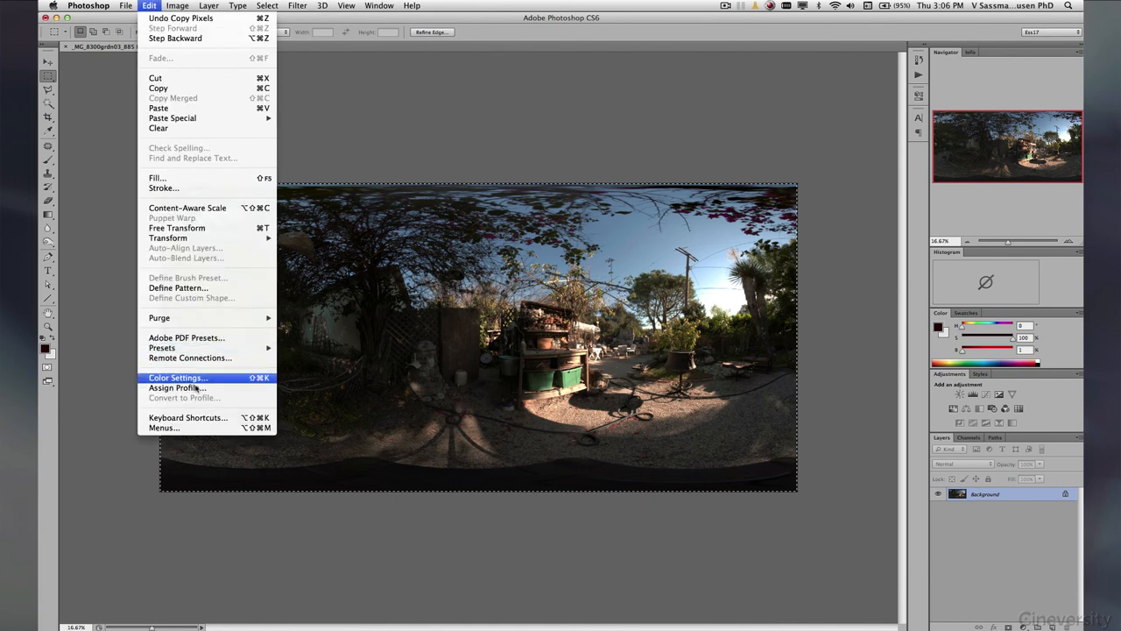
click(177, 387)
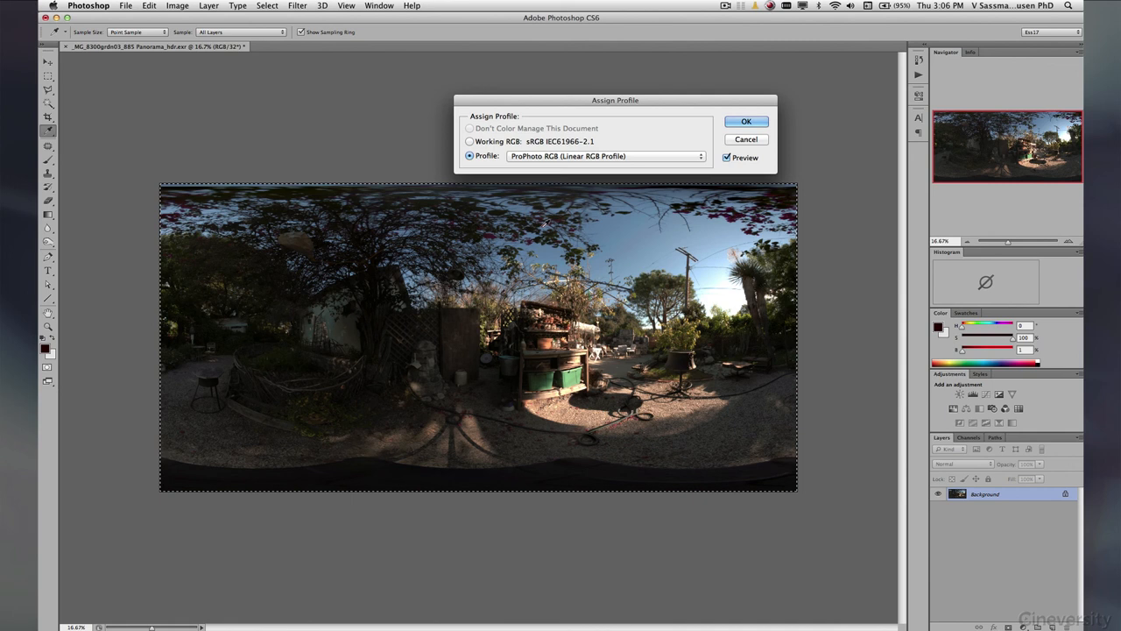
click(604, 156)
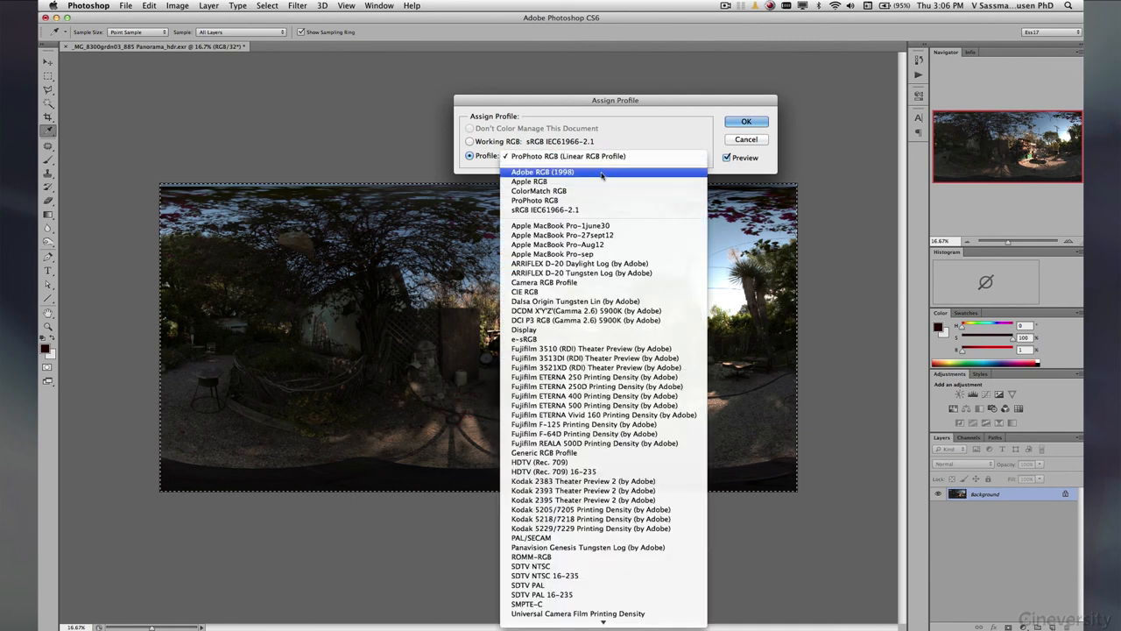
click(543, 172)
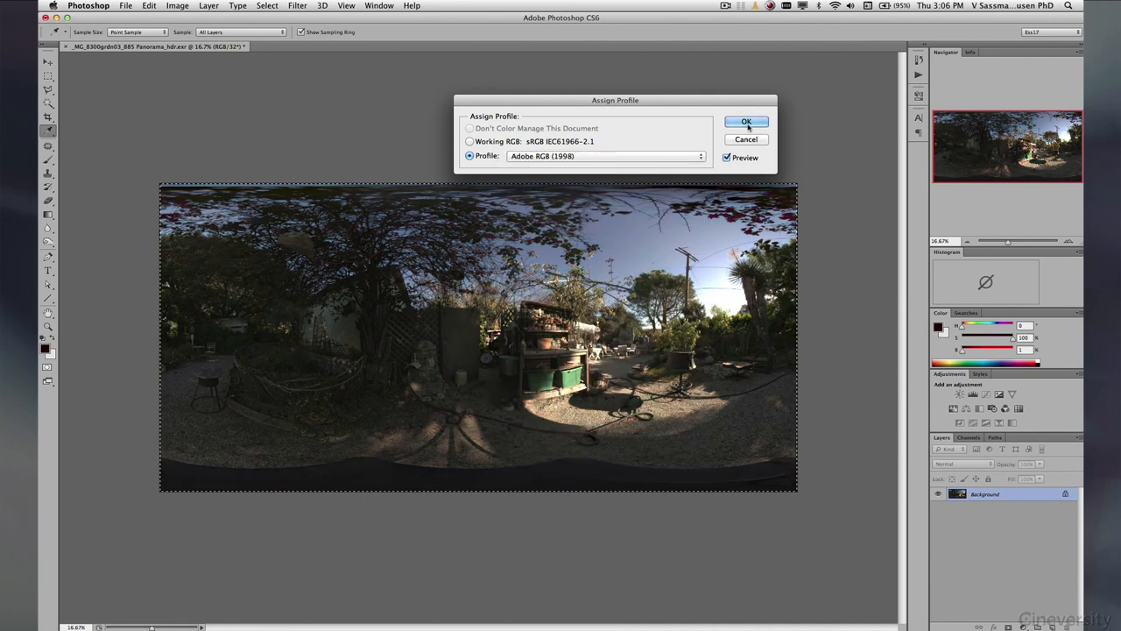
click(746, 120)
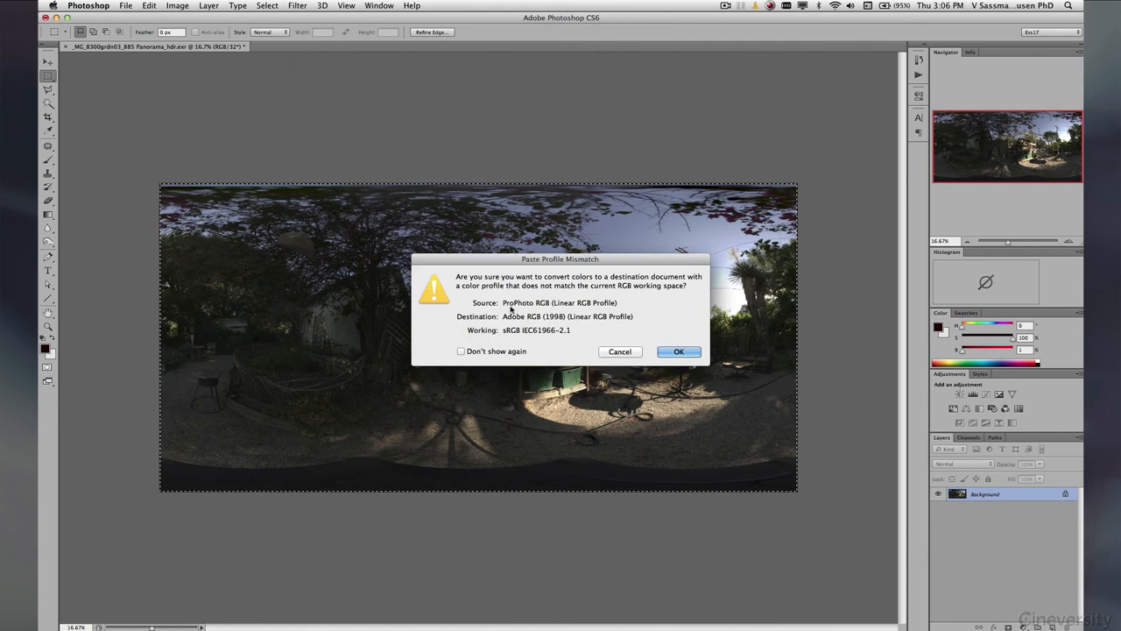
mouse_move(809, 191)
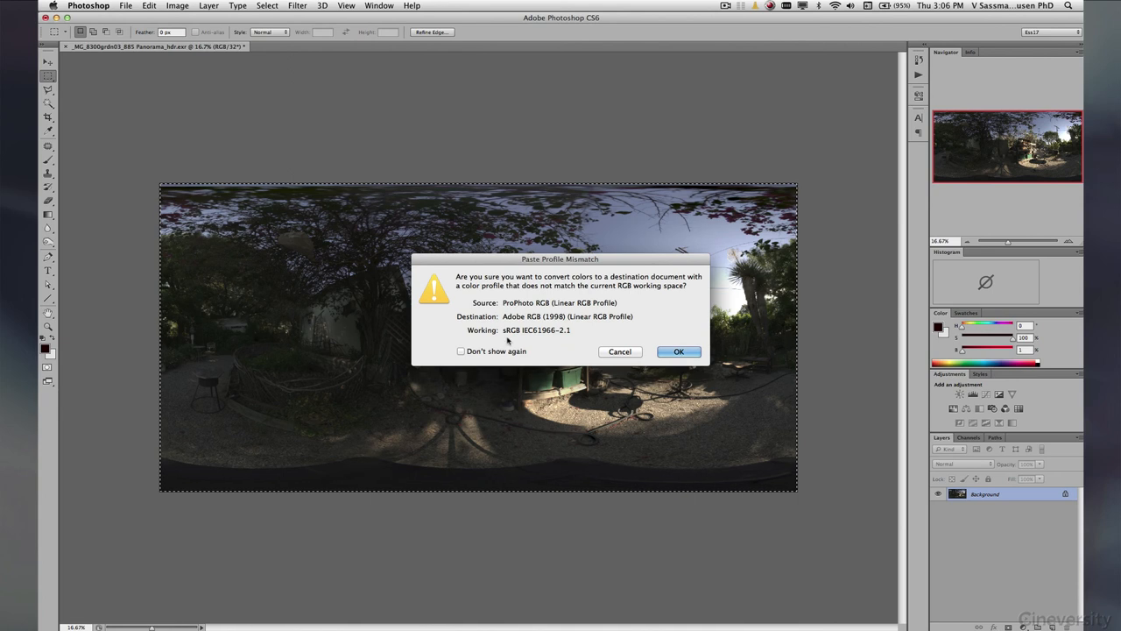
mouse_move(543, 317)
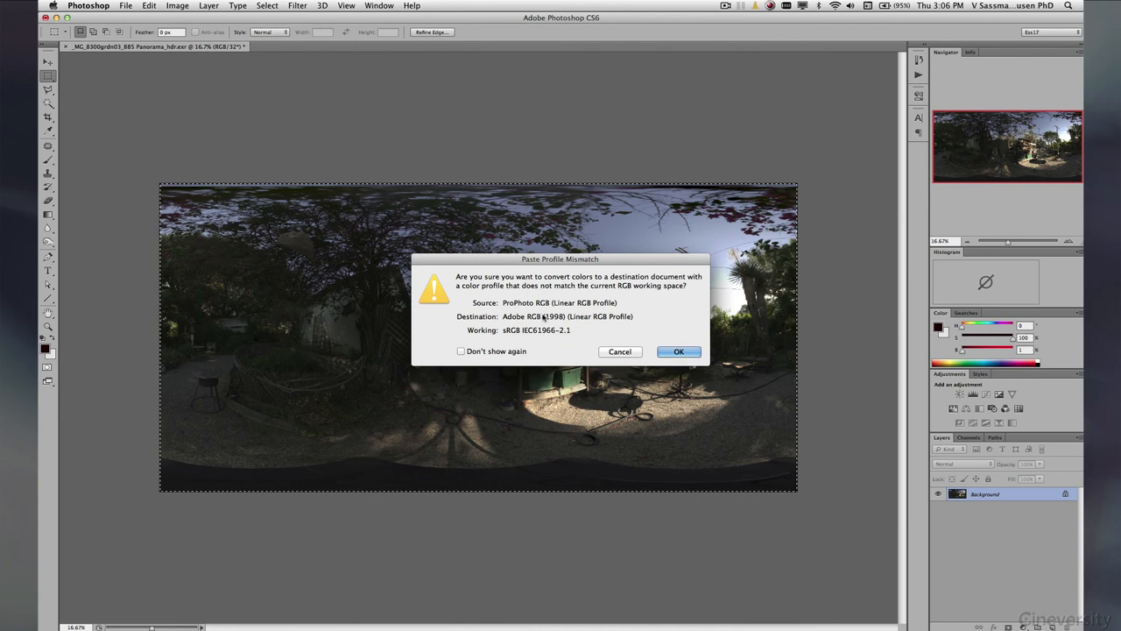
Step: Paste the copied panorama as a new layer, converting its colours to Adobe RGB in Paste Profile Mismatch
click(680, 350)
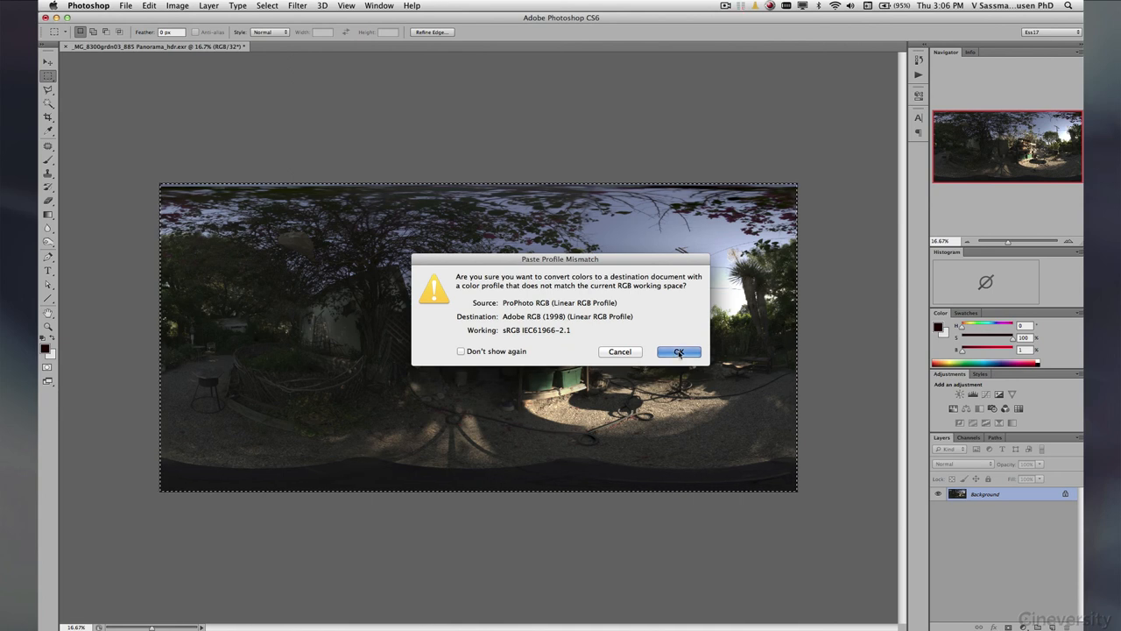
click(680, 350)
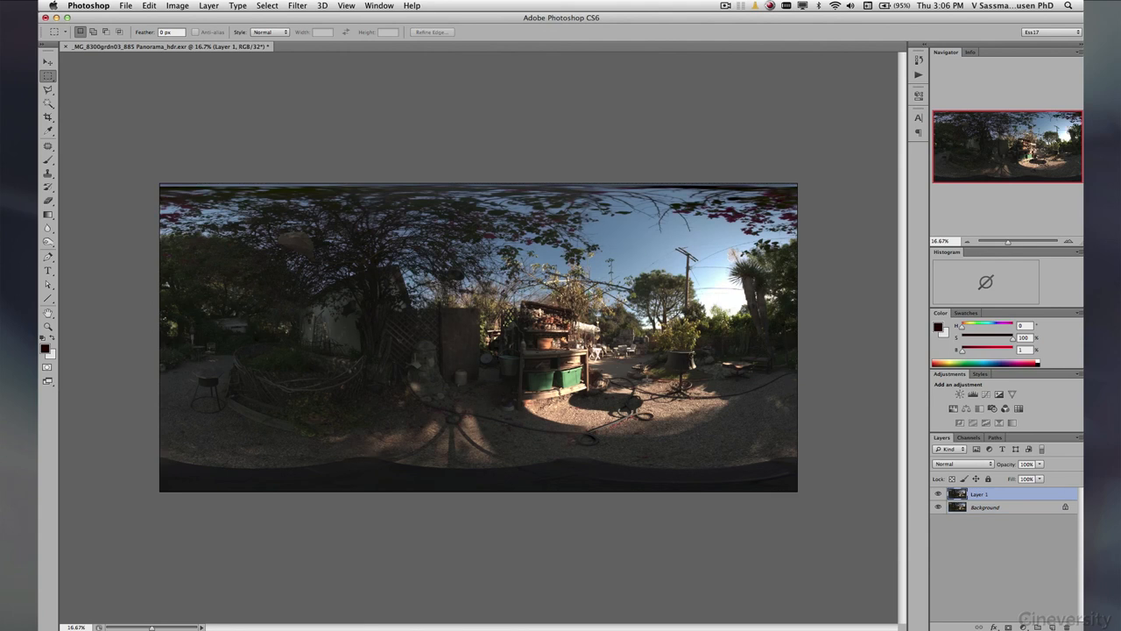
mouse_move(746, 425)
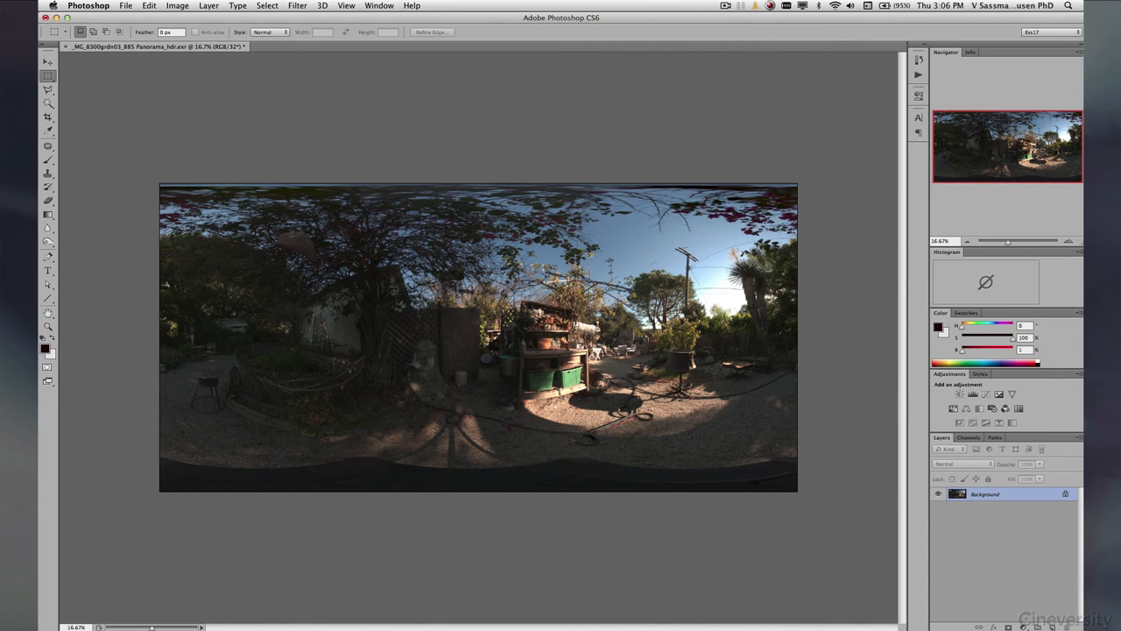
mouse_move(722, 284)
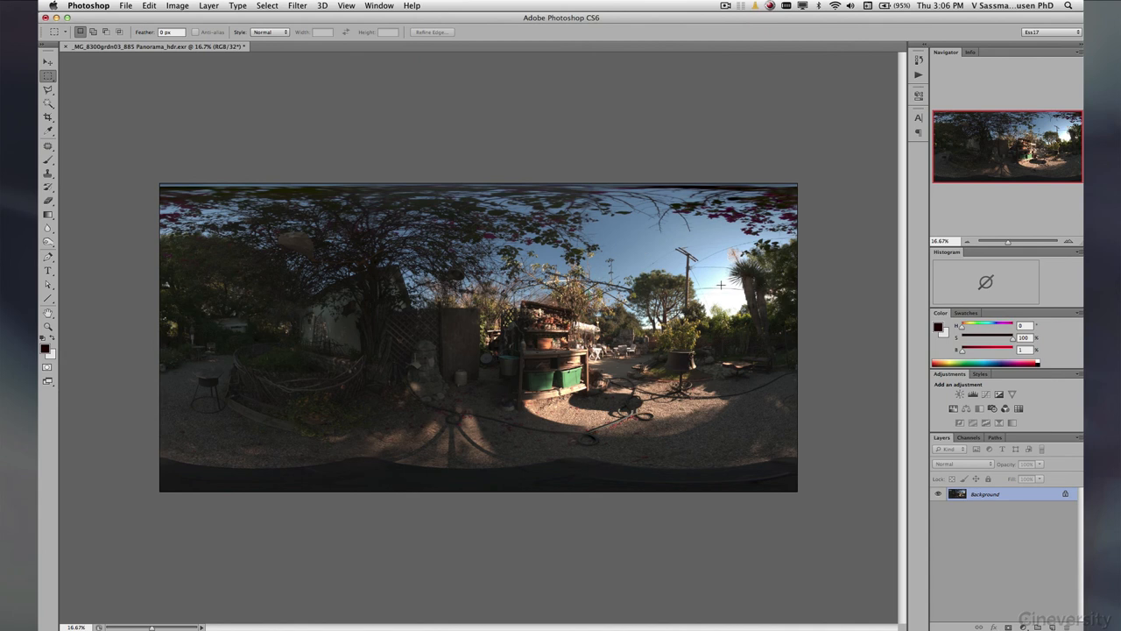
mouse_move(717, 283)
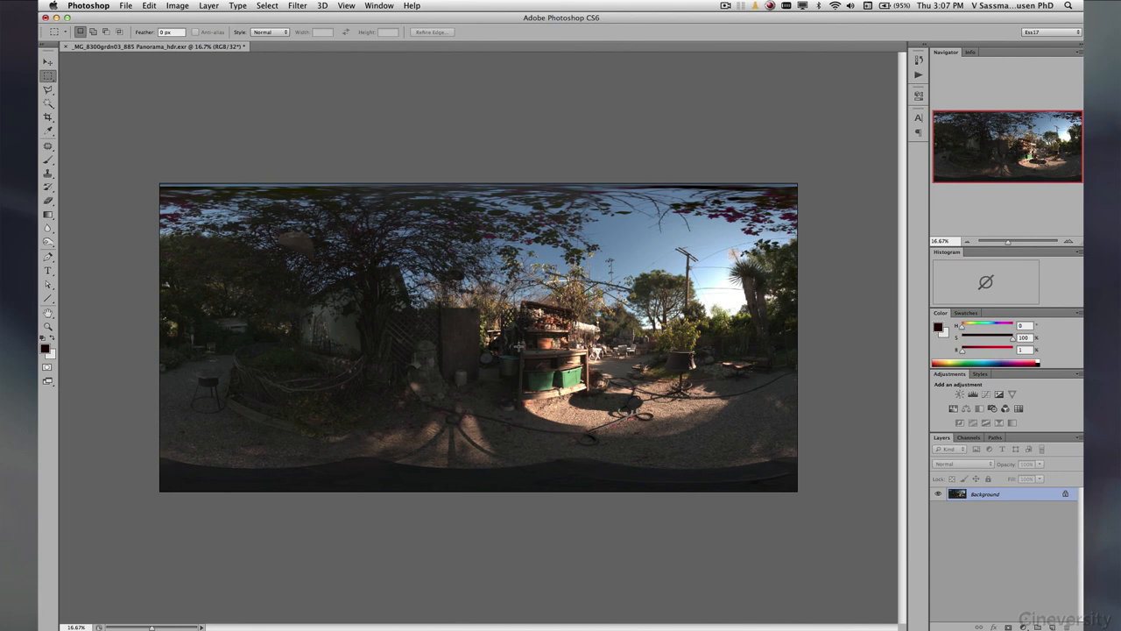
mouse_move(519, 347)
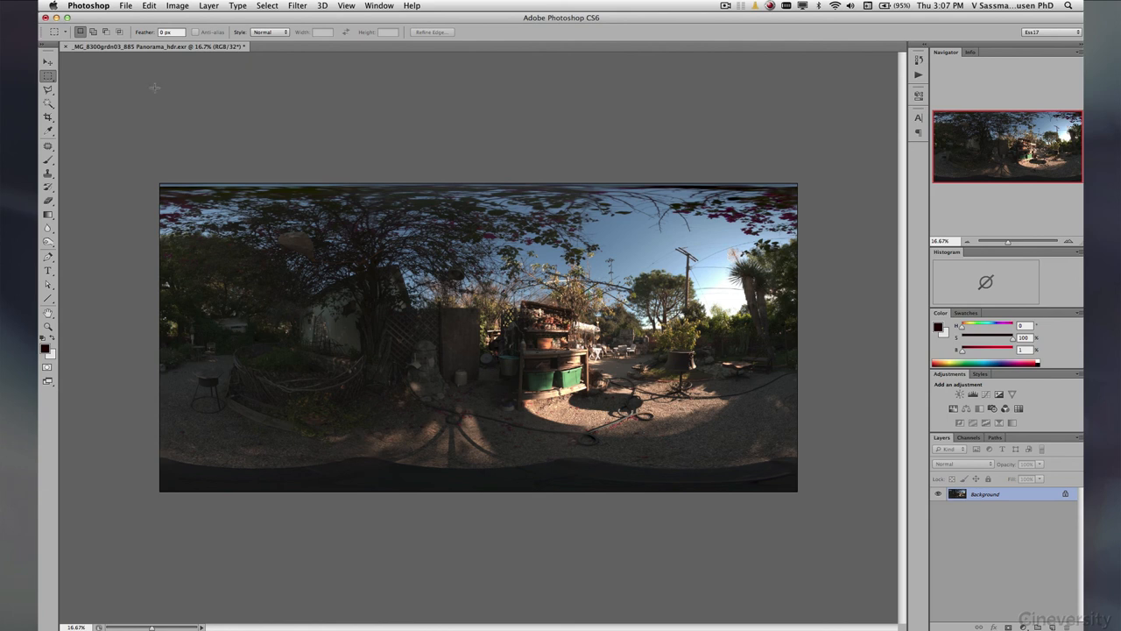
mouse_move(850, 147)
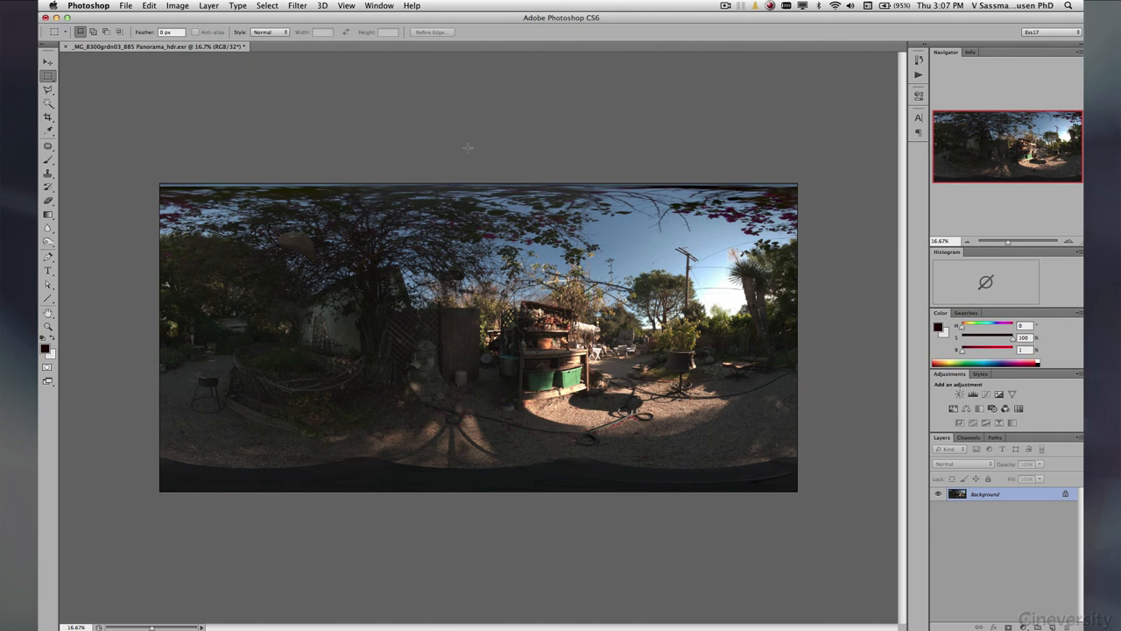
mouse_move(477, 140)
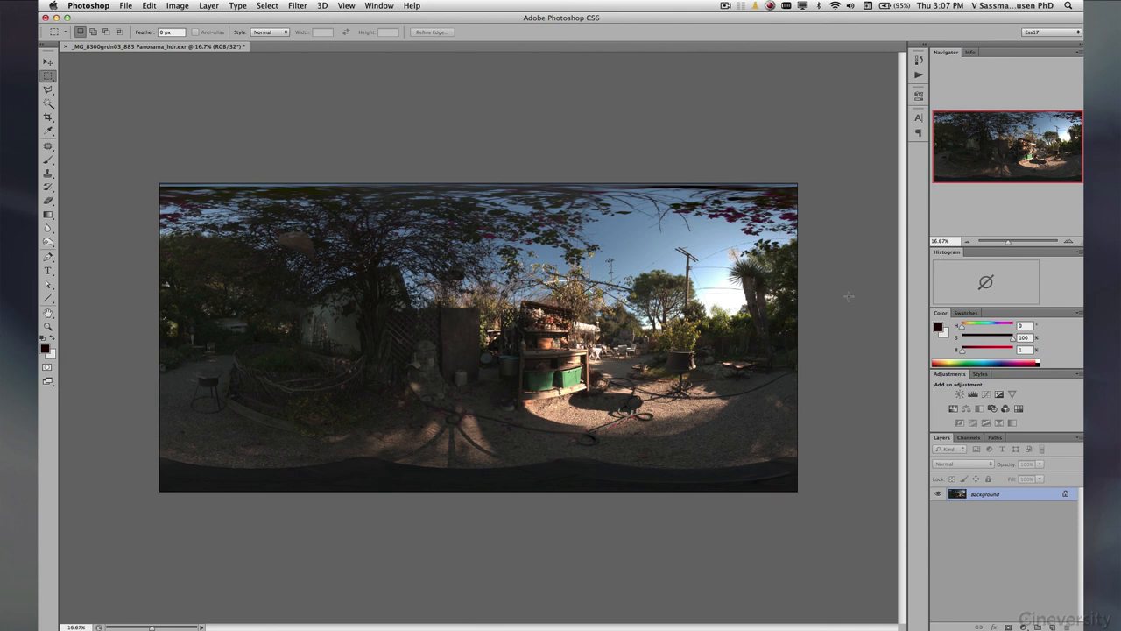
mouse_move(839, 305)
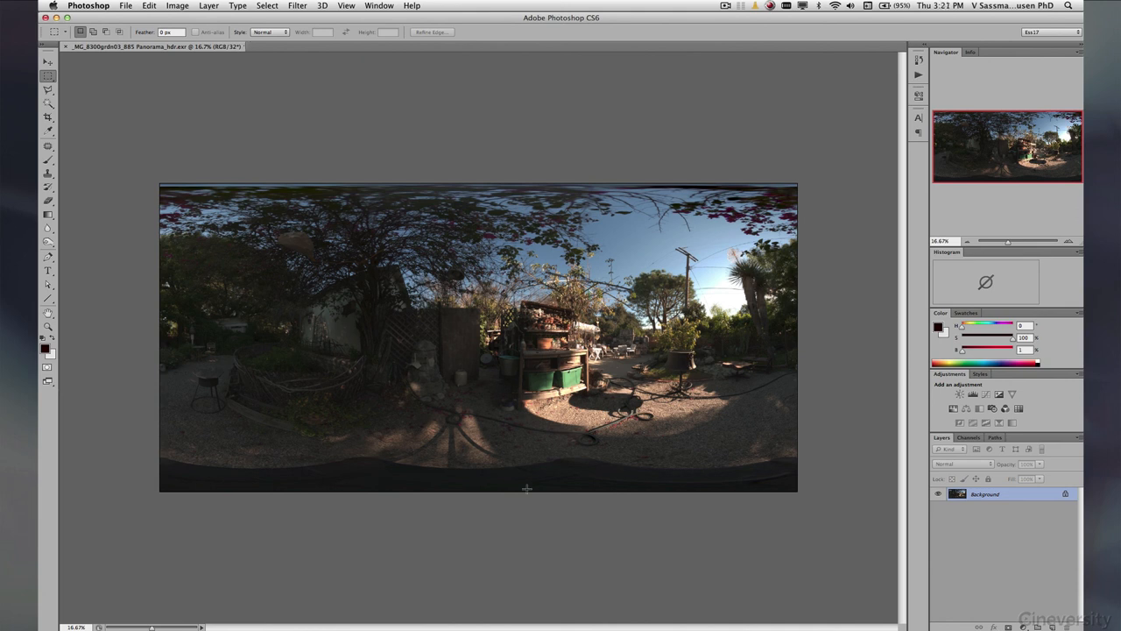
mouse_move(595, 487)
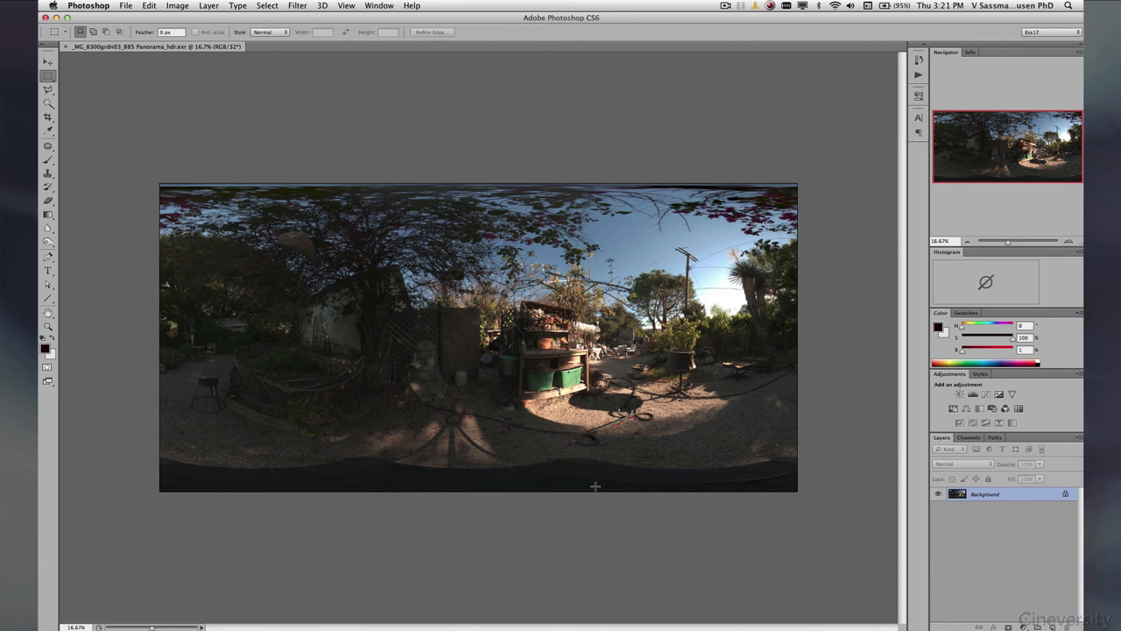
mouse_move(592, 452)
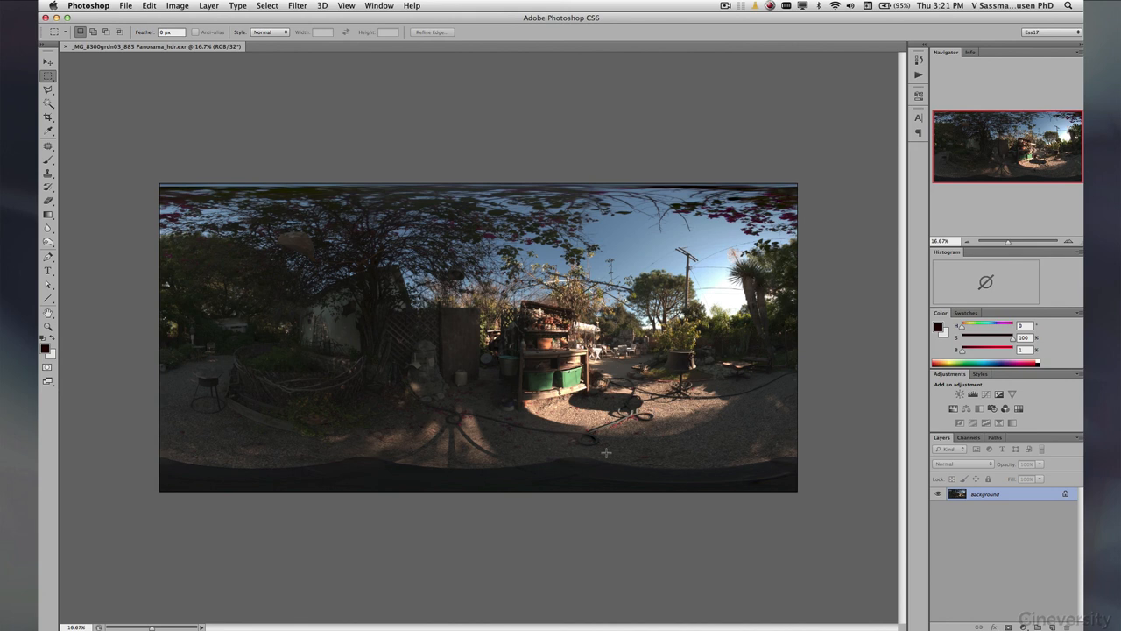
mouse_move(736, 449)
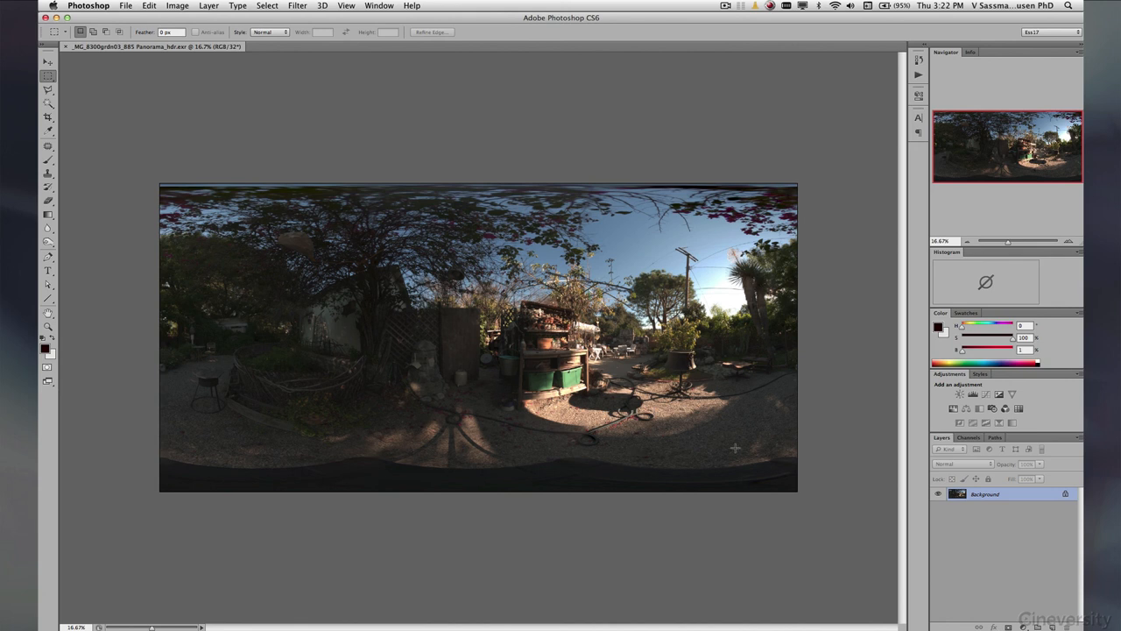
mouse_move(769, 389)
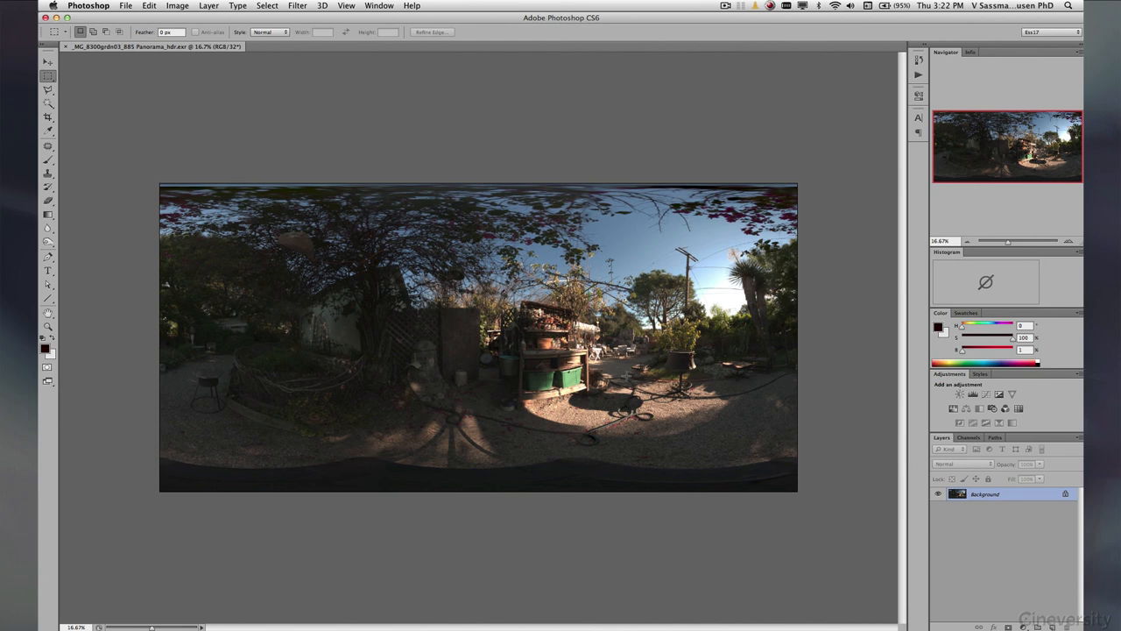
mouse_move(529, 377)
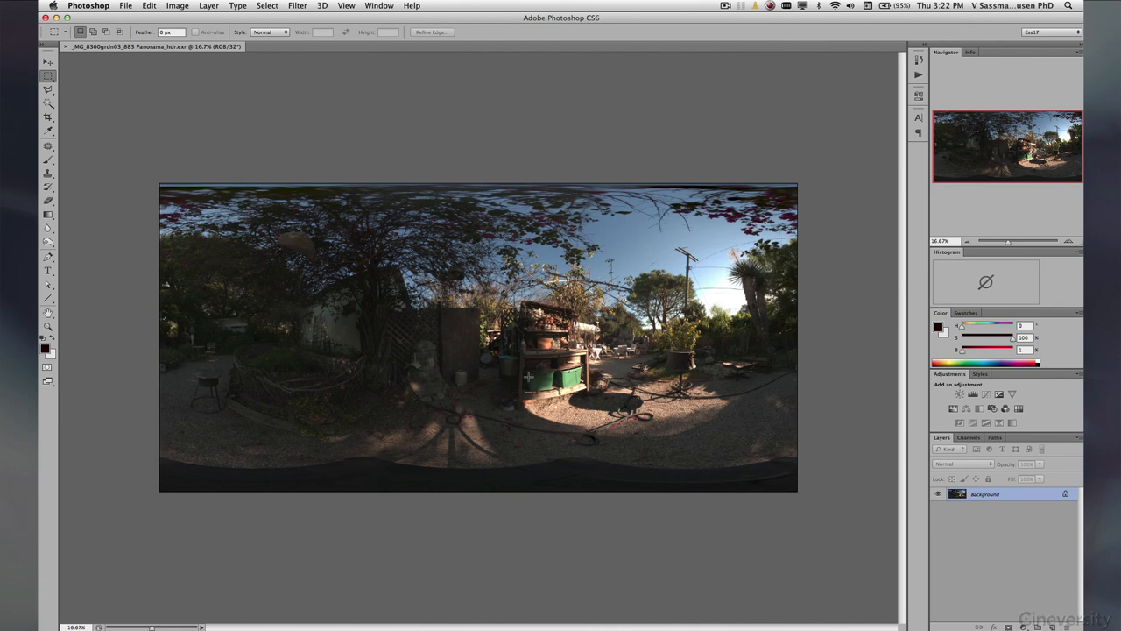
mouse_move(620, 386)
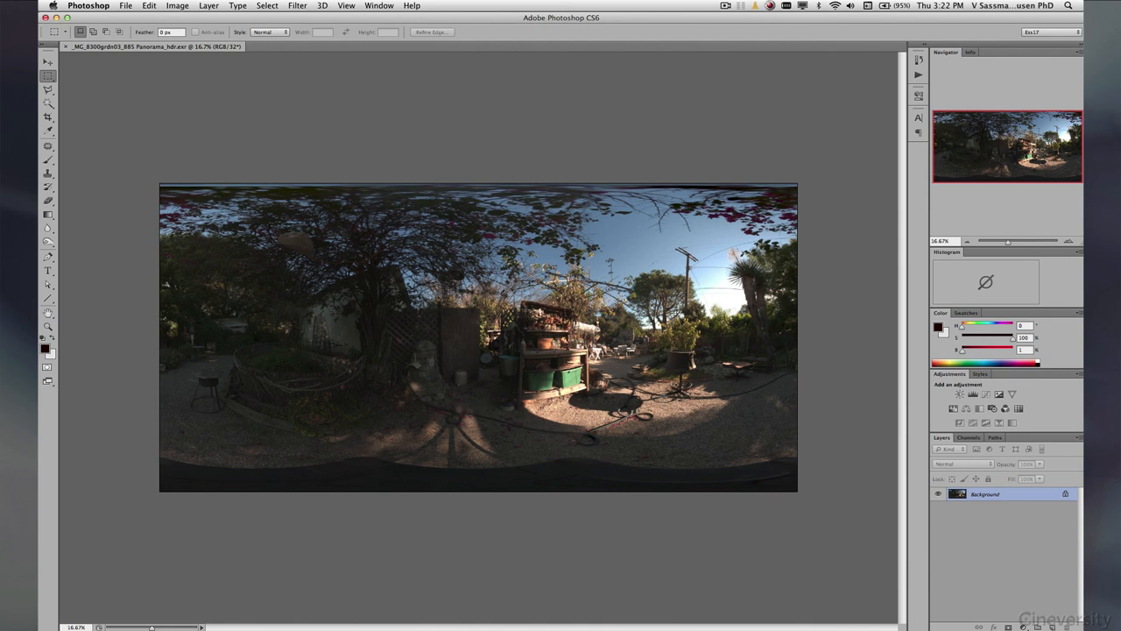
click(177, 5)
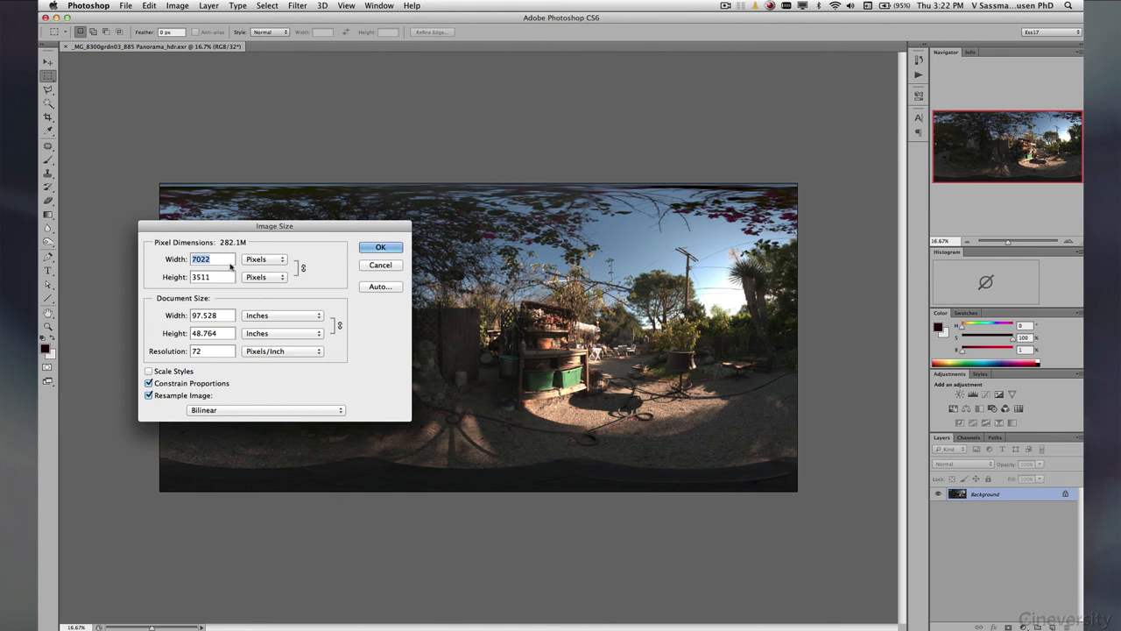
mouse_move(569, 210)
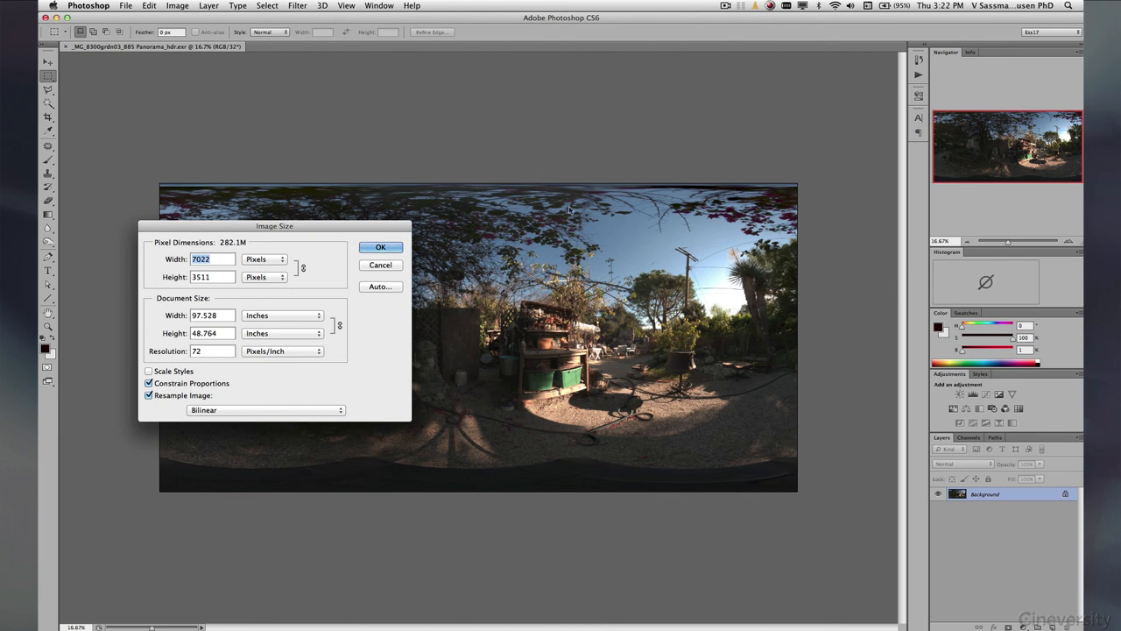
mouse_move(221, 270)
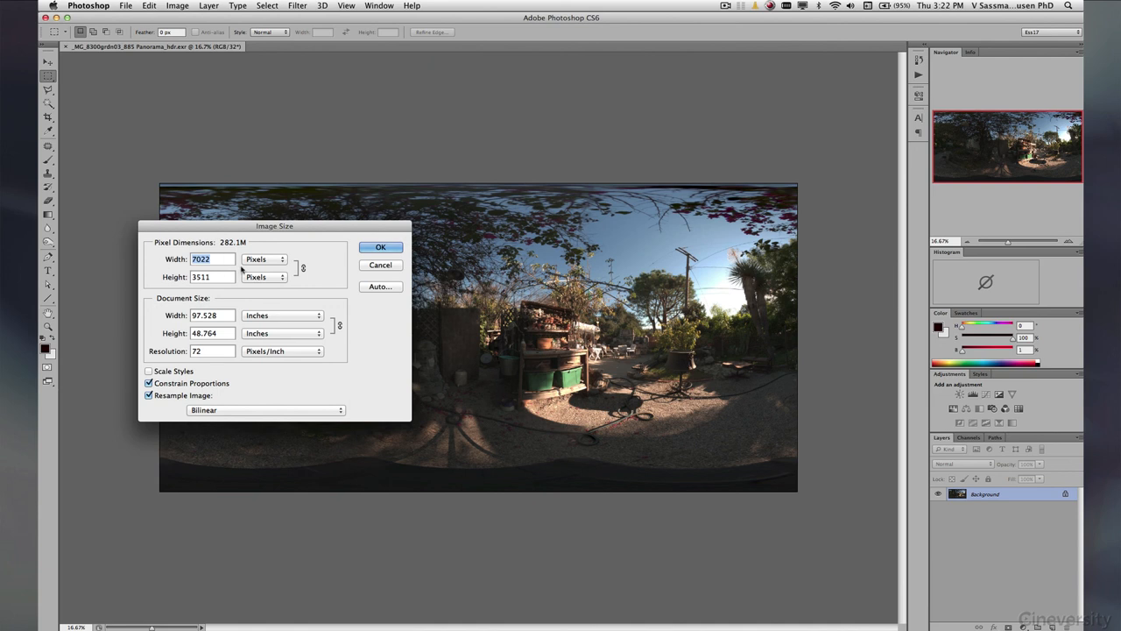
mouse_move(166, 480)
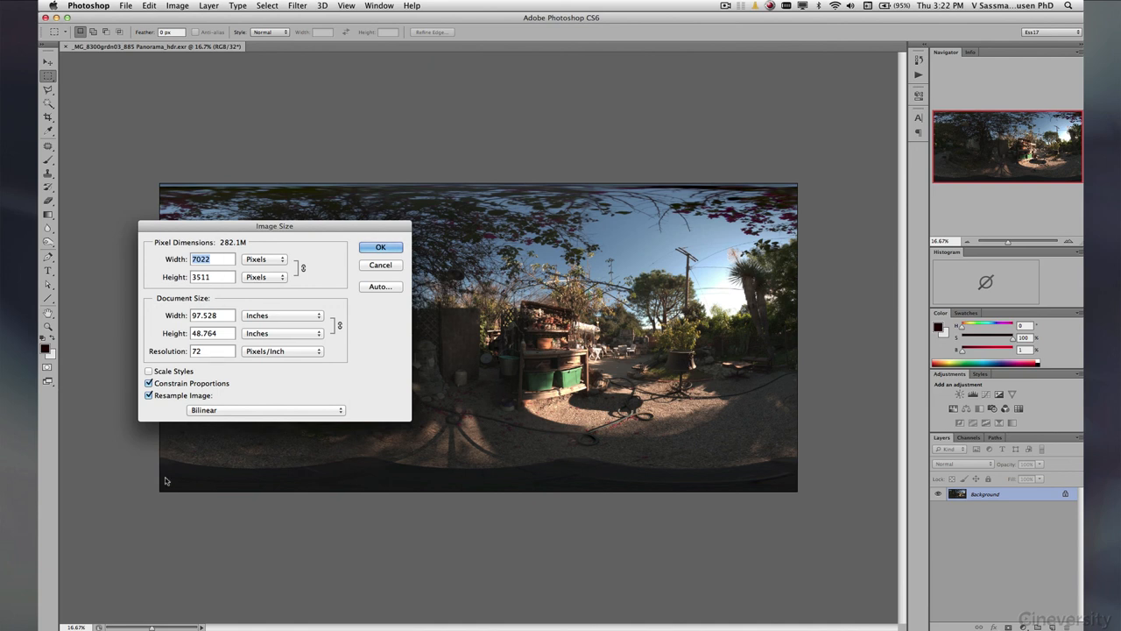
mouse_move(795, 486)
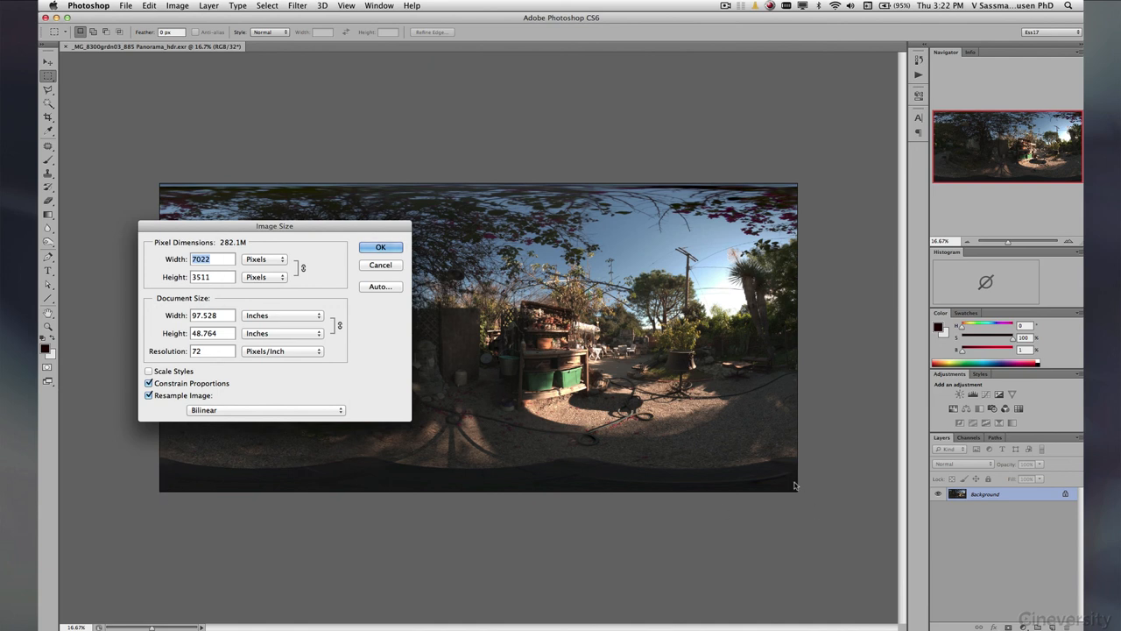
mouse_move(824, 84)
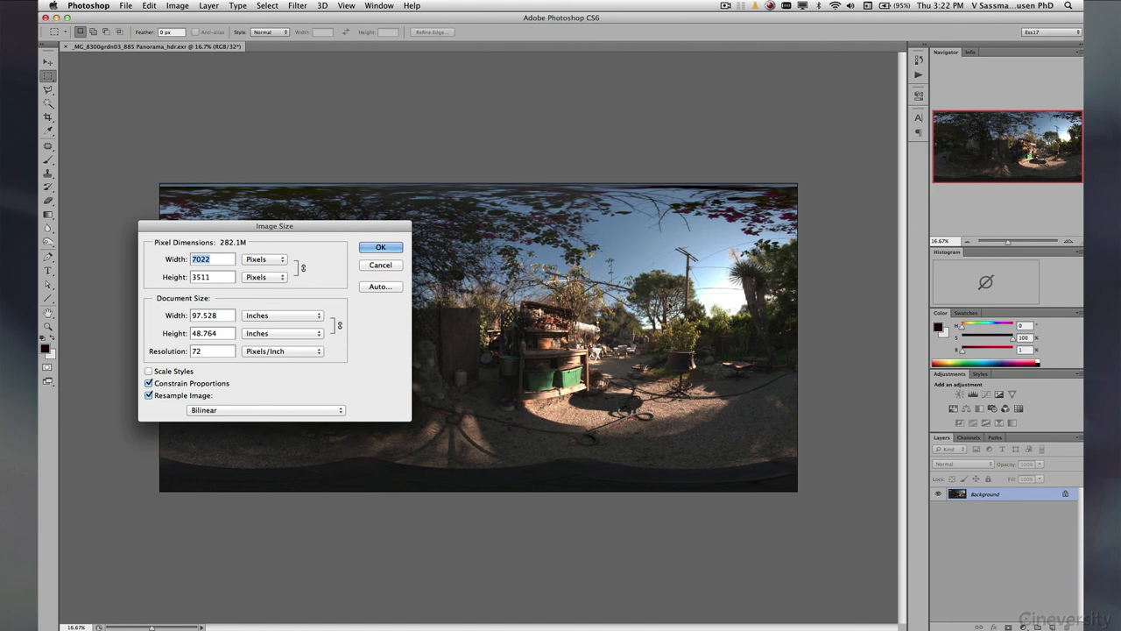
mouse_move(442, 379)
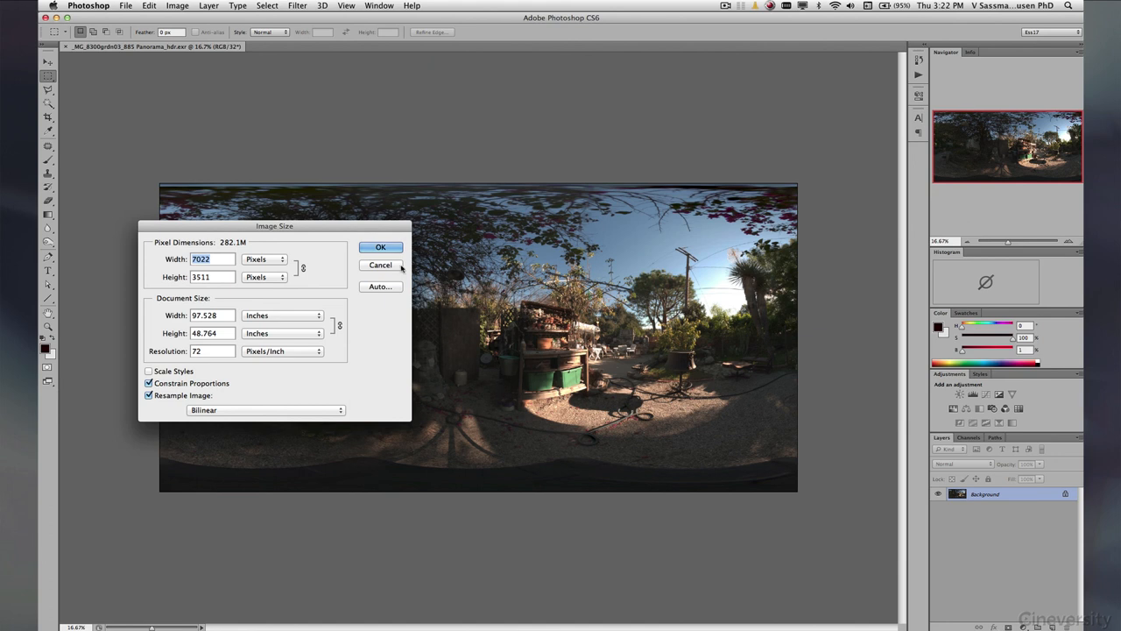
click(380, 264)
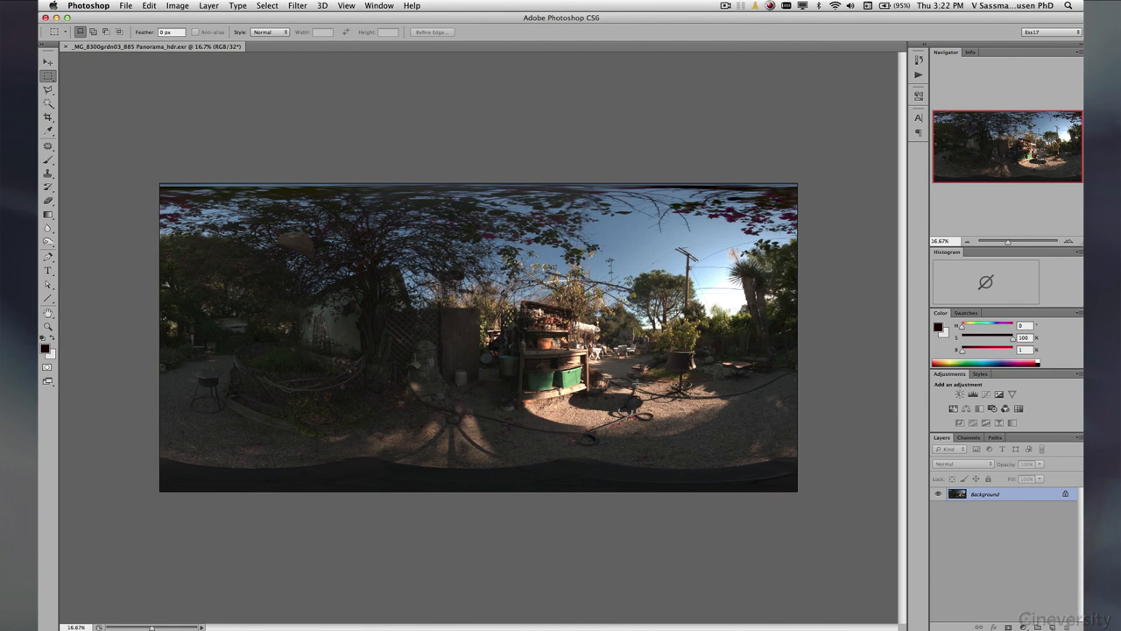
mouse_move(228, 391)
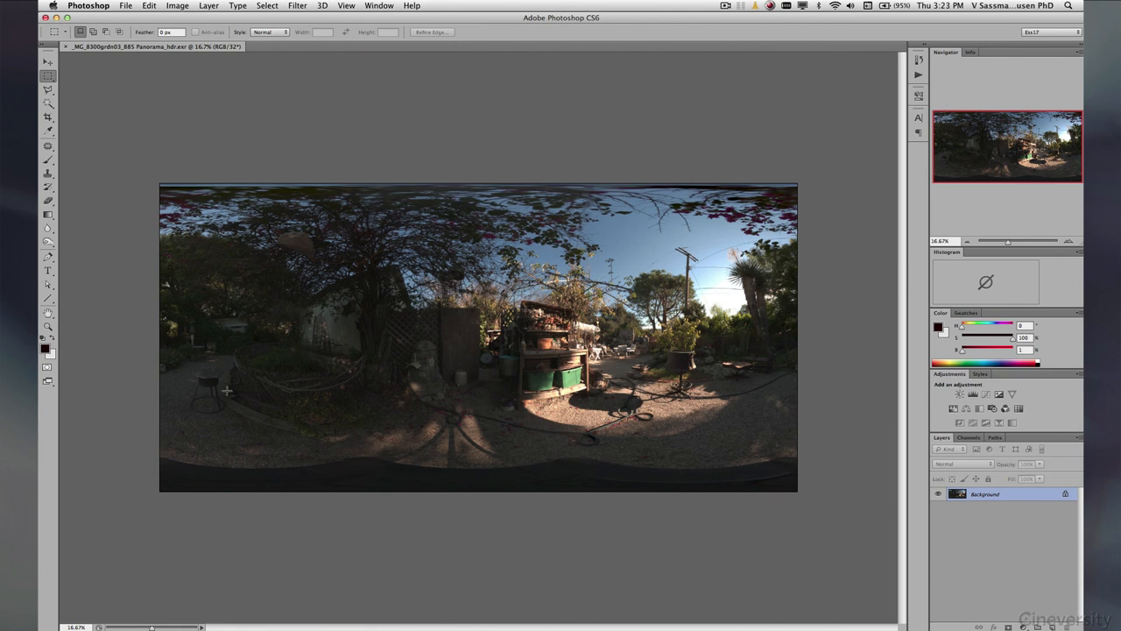
mouse_move(240, 385)
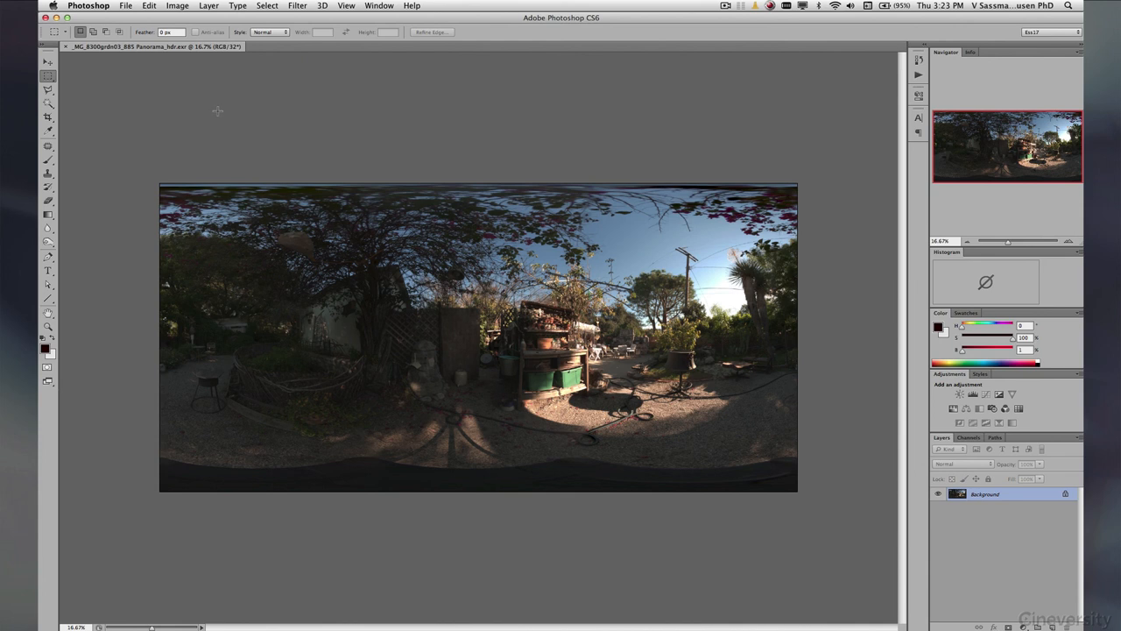
mouse_move(220, 130)
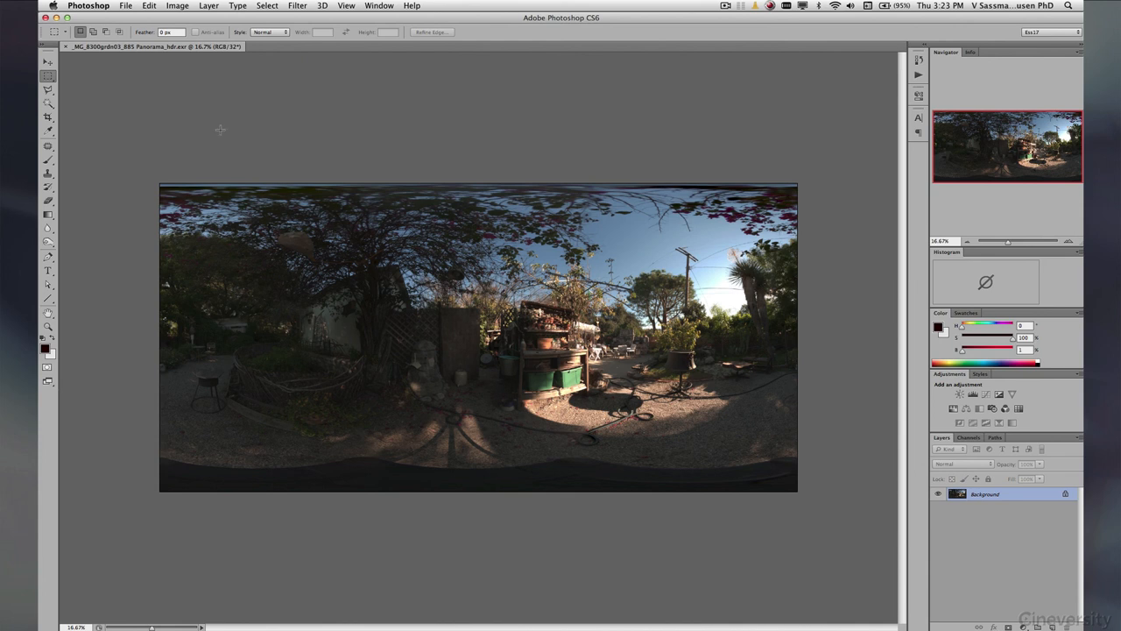
mouse_move(228, 120)
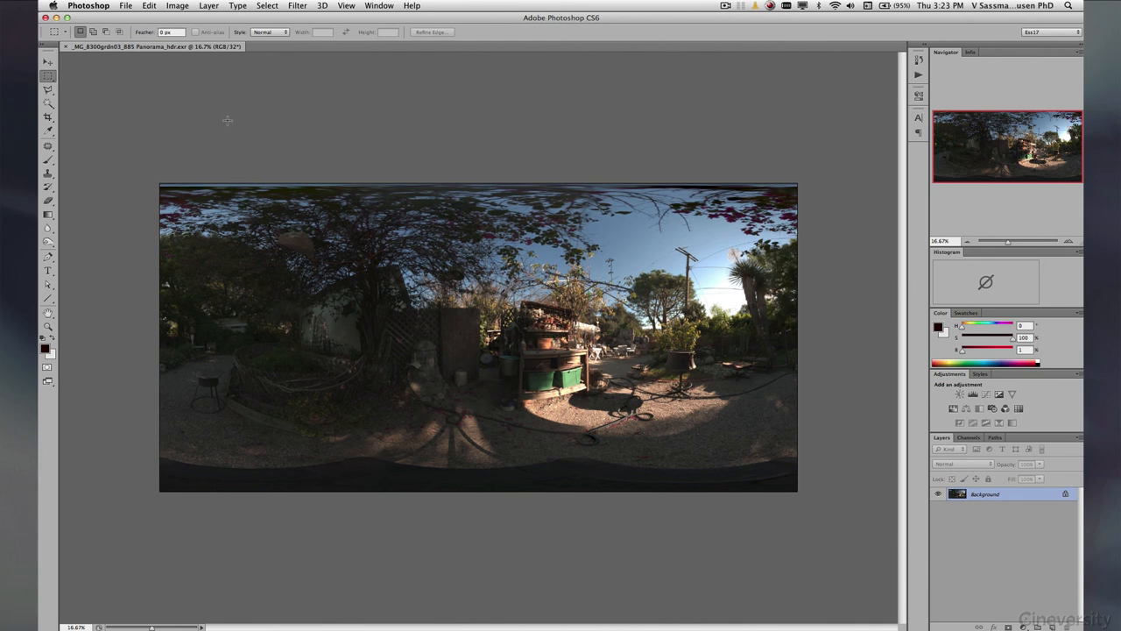
mouse_move(512, 375)
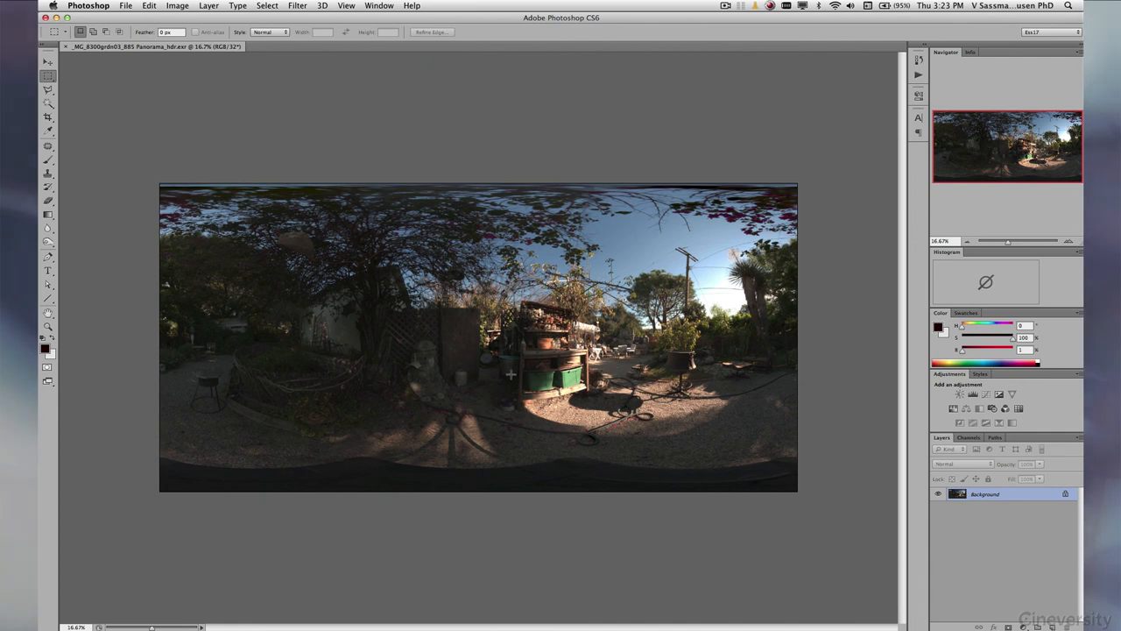